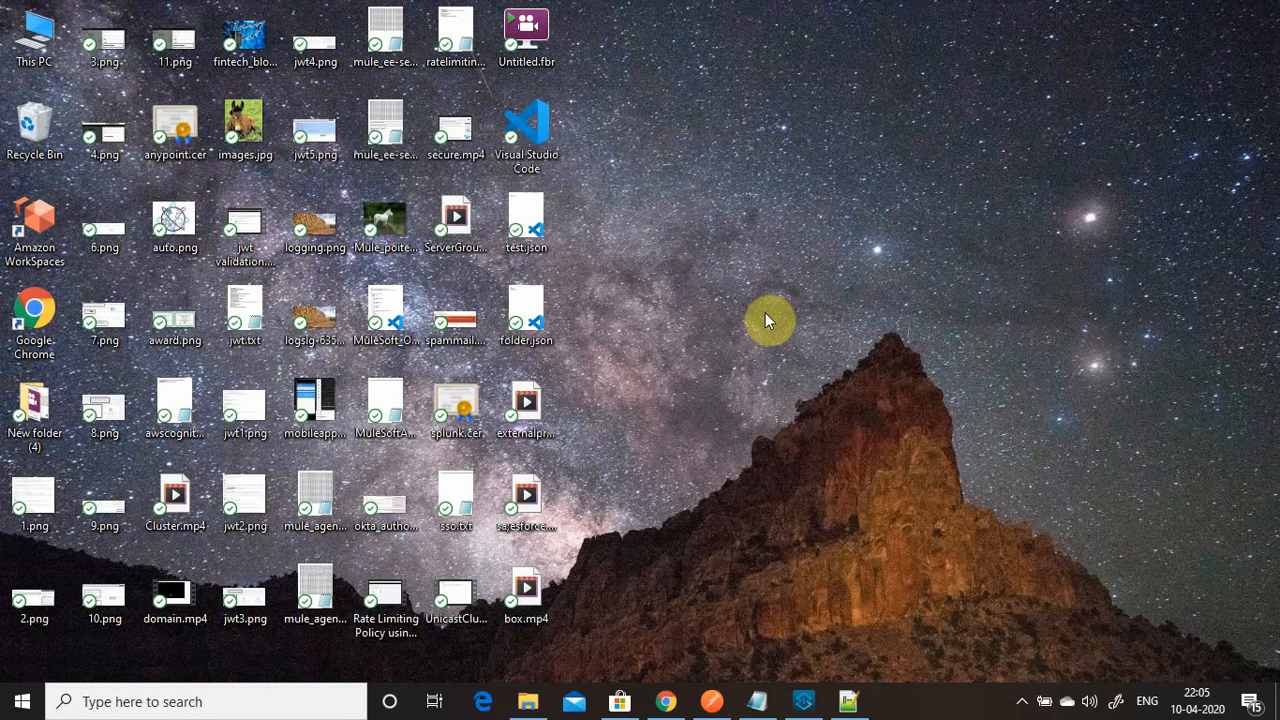
Step: Open Salesforce Setup > Build > Create > Apps and scroll to the connected apps list
left_click(711, 701)
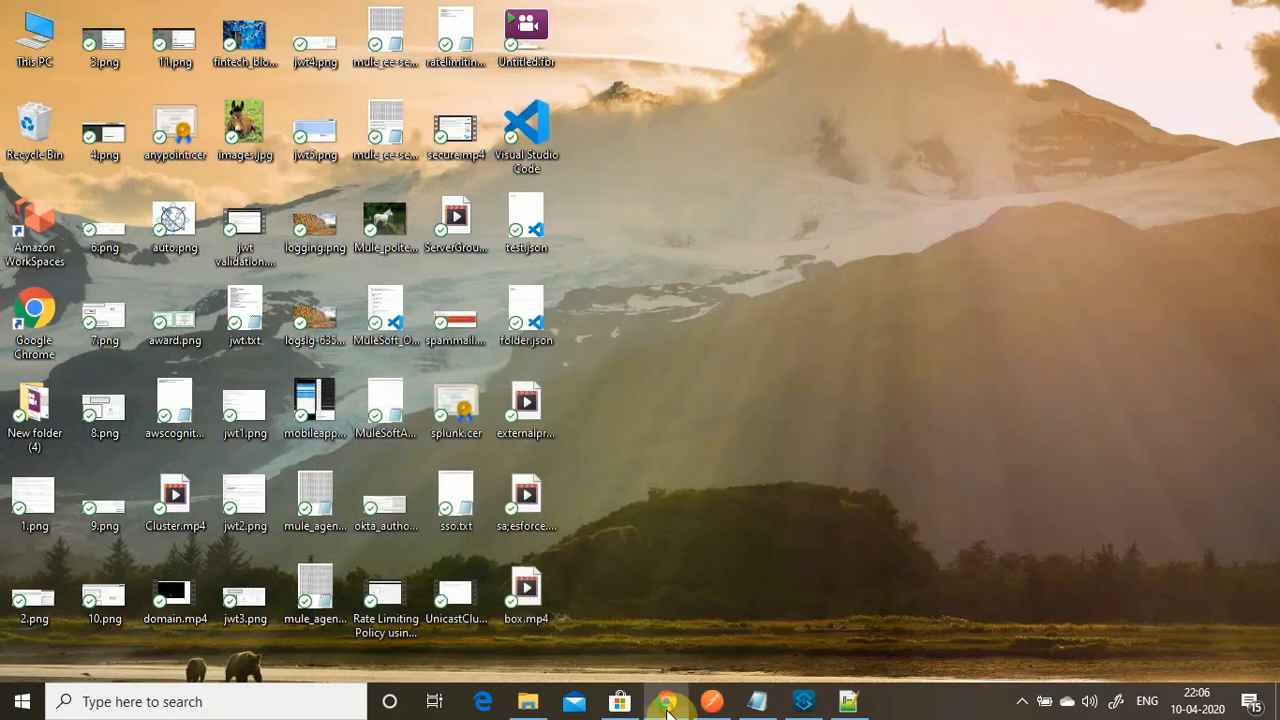
left_click(665, 701)
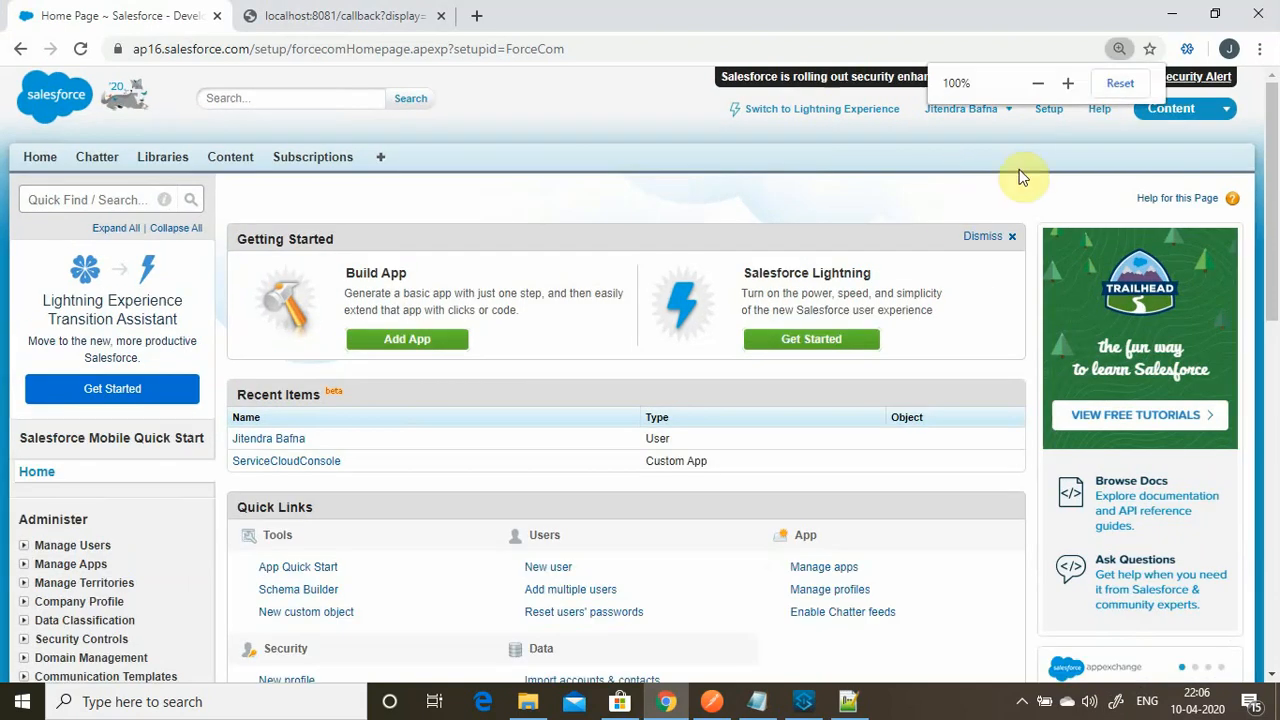
left_click(1048, 108)
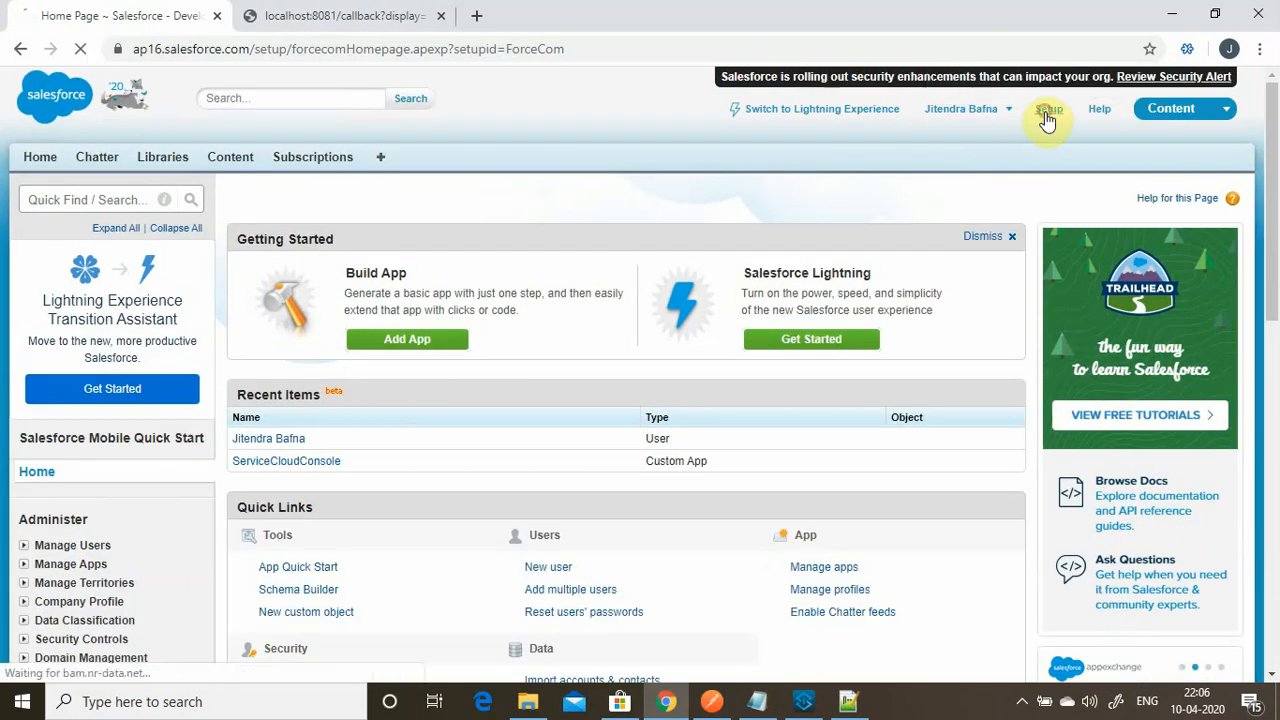
left_click(1048, 108)
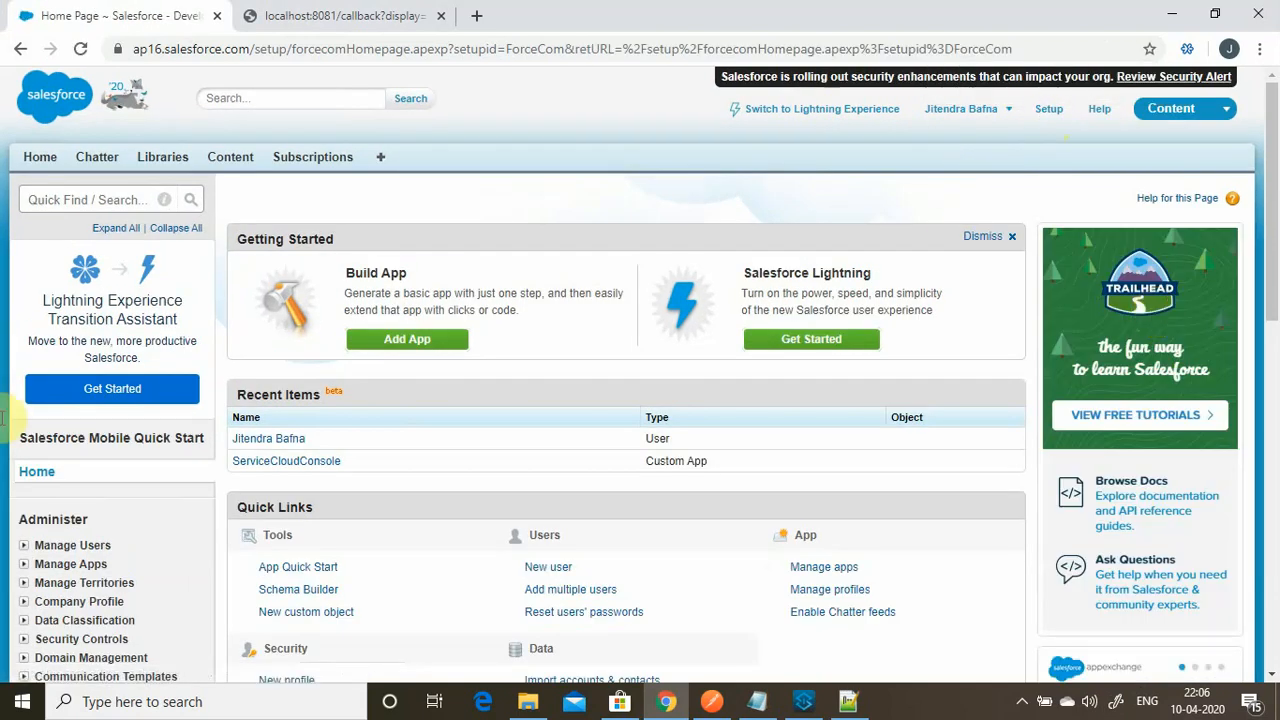
scroll("down", 3)
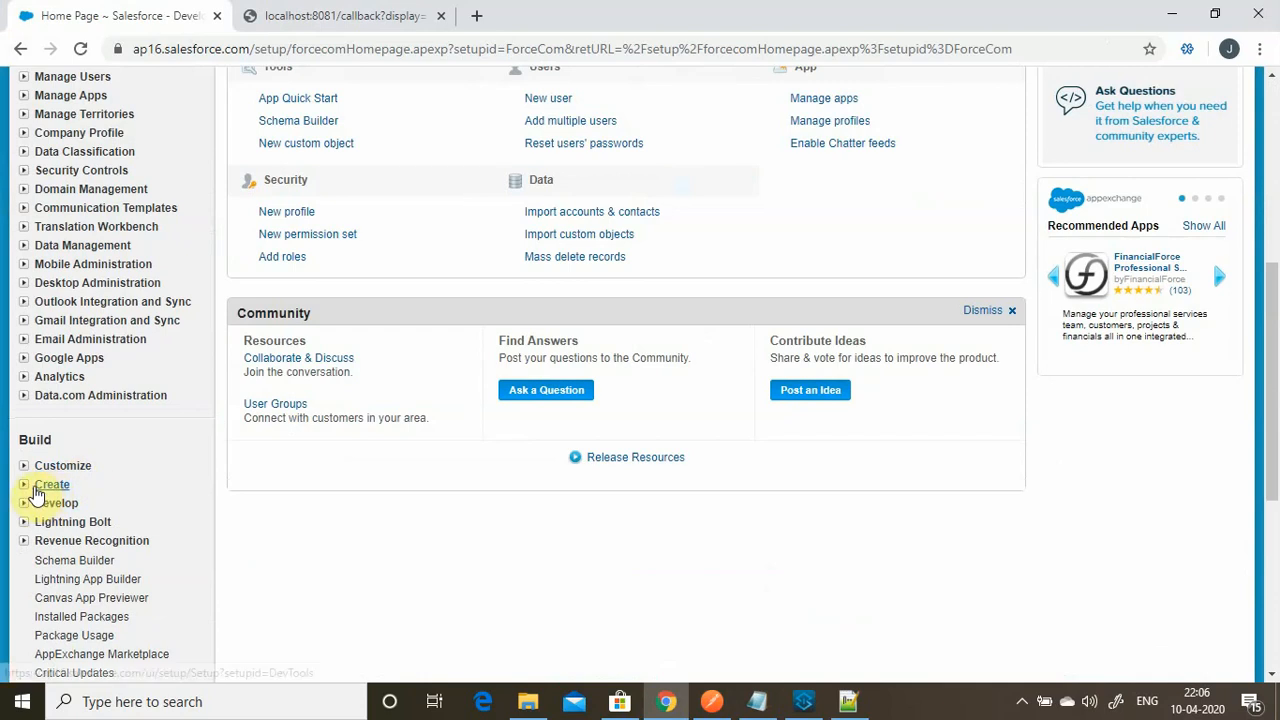
left_click(51, 484)
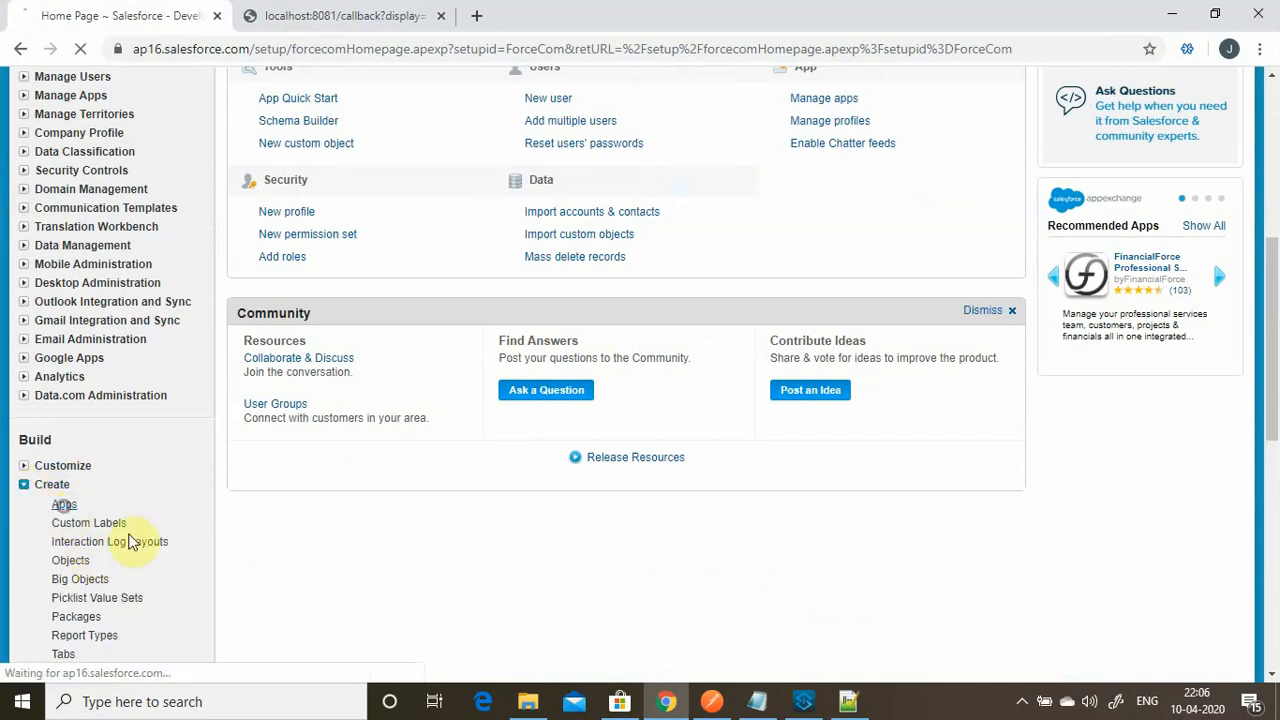
left_click(63, 504)
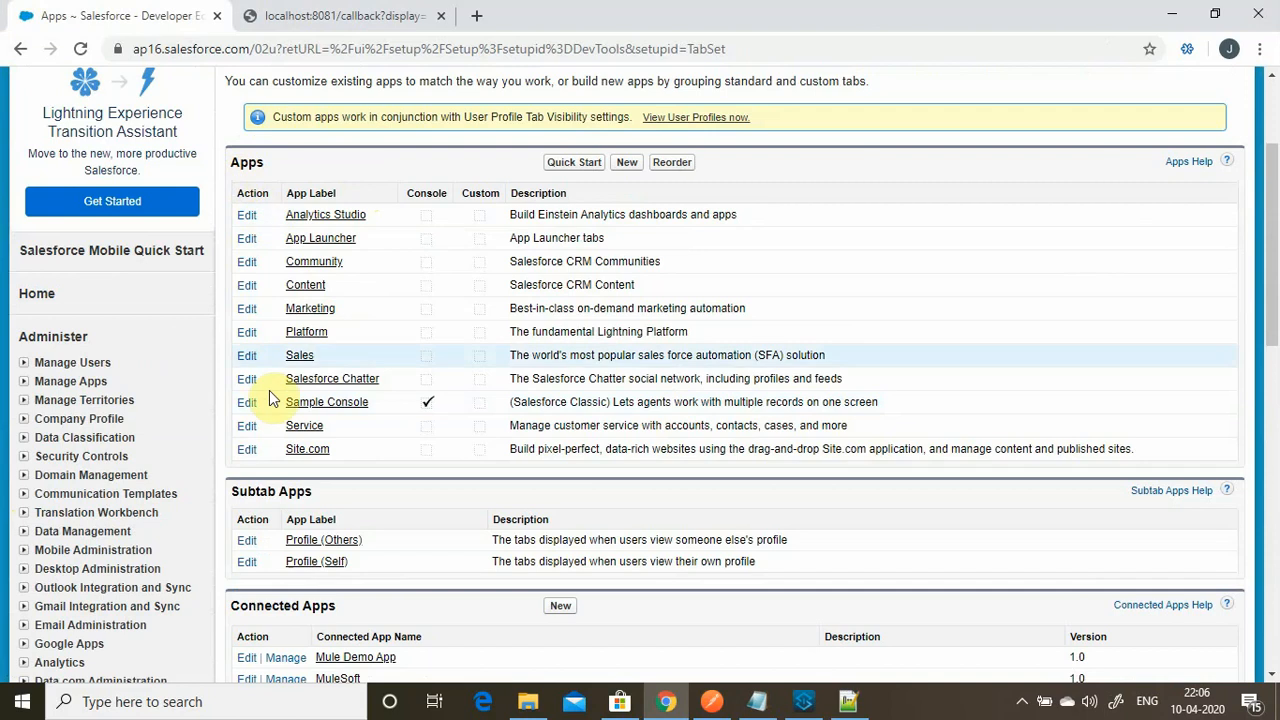
scroll("down", 3)
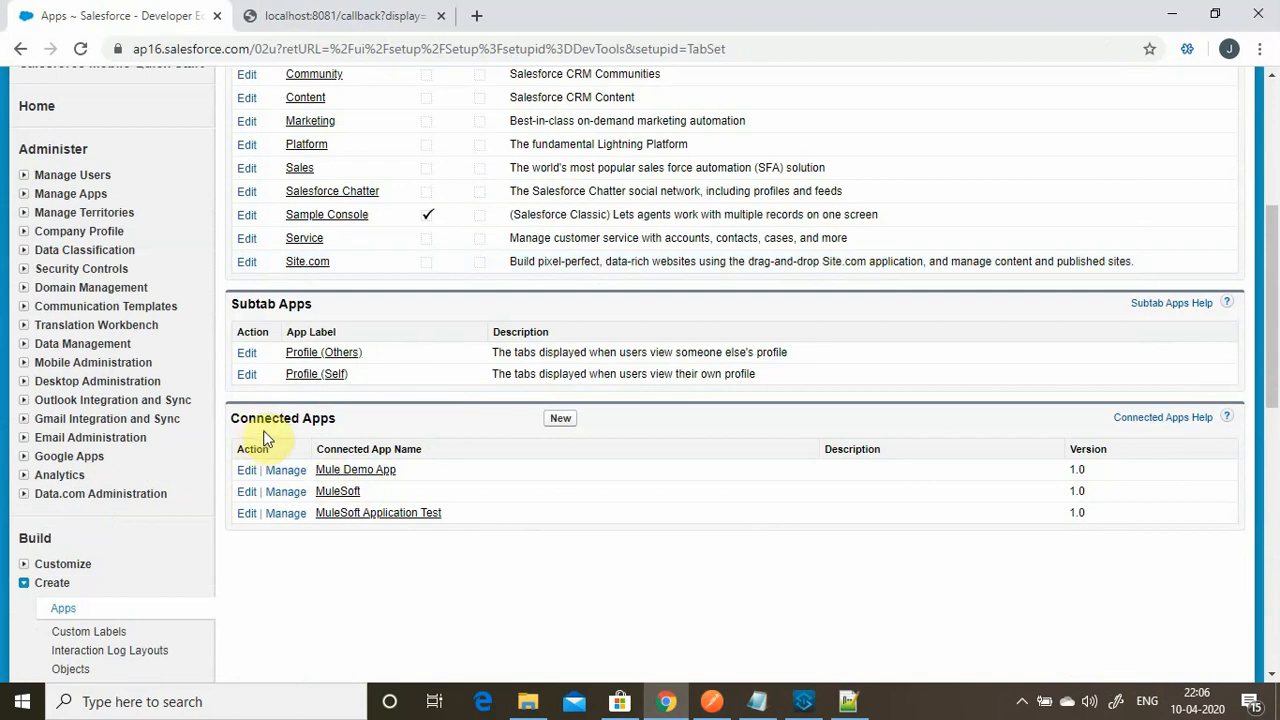
left_click(560, 418)
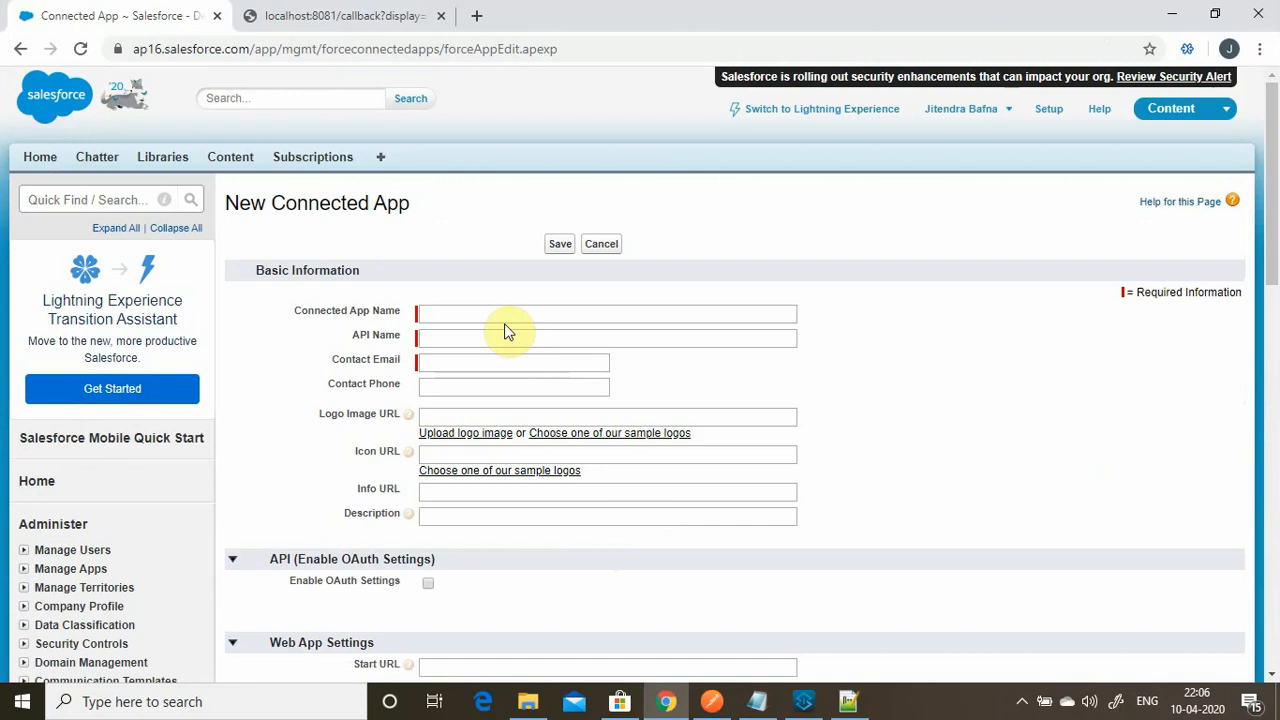
type("test")
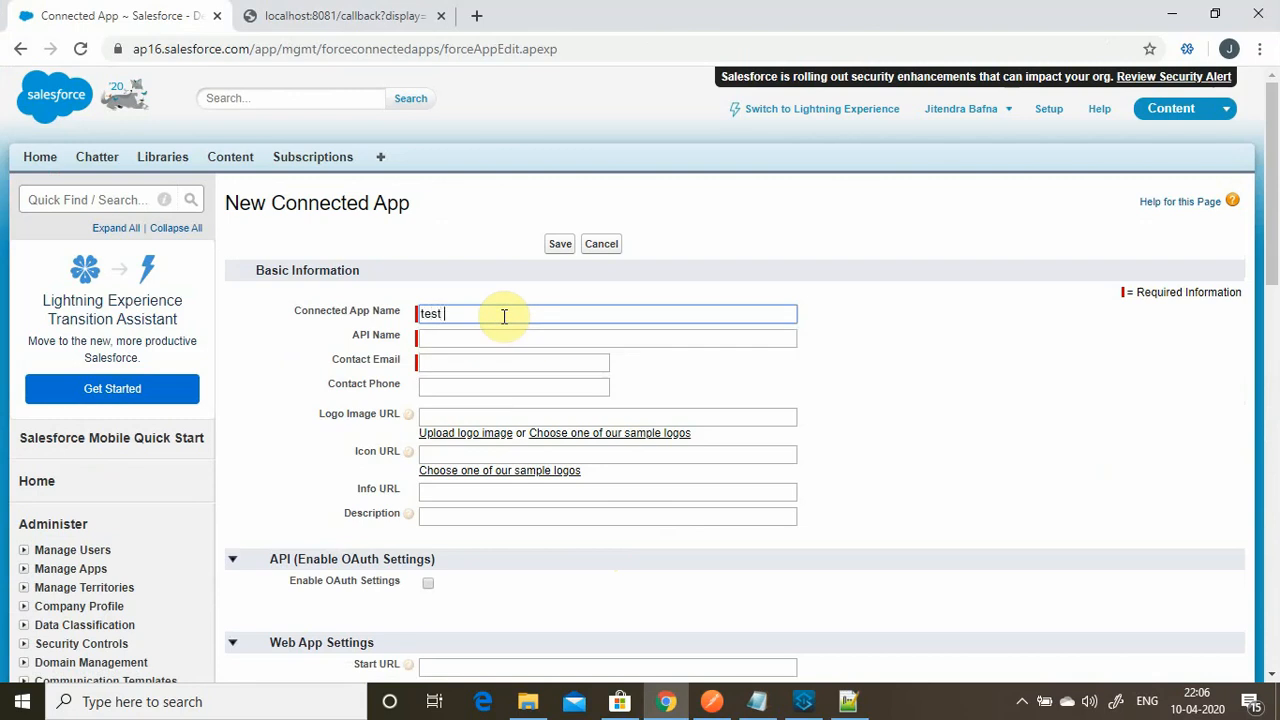
left_click(513, 362)
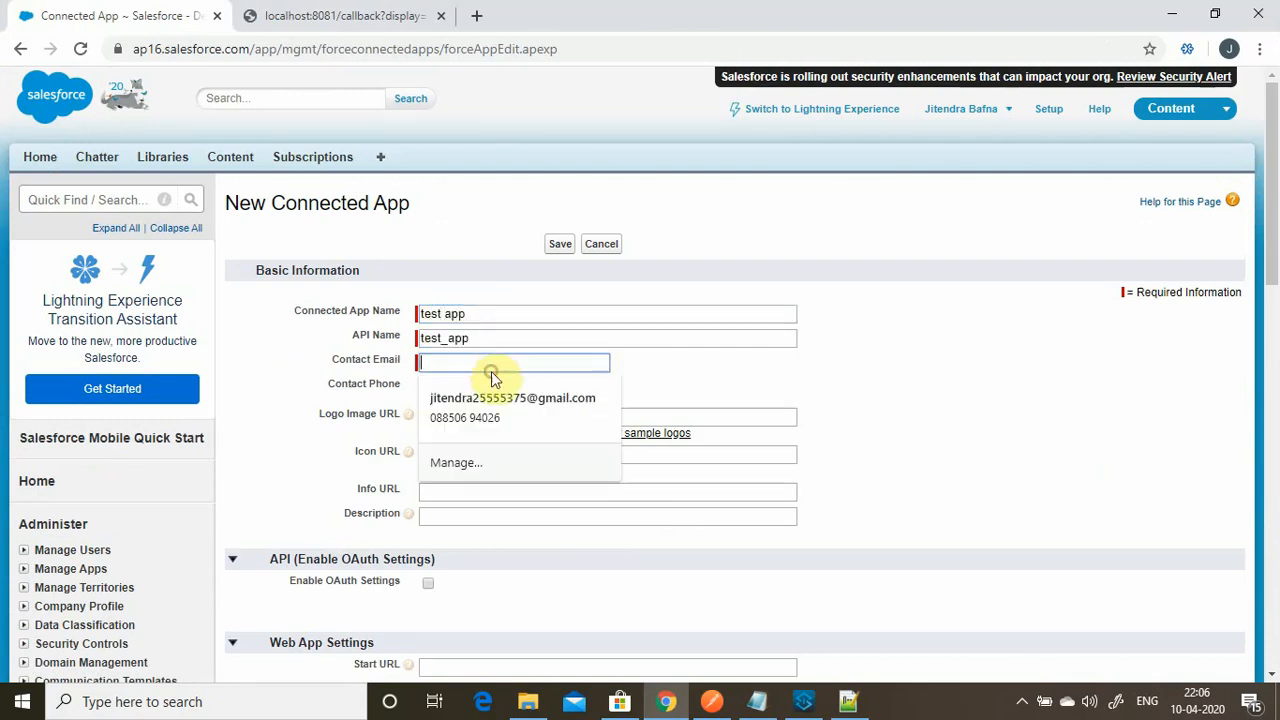
type("test@")
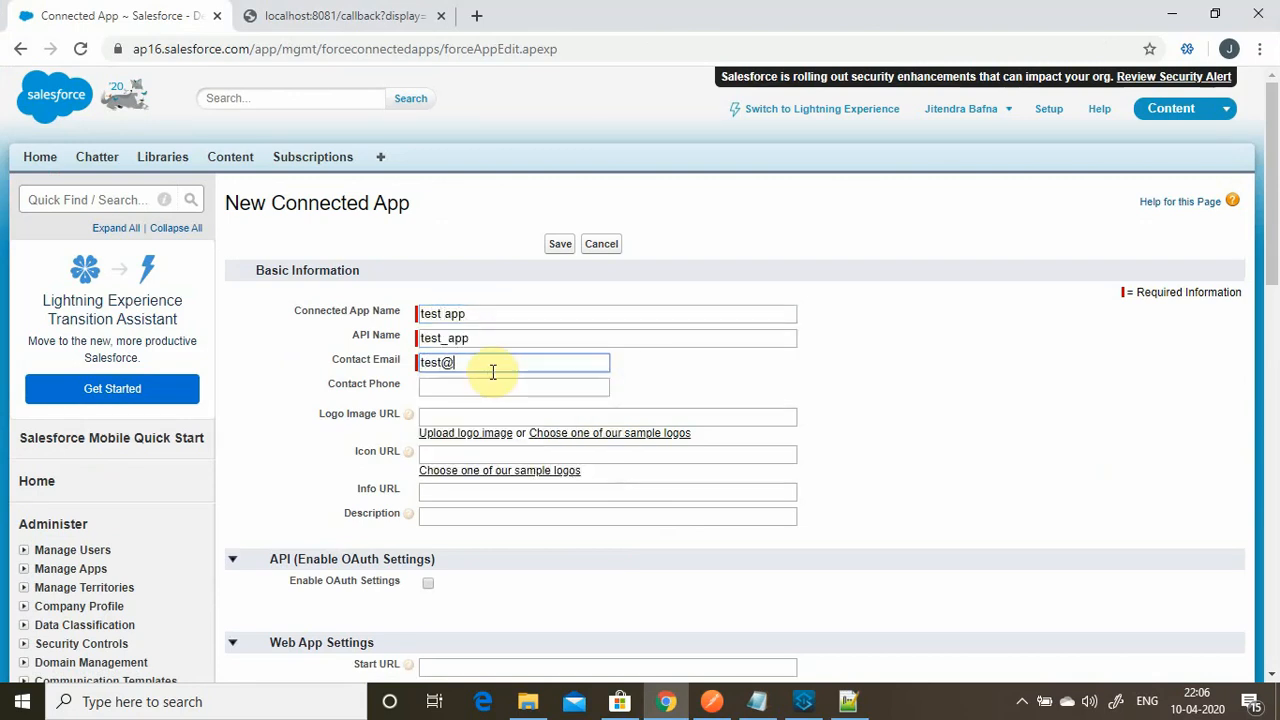
type("gmail.com")
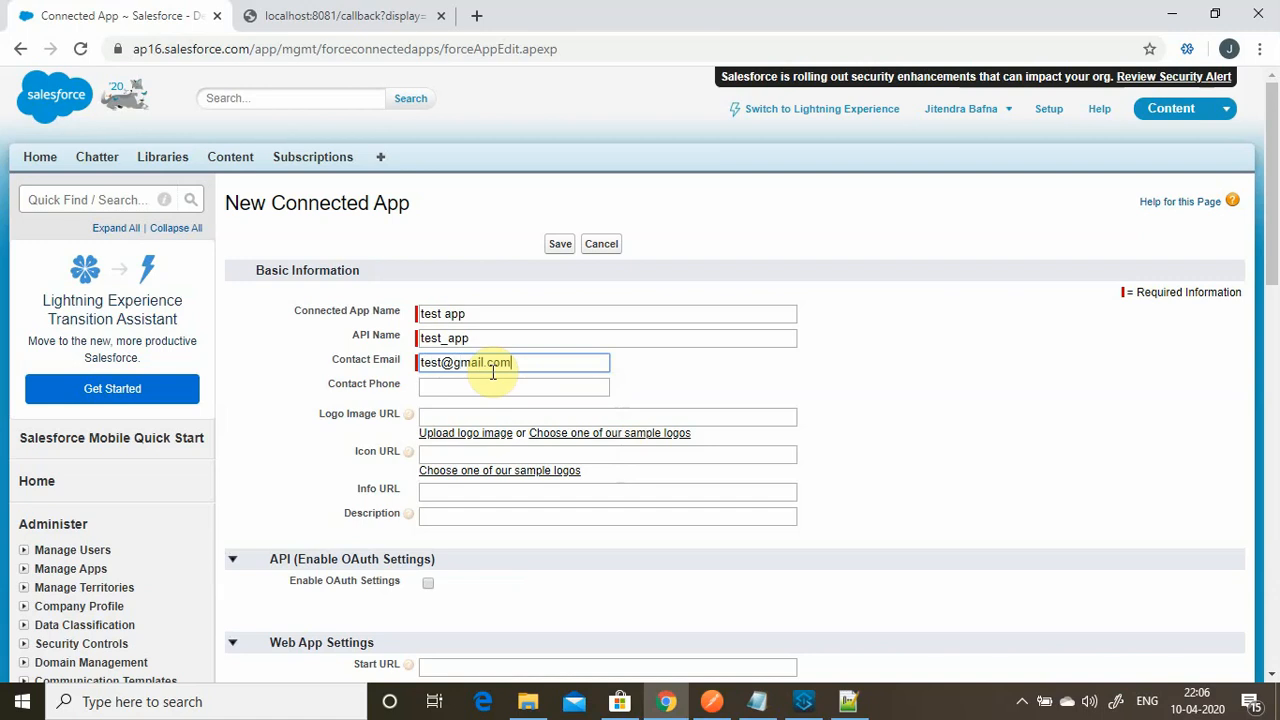
left_click(428, 394)
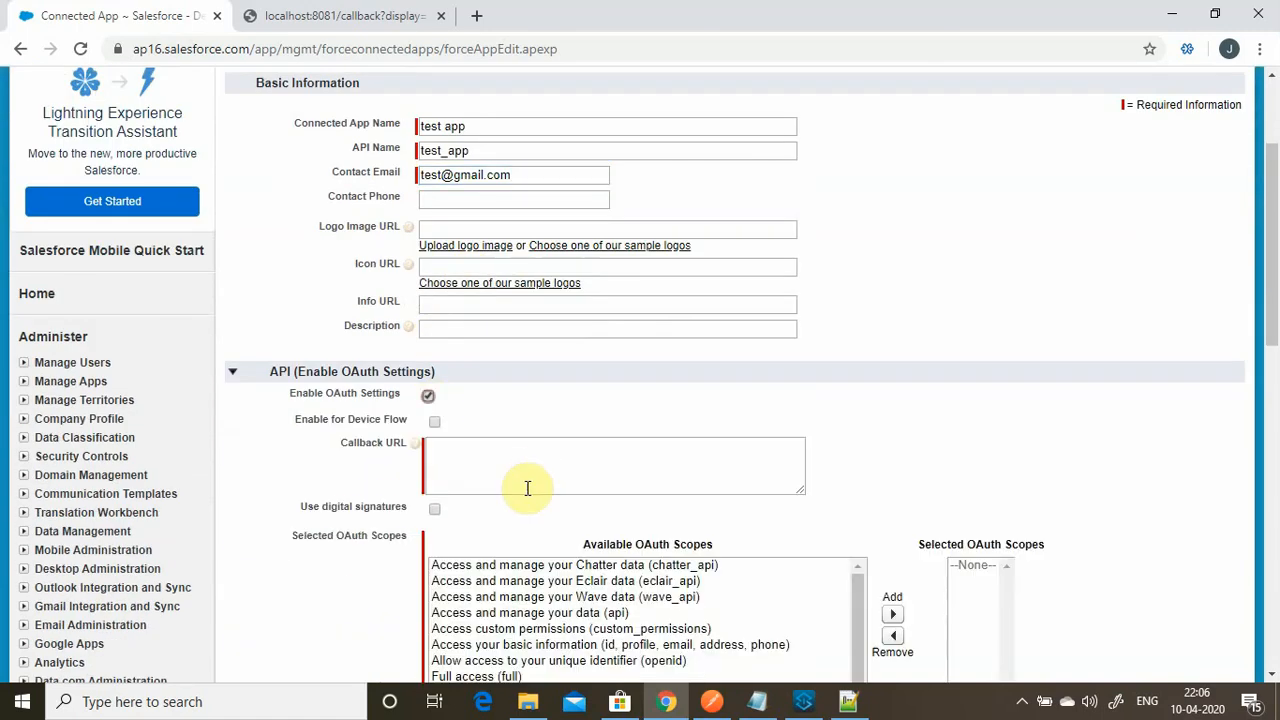
left_click(428, 394)
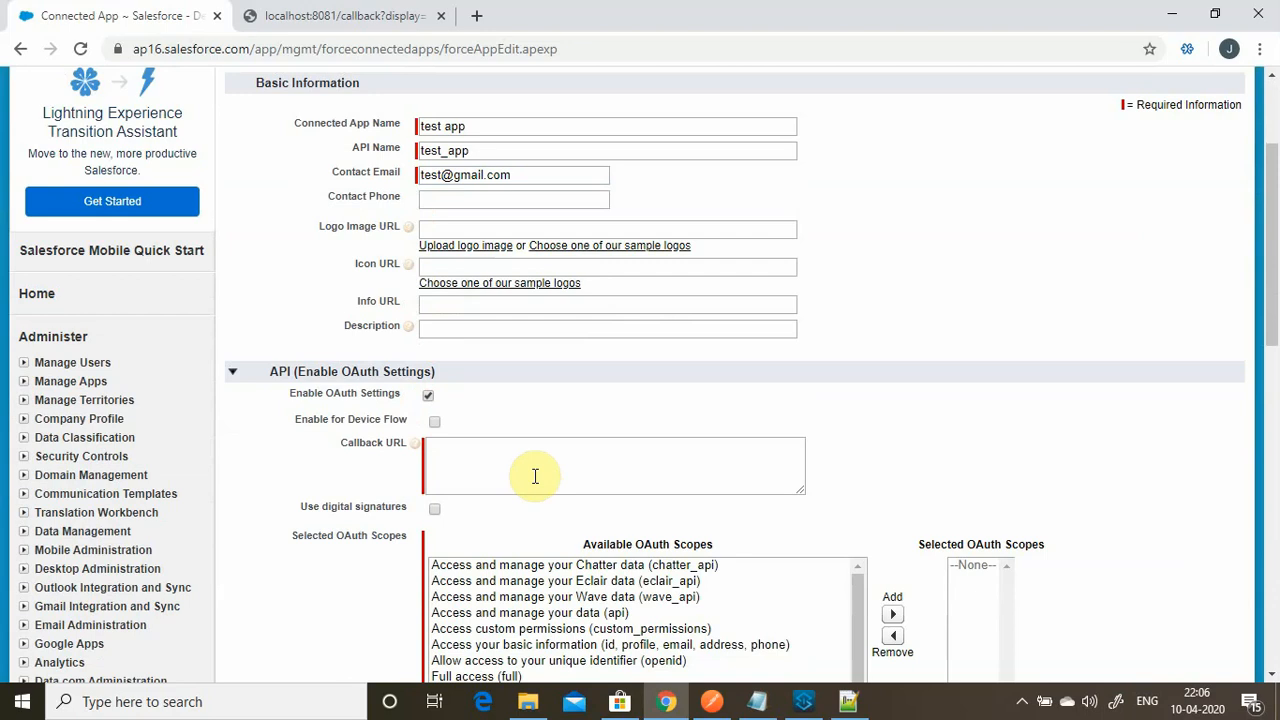
type("http")
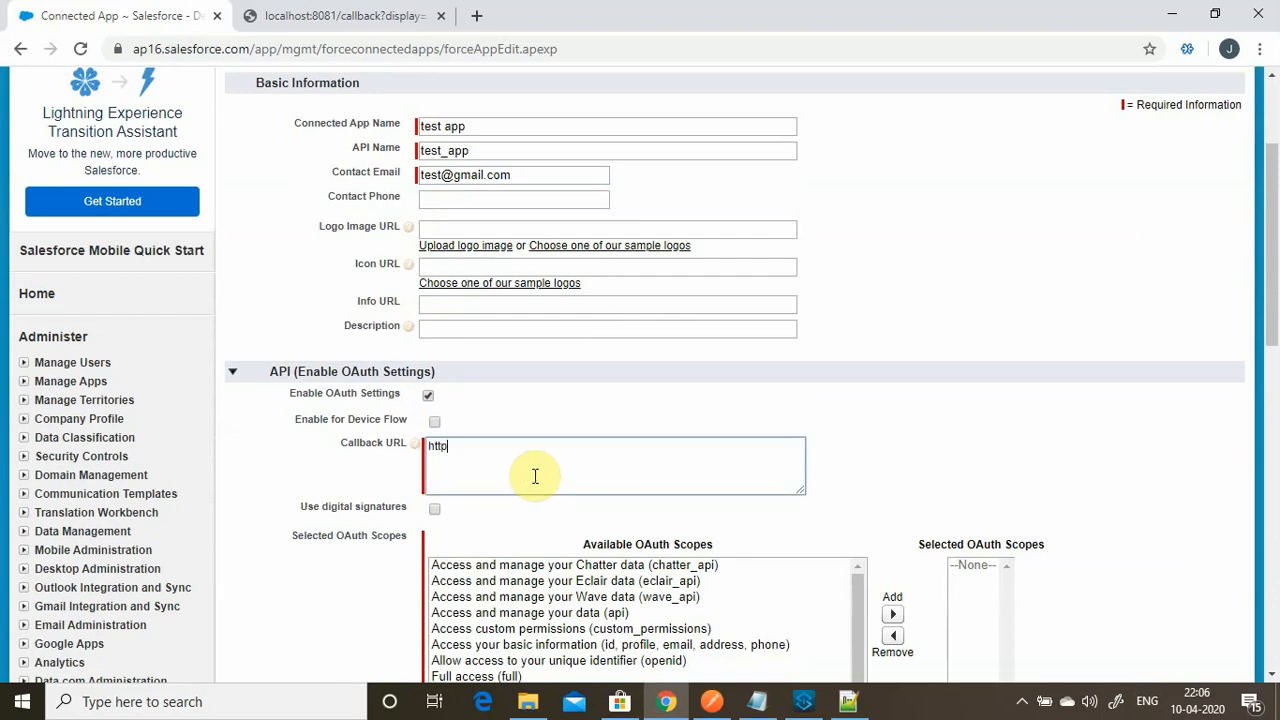
type("://local")
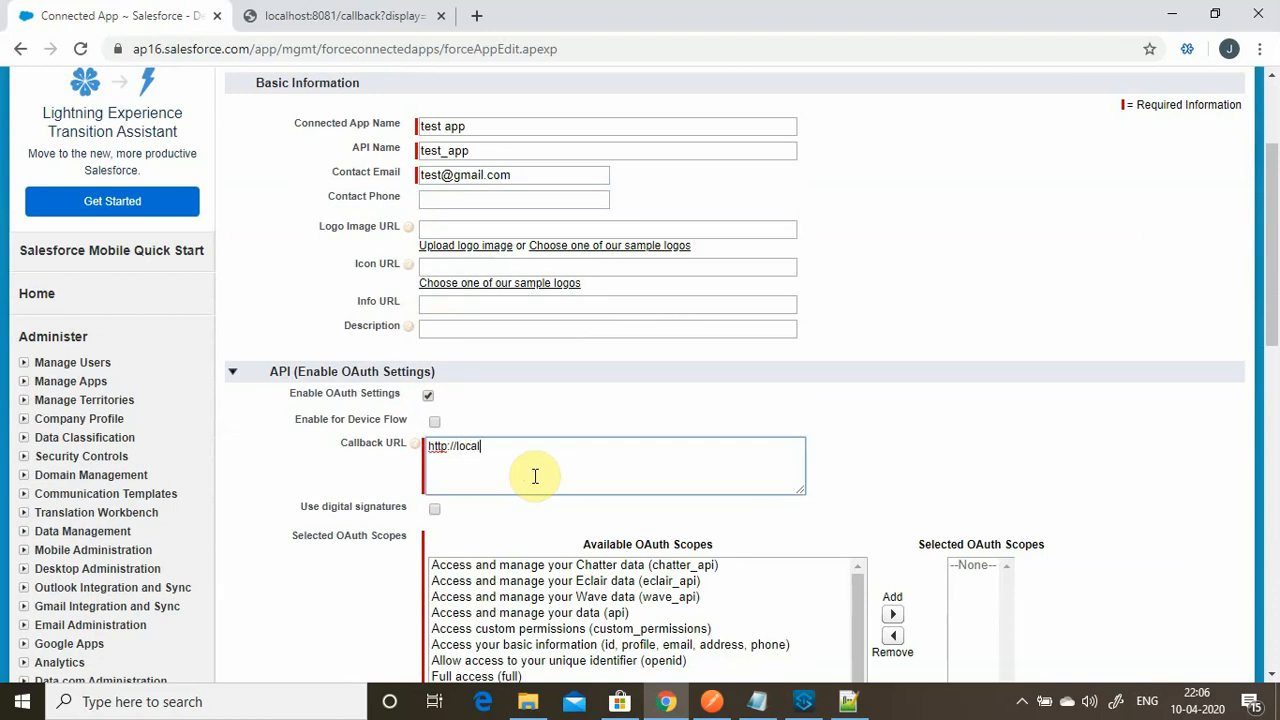
type("host:8081/callback")
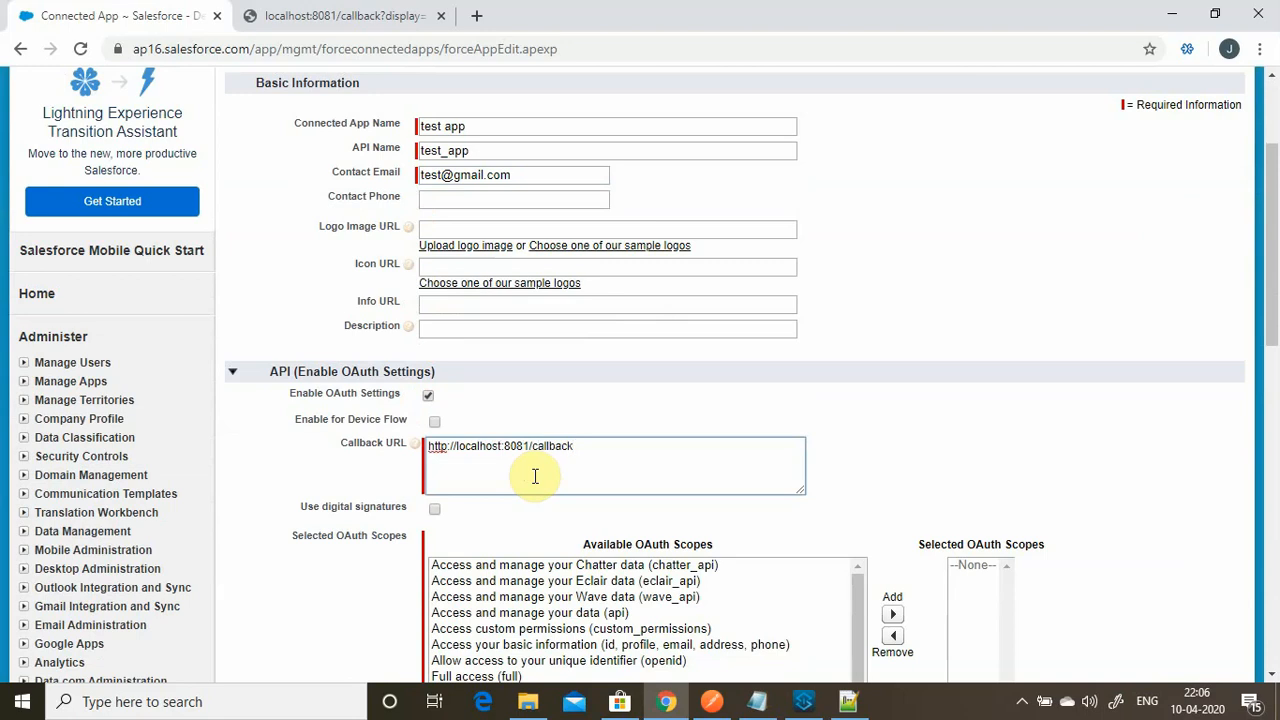
Step: Add all OAuth scopes, save 'test app', and continue to its detail page
left_click(575, 446)
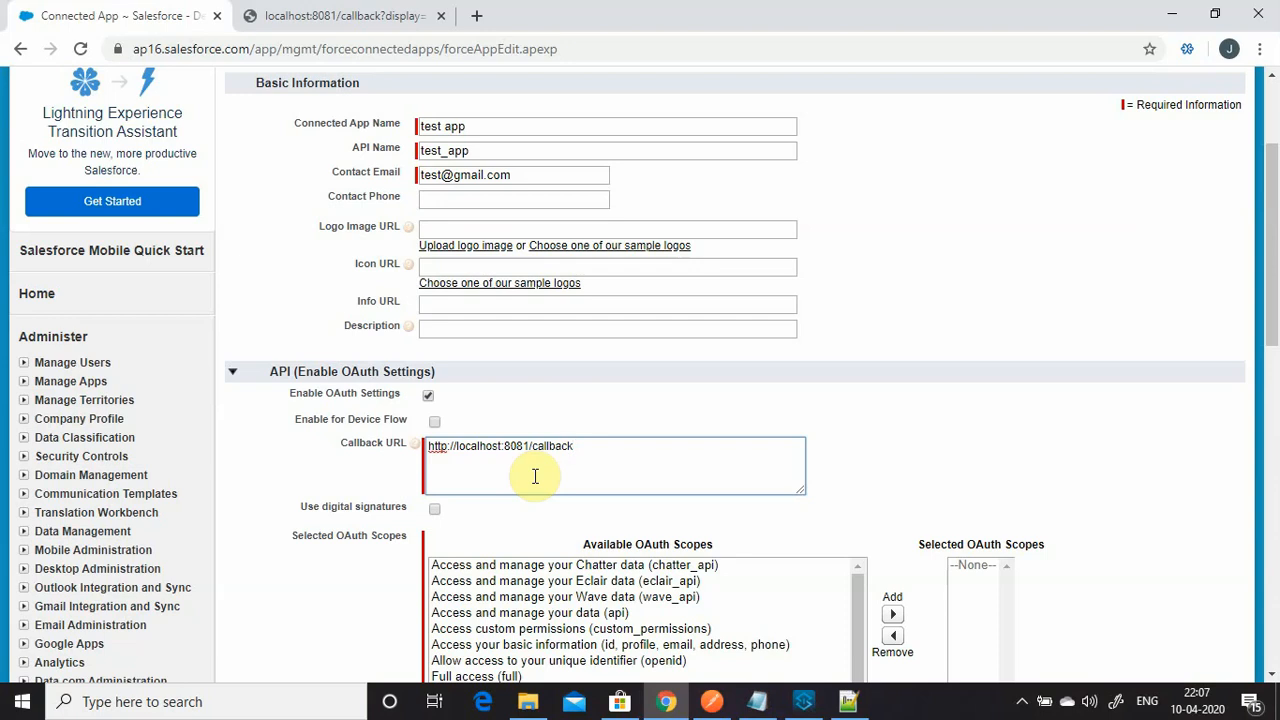
mouse_move(544, 477)
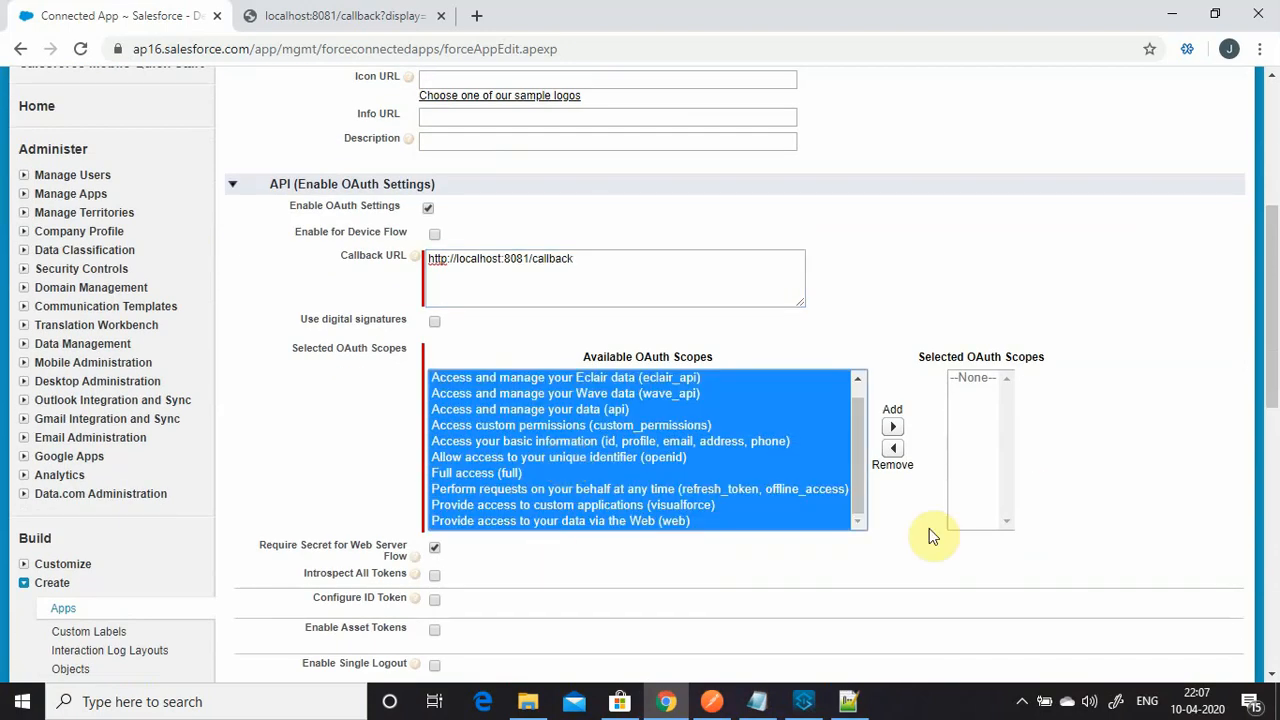
scroll("down", 3)
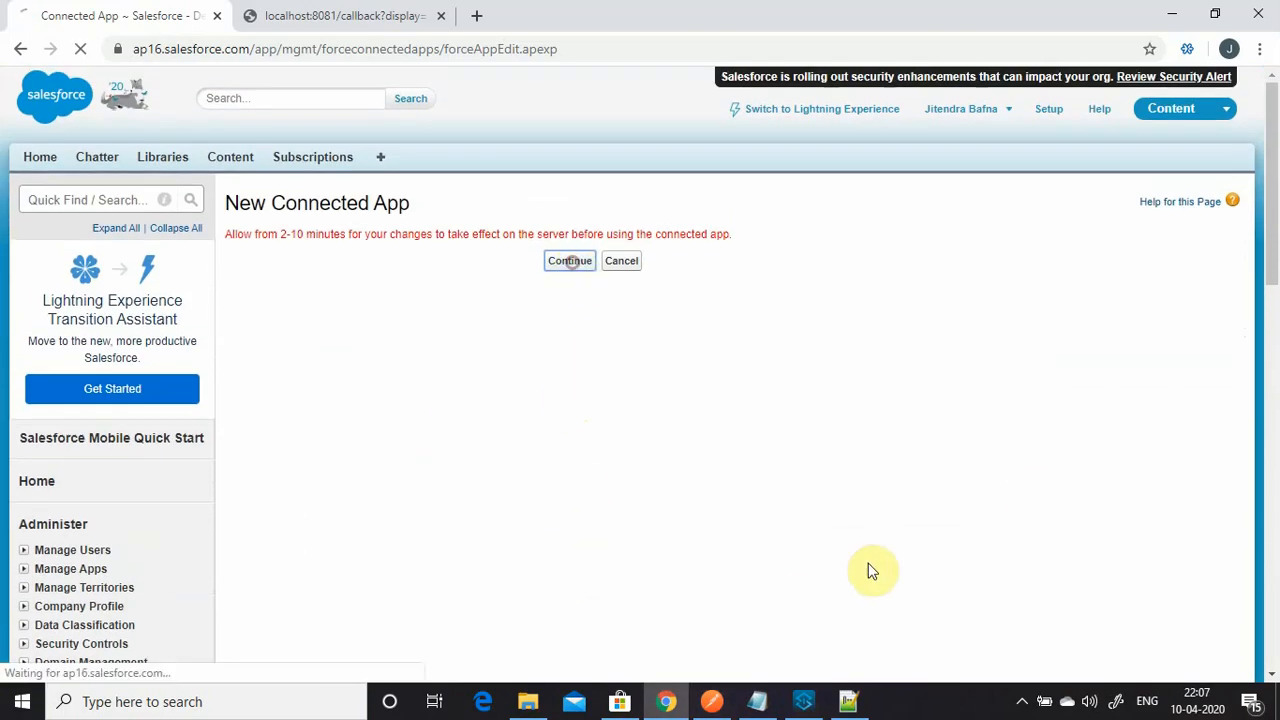
left_click(569, 260)
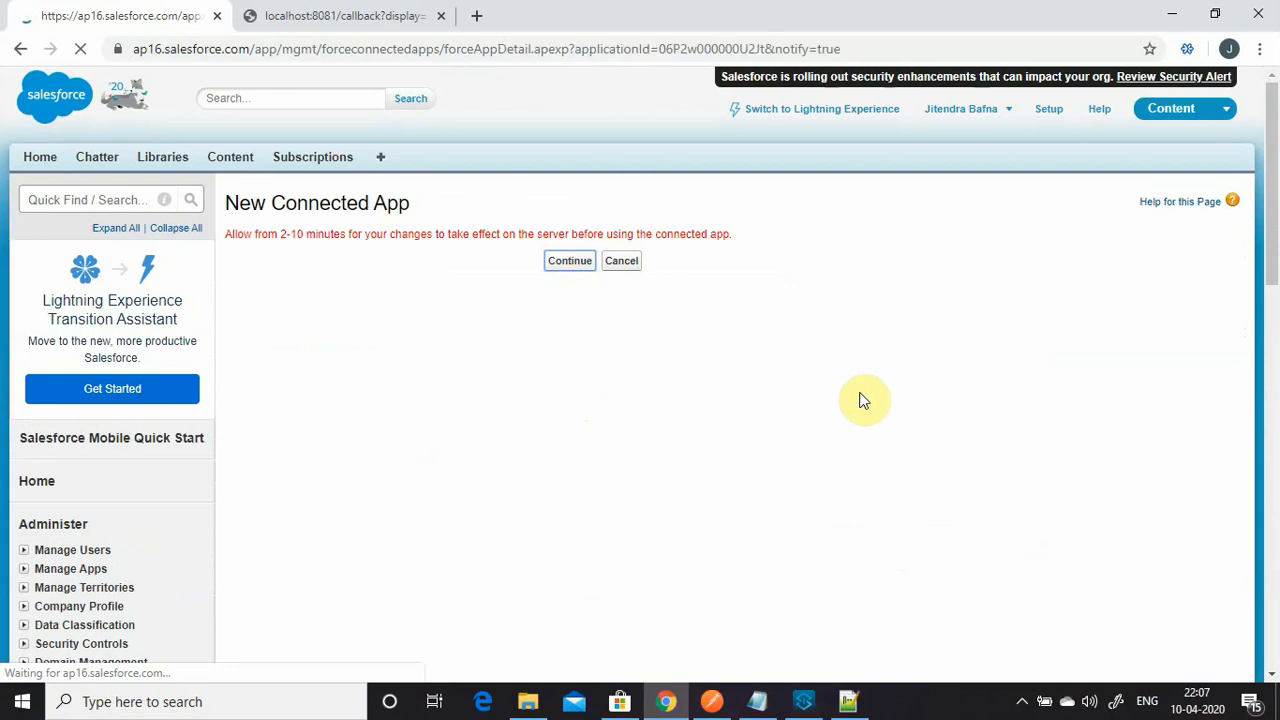
left_click(570, 260)
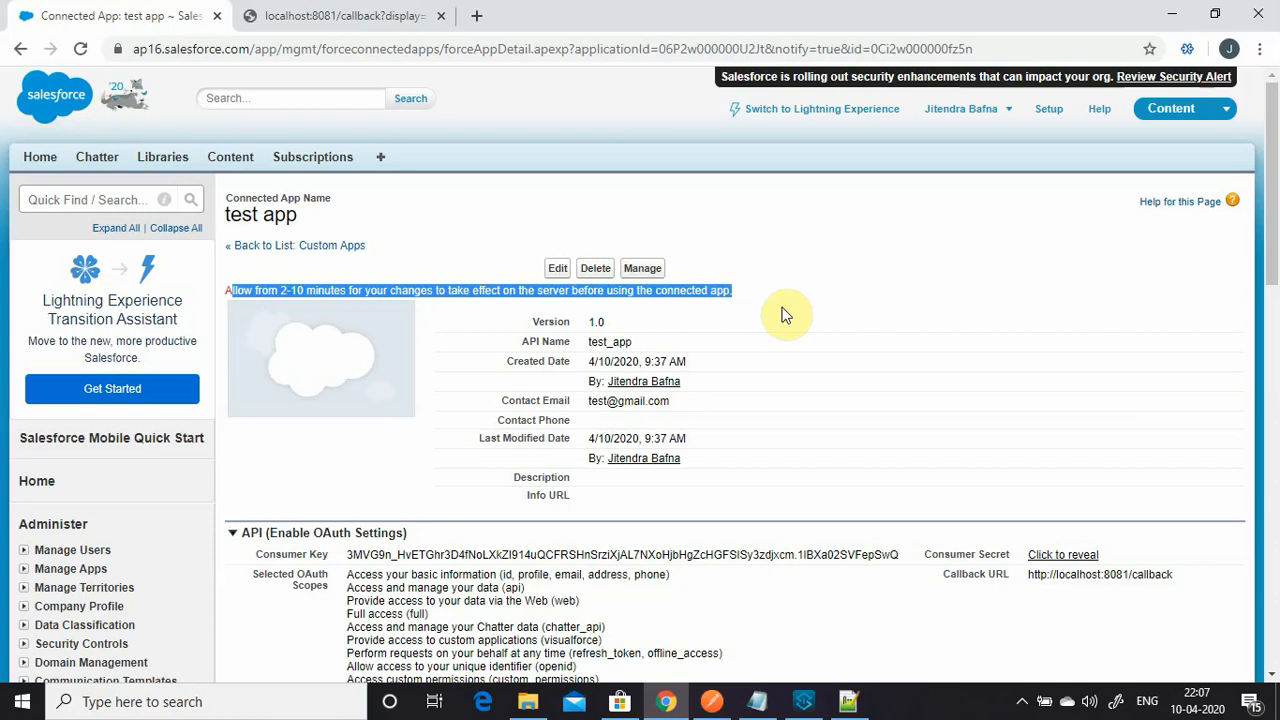
Step: Reveal test app's consumer secret, then view the existing MuleSoft connected app's details
double_click(610, 554)
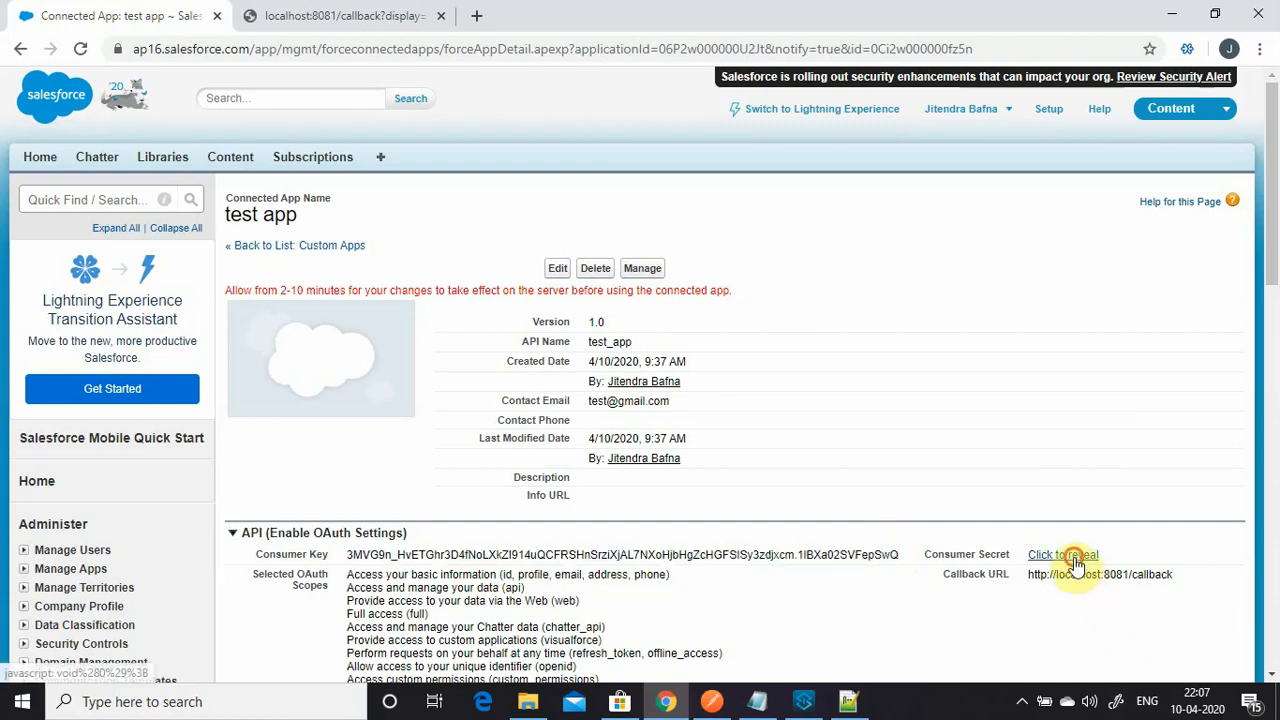
left_click(1062, 554)
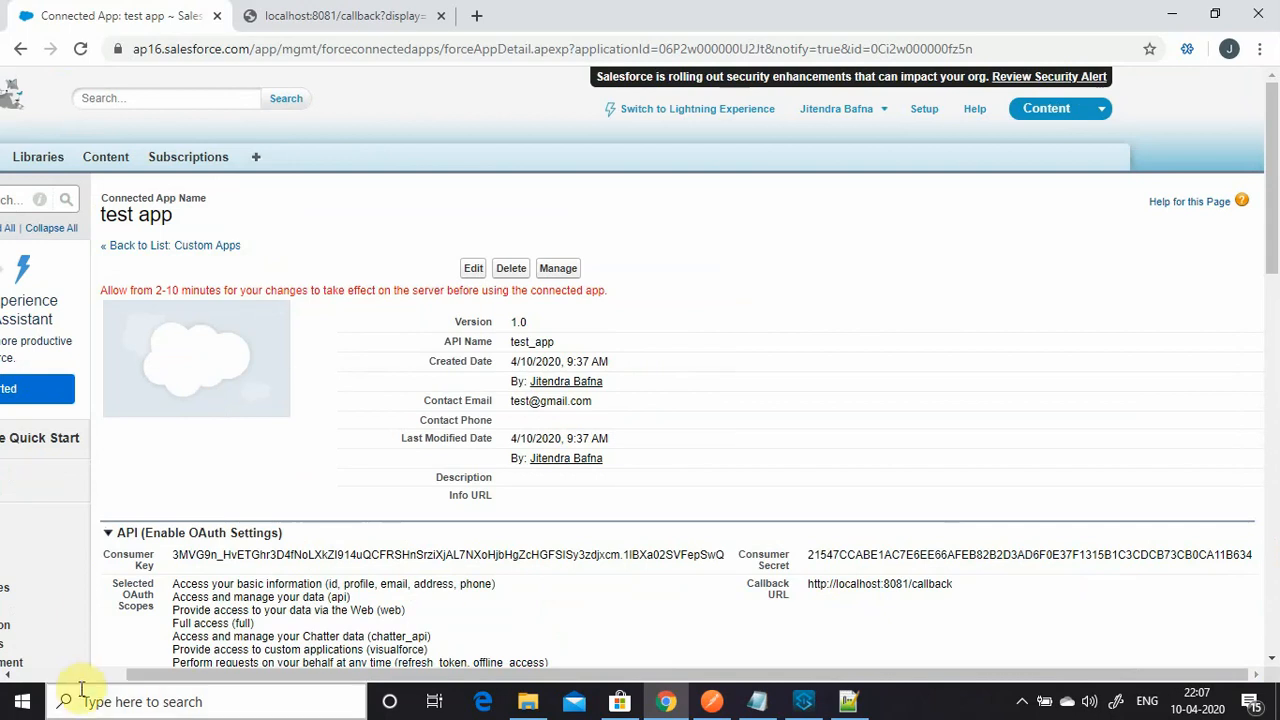
scroll("down", 3)
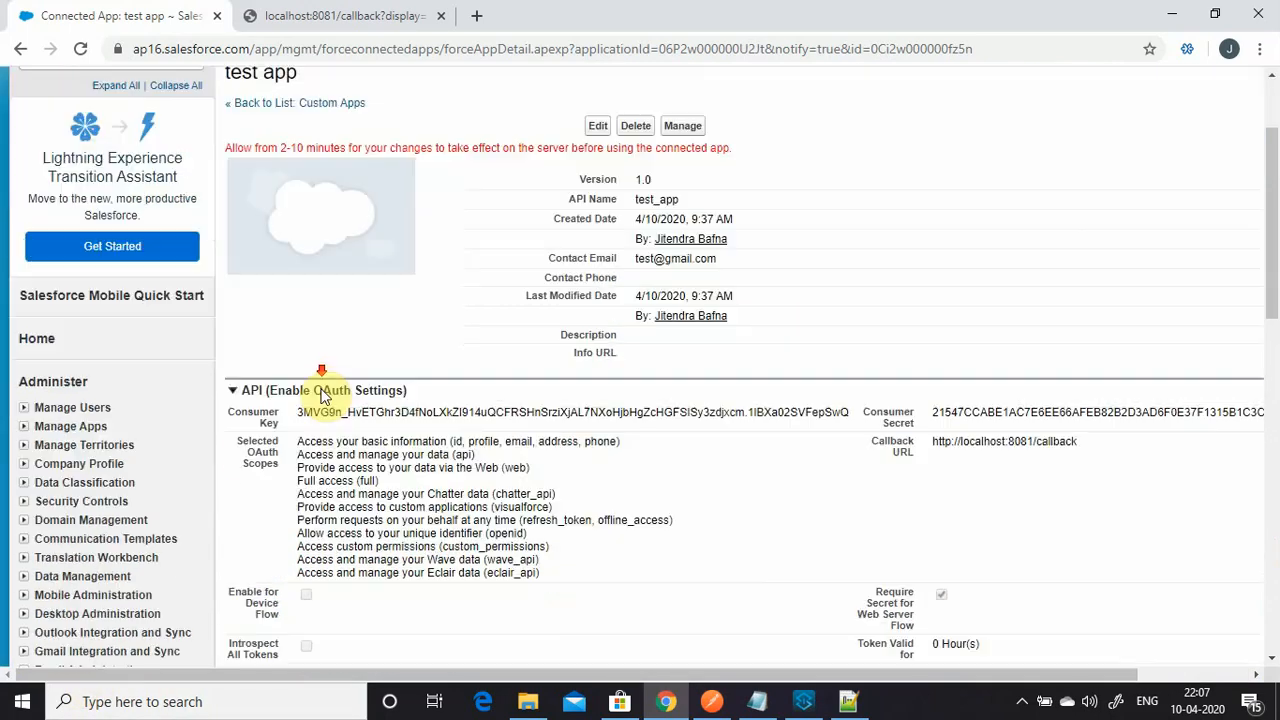
scroll("down", 3)
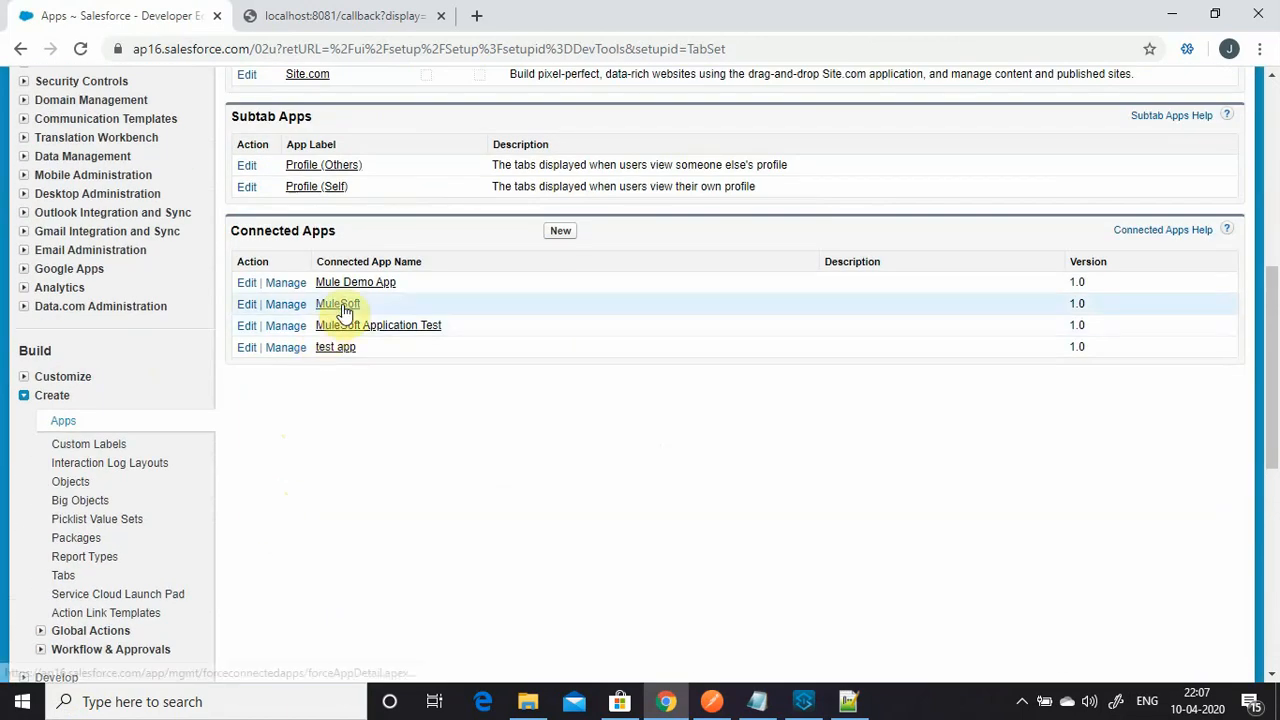
left_click(338, 303)
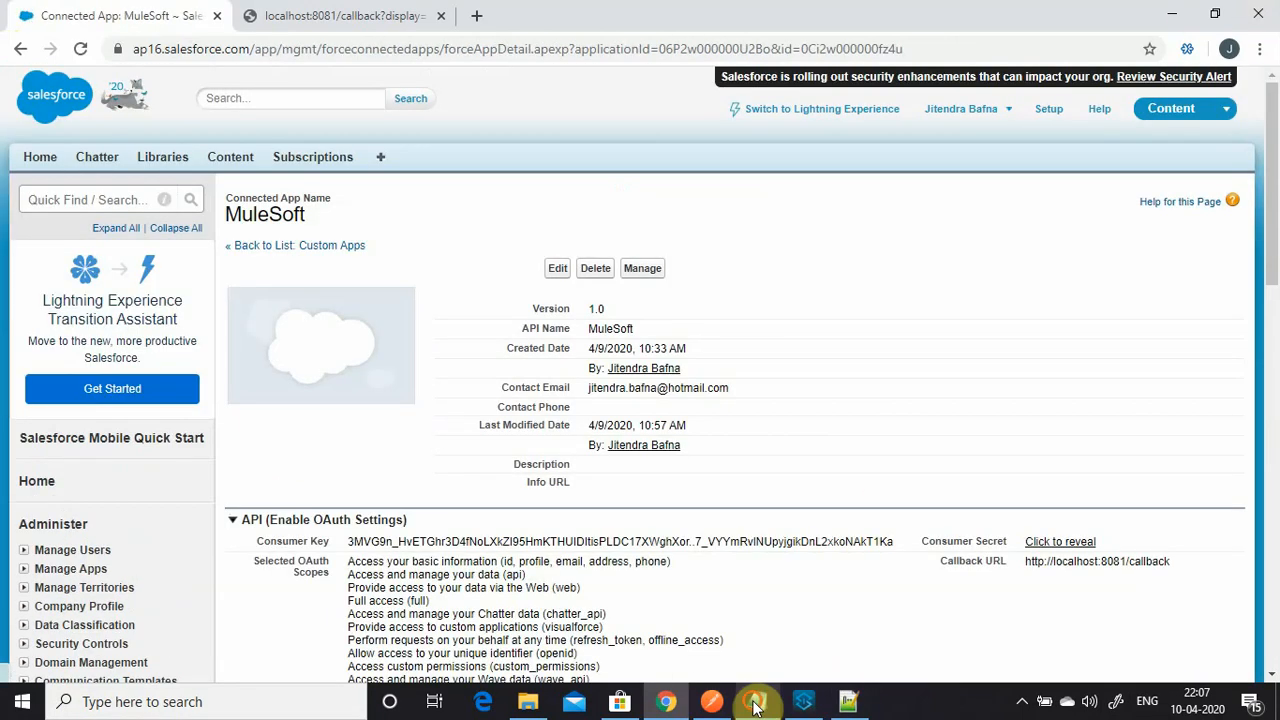
Step: Check the ap16 instance in the noted Salesforce token URL and list Postman's authorization types
left_click(757, 701)
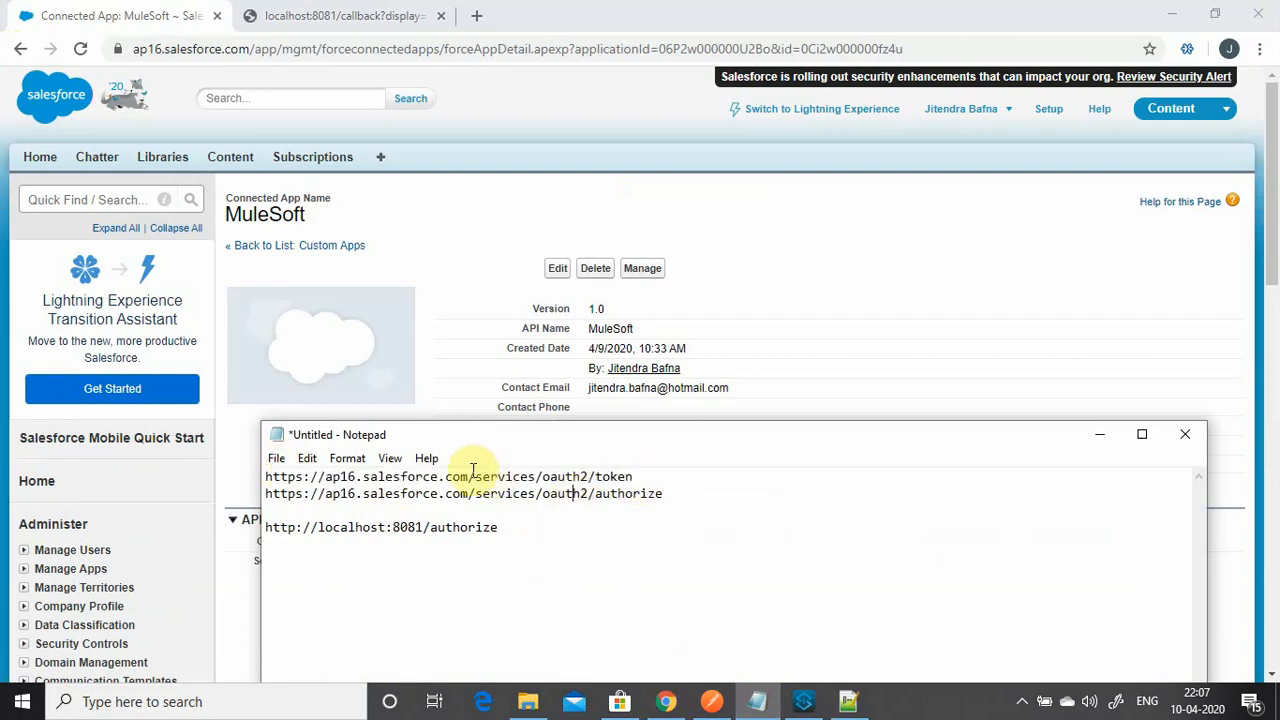
left_click_drag(363, 476, 632, 476)
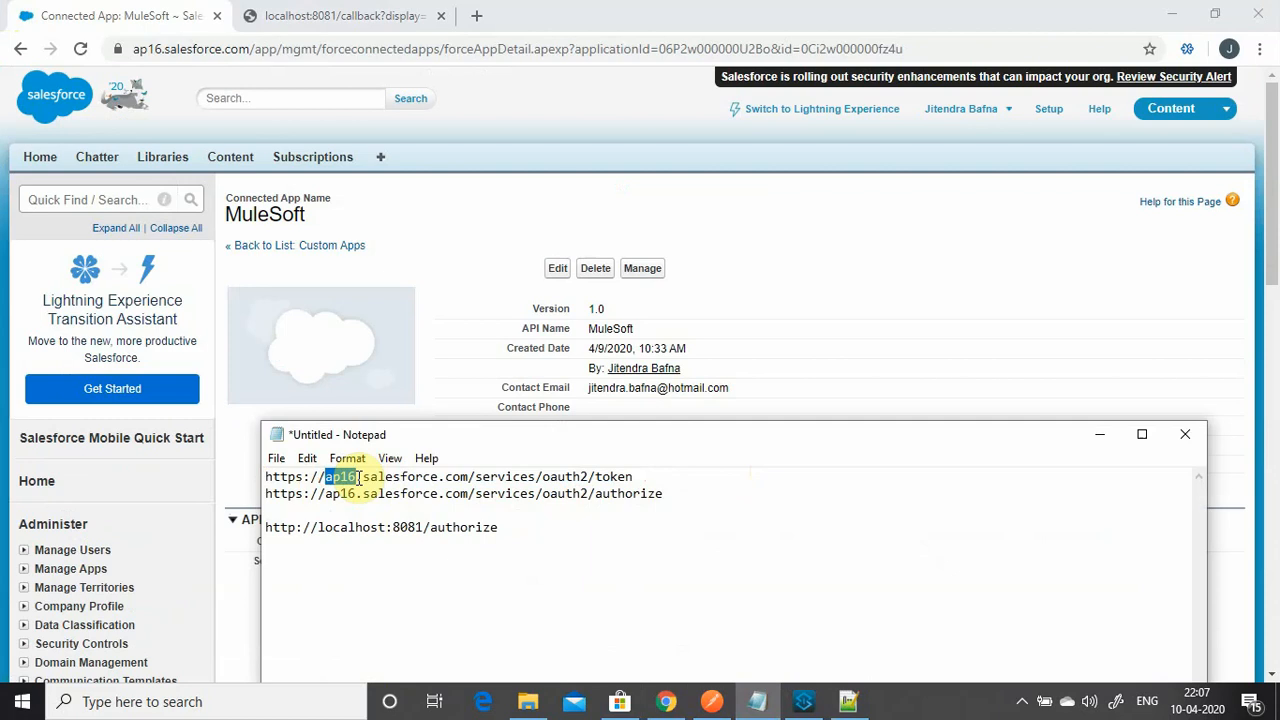
double_click(347, 493)
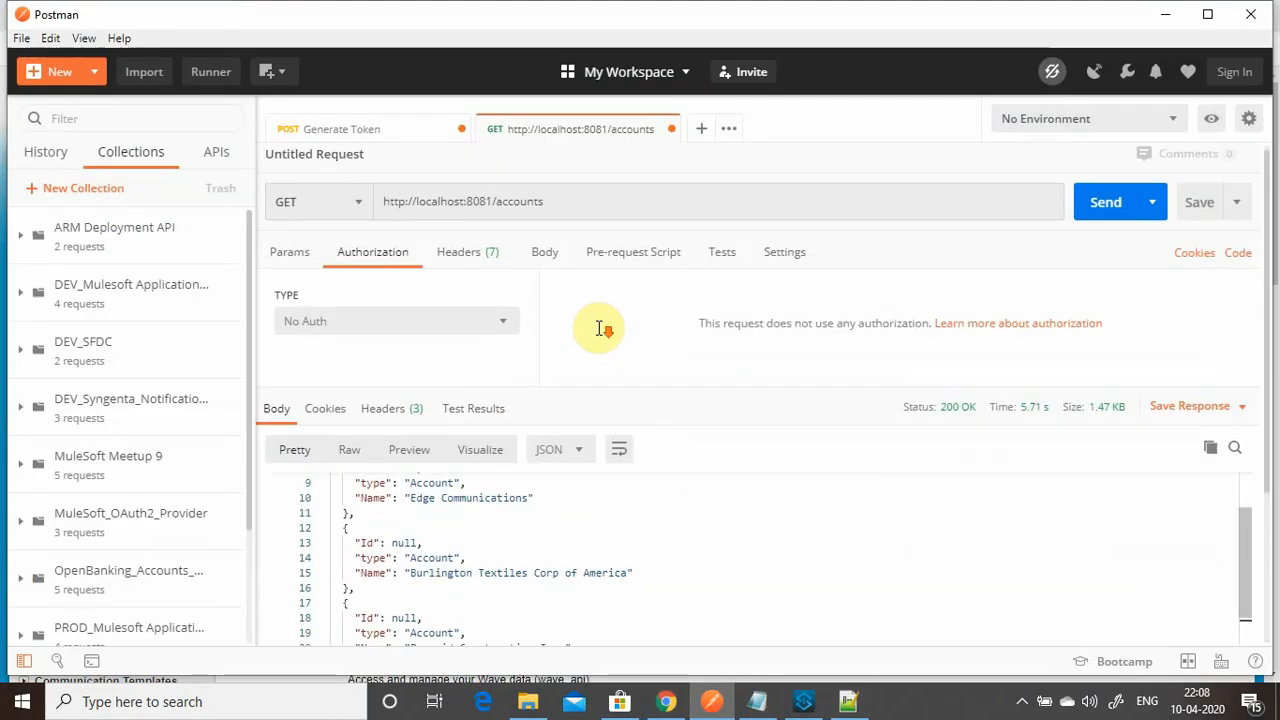
left_click(396, 321)
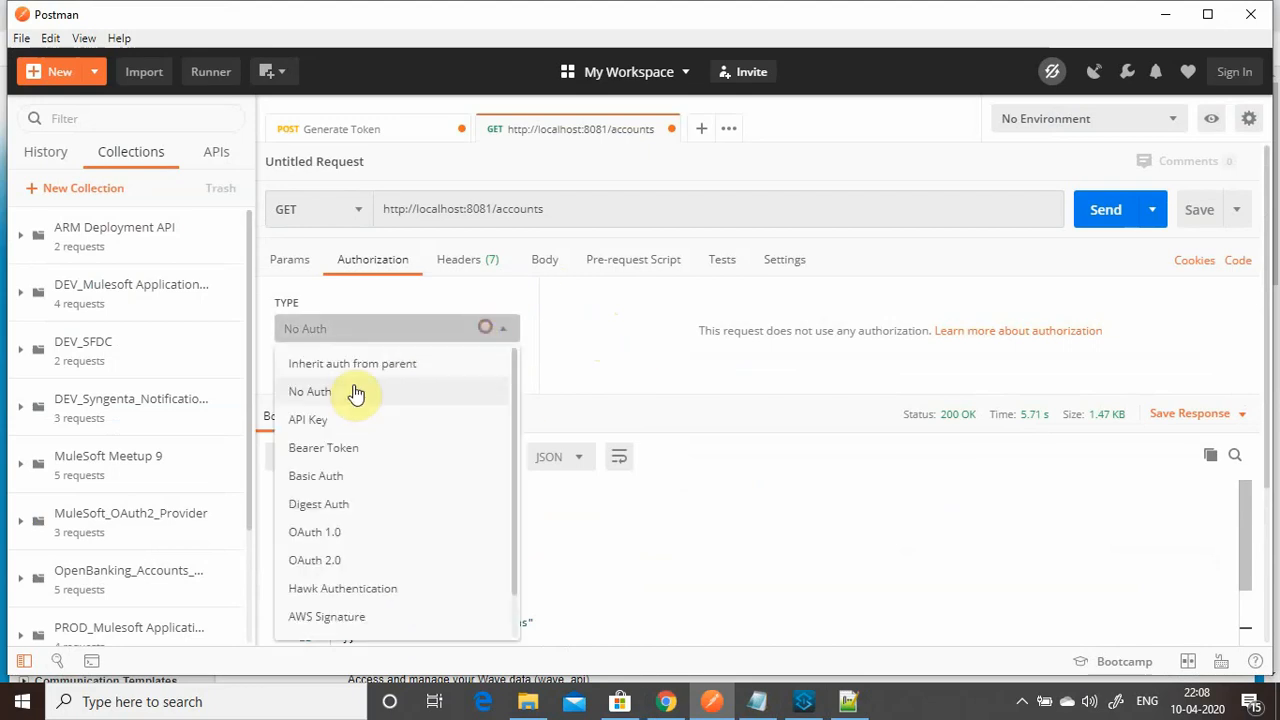
Step: Switch the accounts request to OAuth 2.0 and fill the MuleToken2 authorization-code token form
left_click(314, 560)
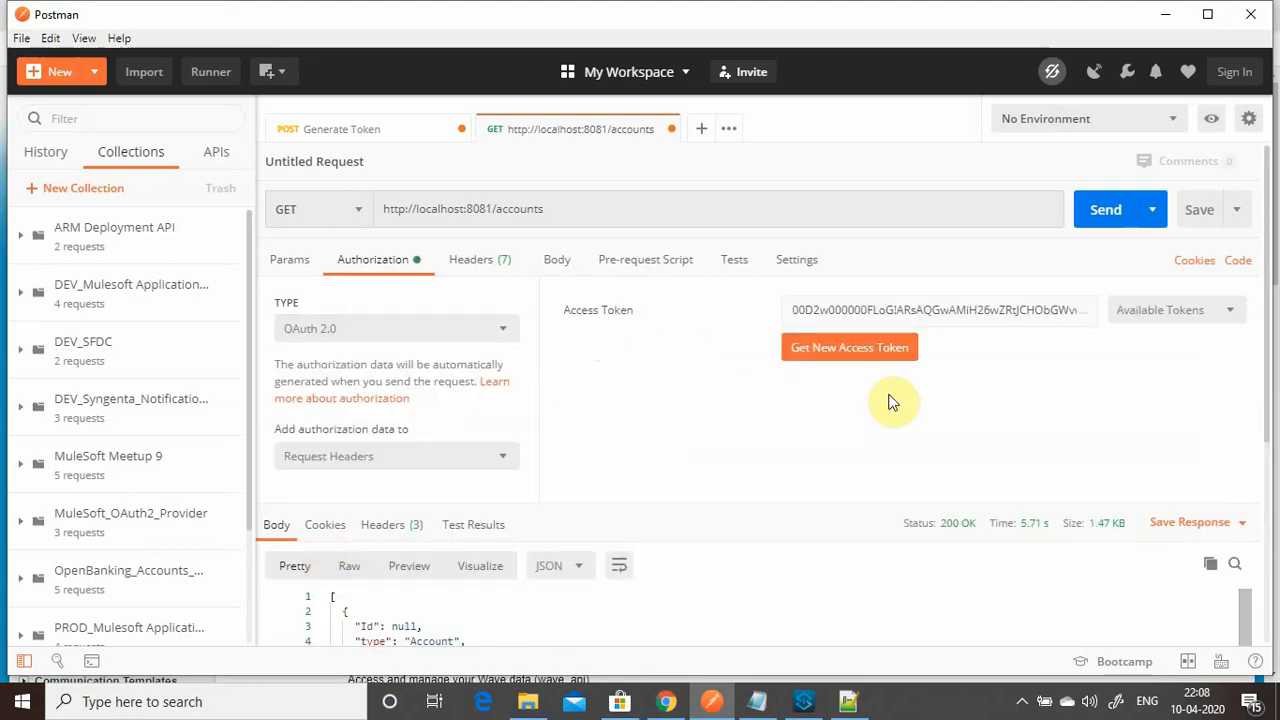
left_click(849, 347)
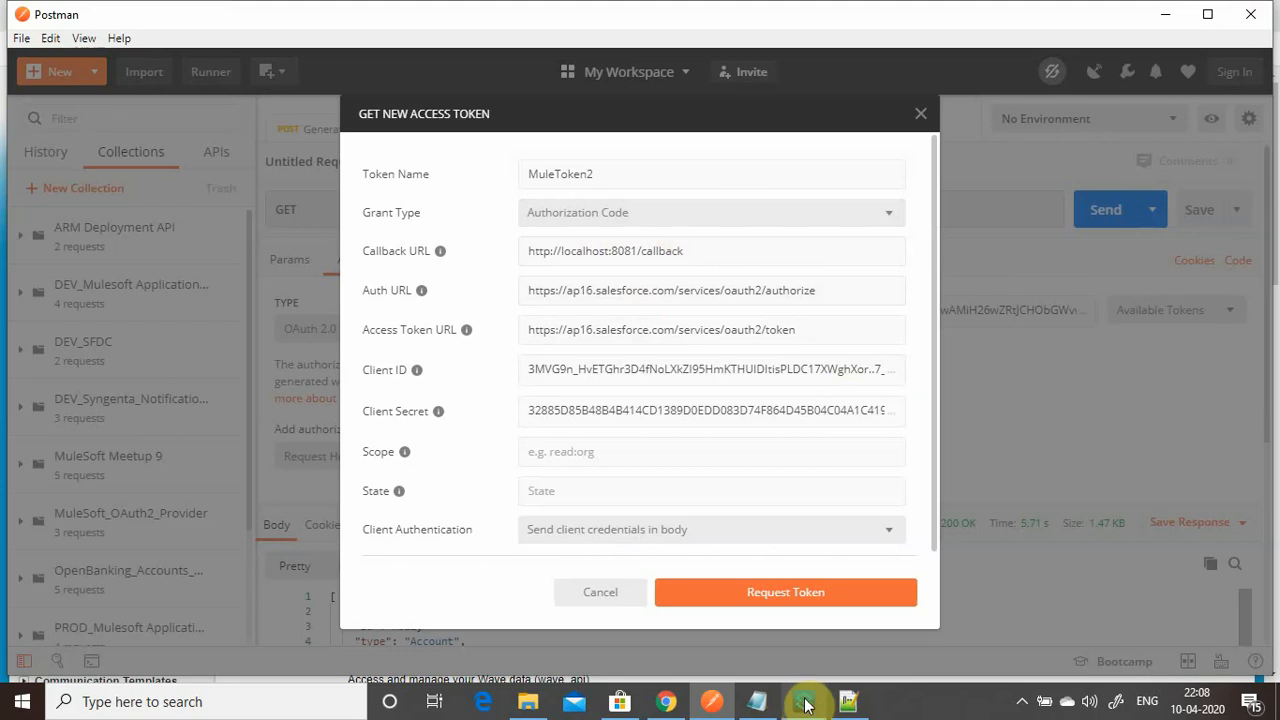
mouse_move(808, 701)
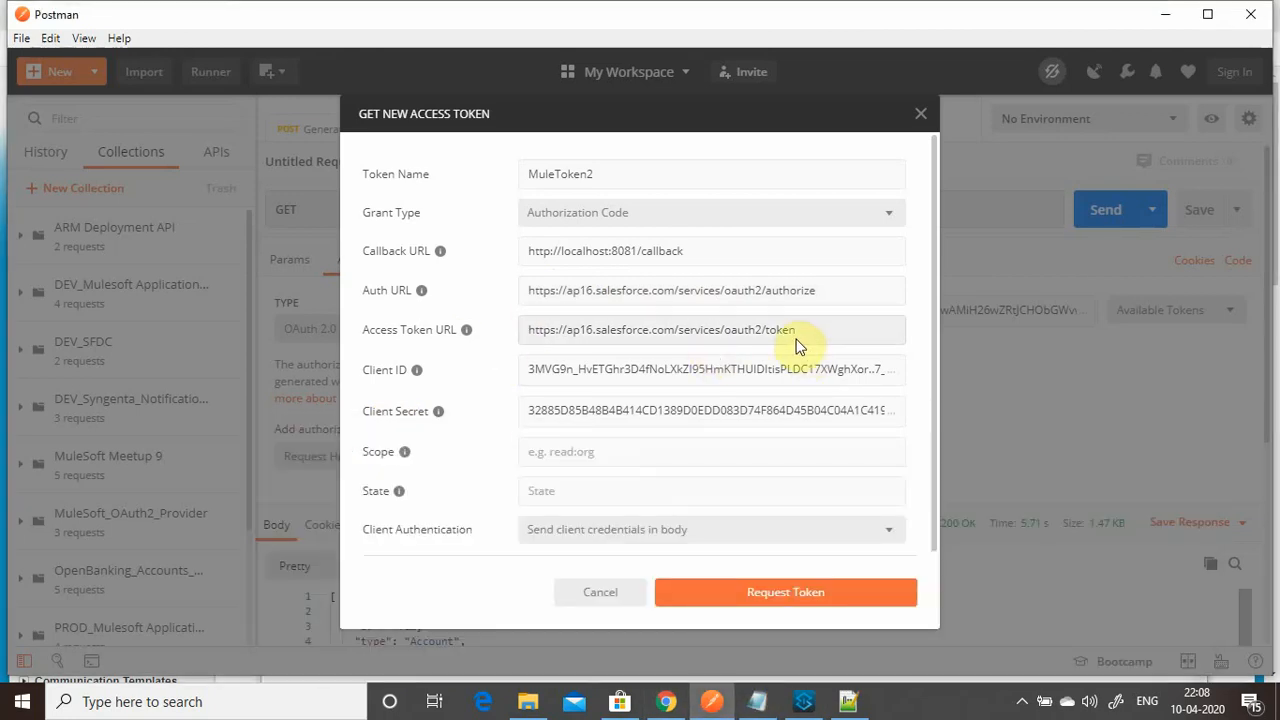
mouse_move(649, 379)
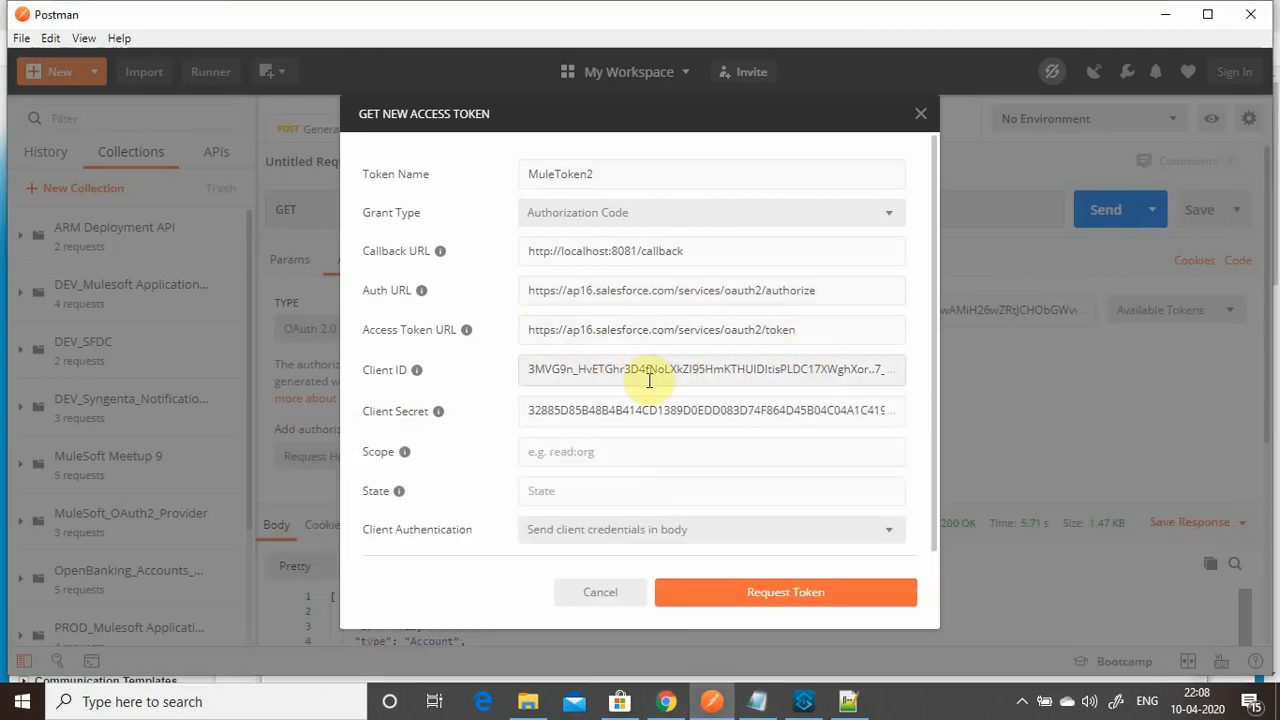
mouse_move(737, 701)
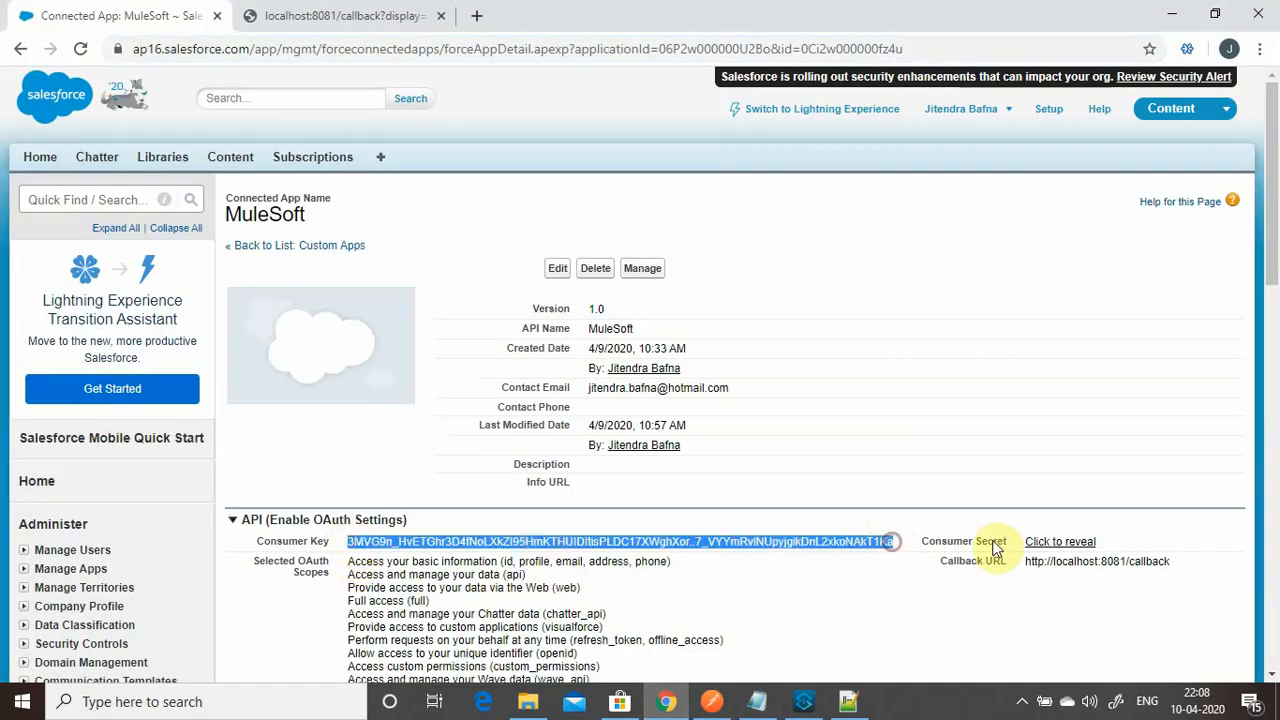
left_click(1060, 541)
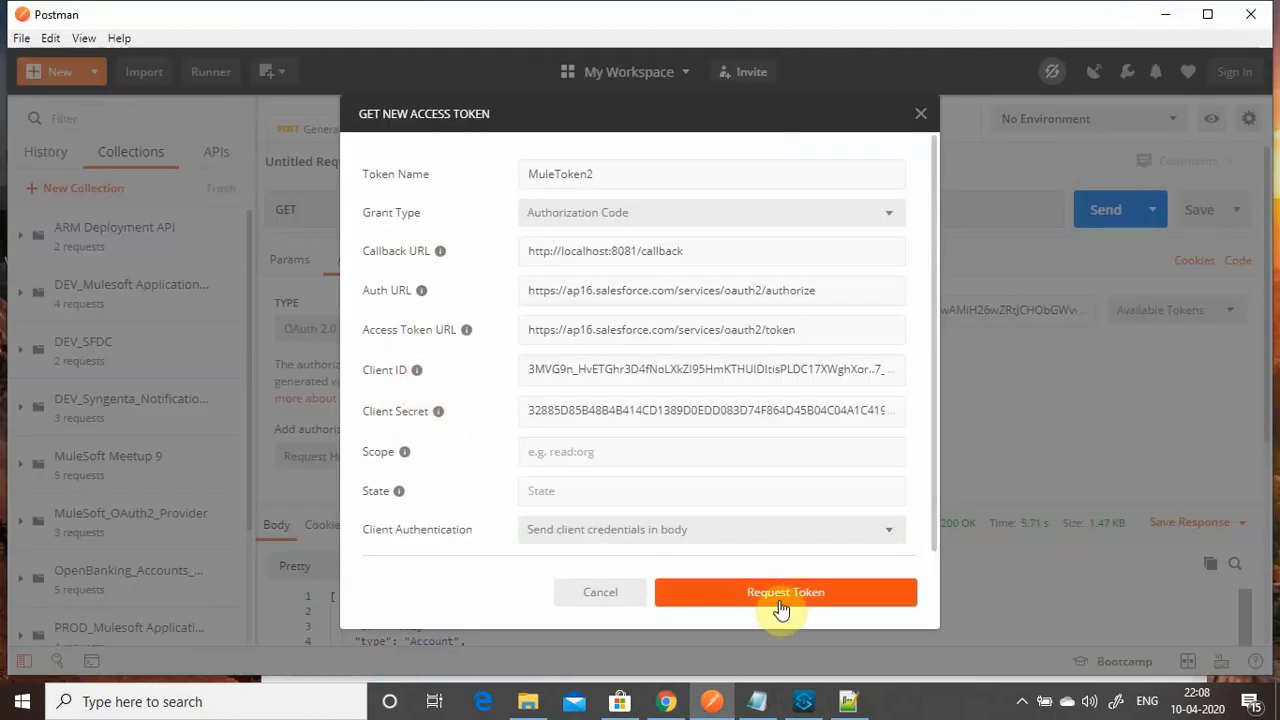
Step: Request the MuleToken2 bearer token, select its access token value, and close the manager
left_click(785, 592)
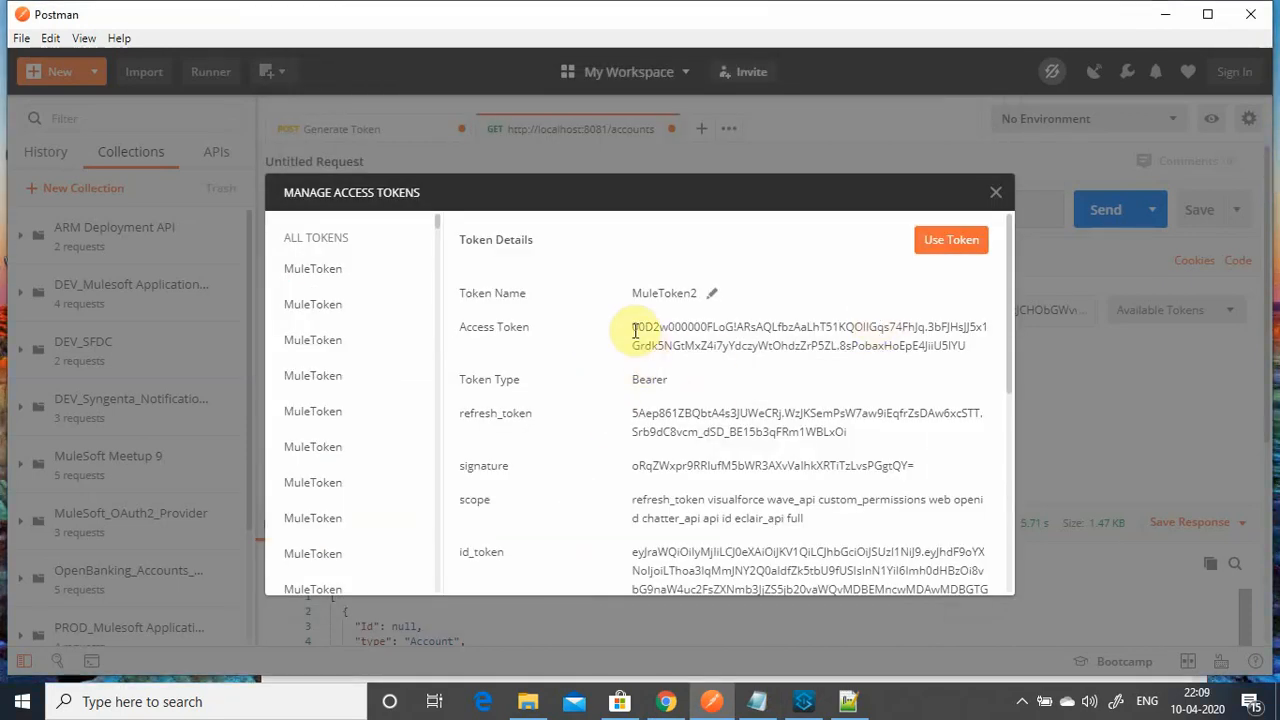
left_click_drag(633, 326, 963, 345)
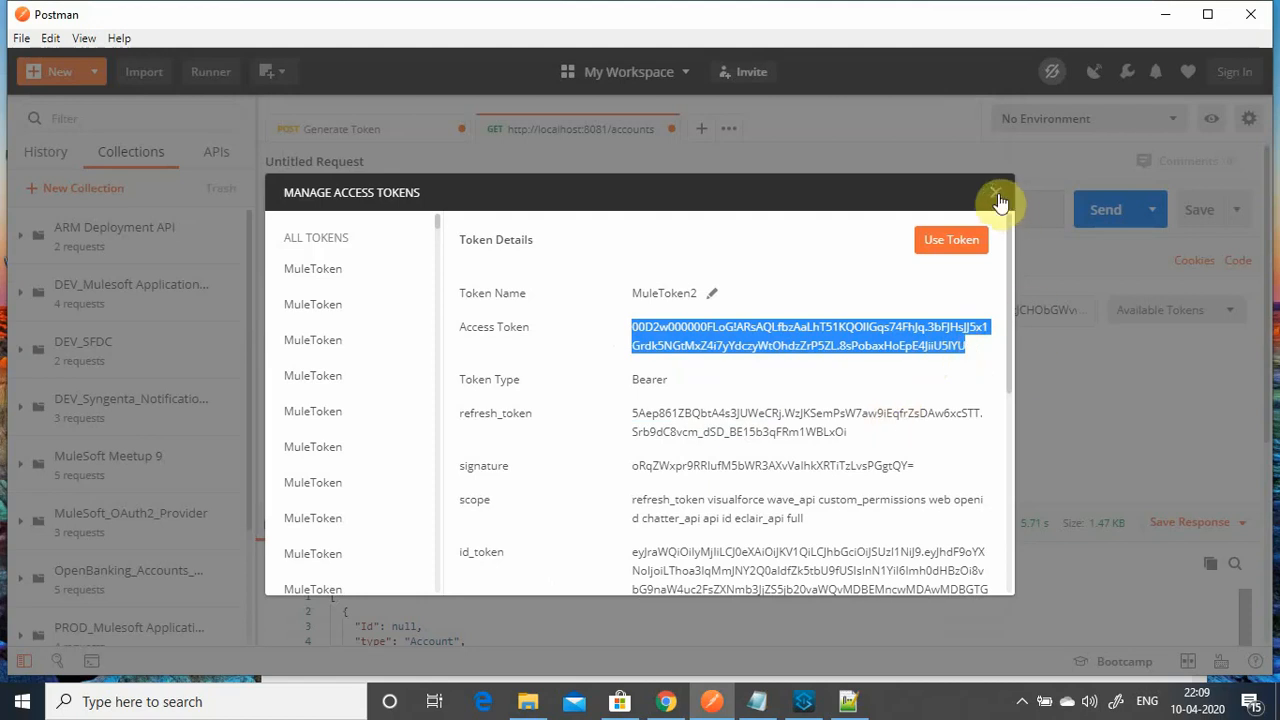
left_click(998, 197)
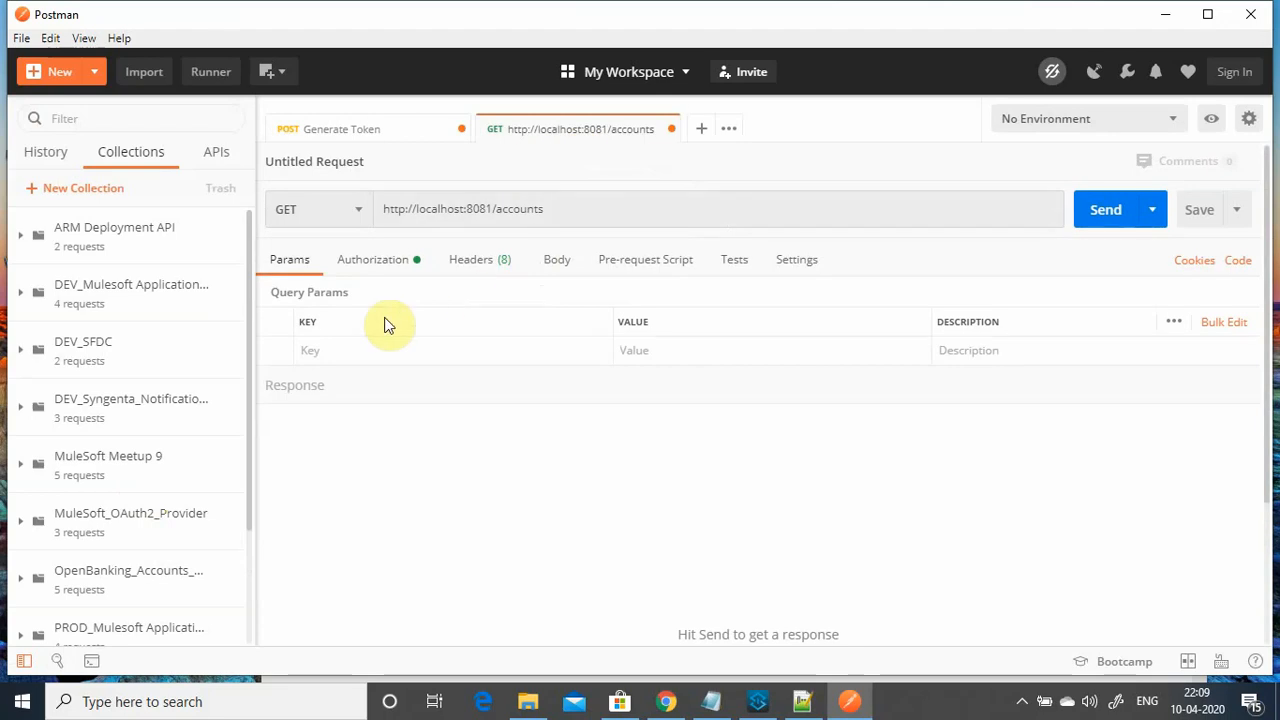
Step: Log in to Salesforce for a fresh MuleToken2 token and apply it to the accounts request
left_click(372, 259)
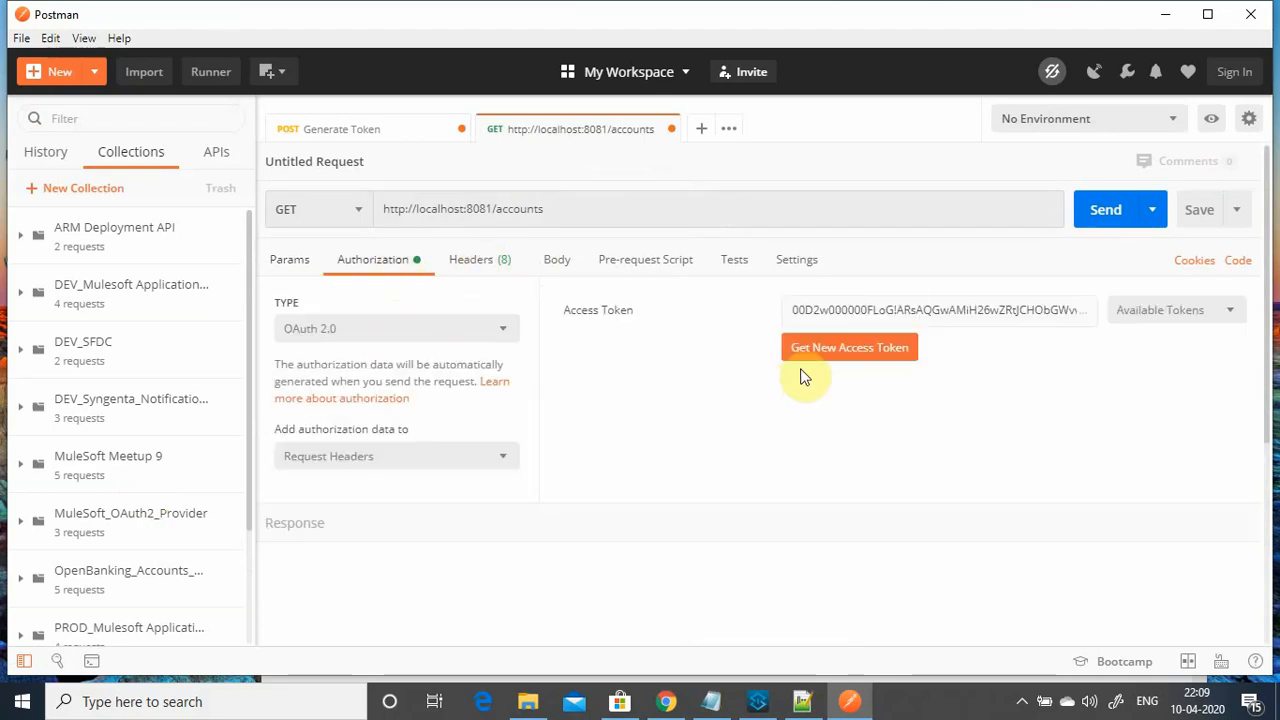
left_click(849, 347)
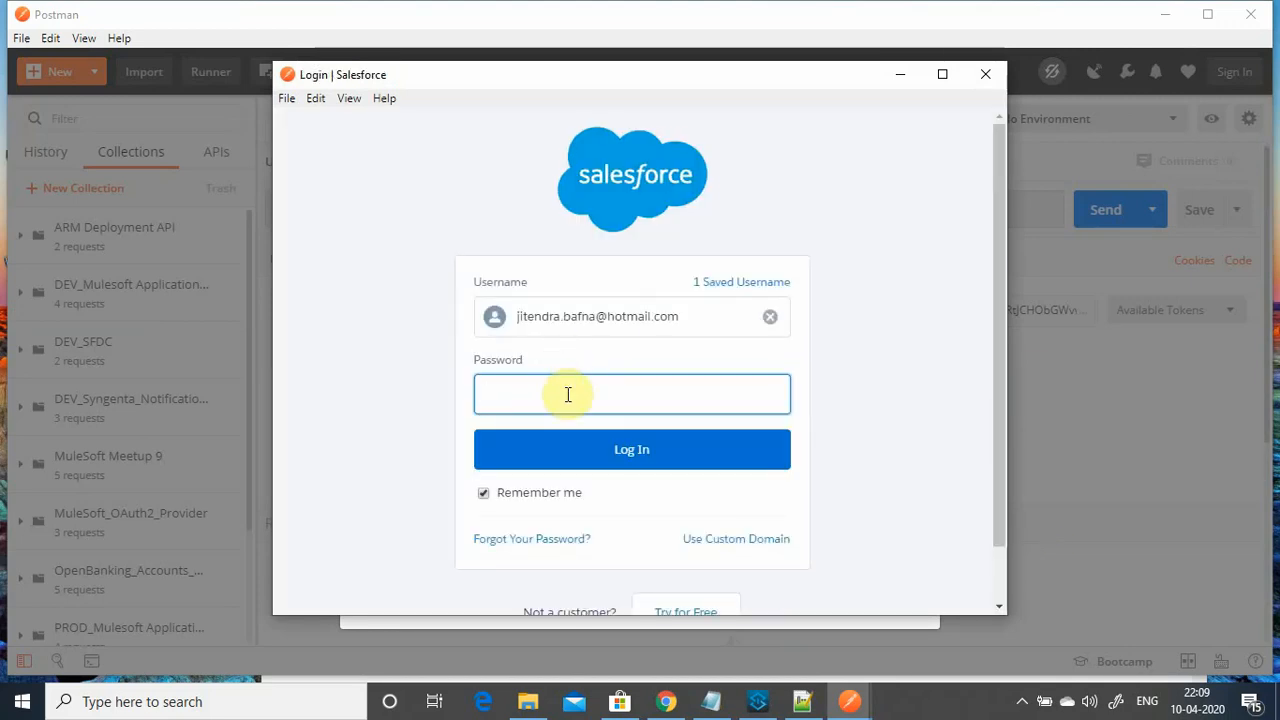
type("password")
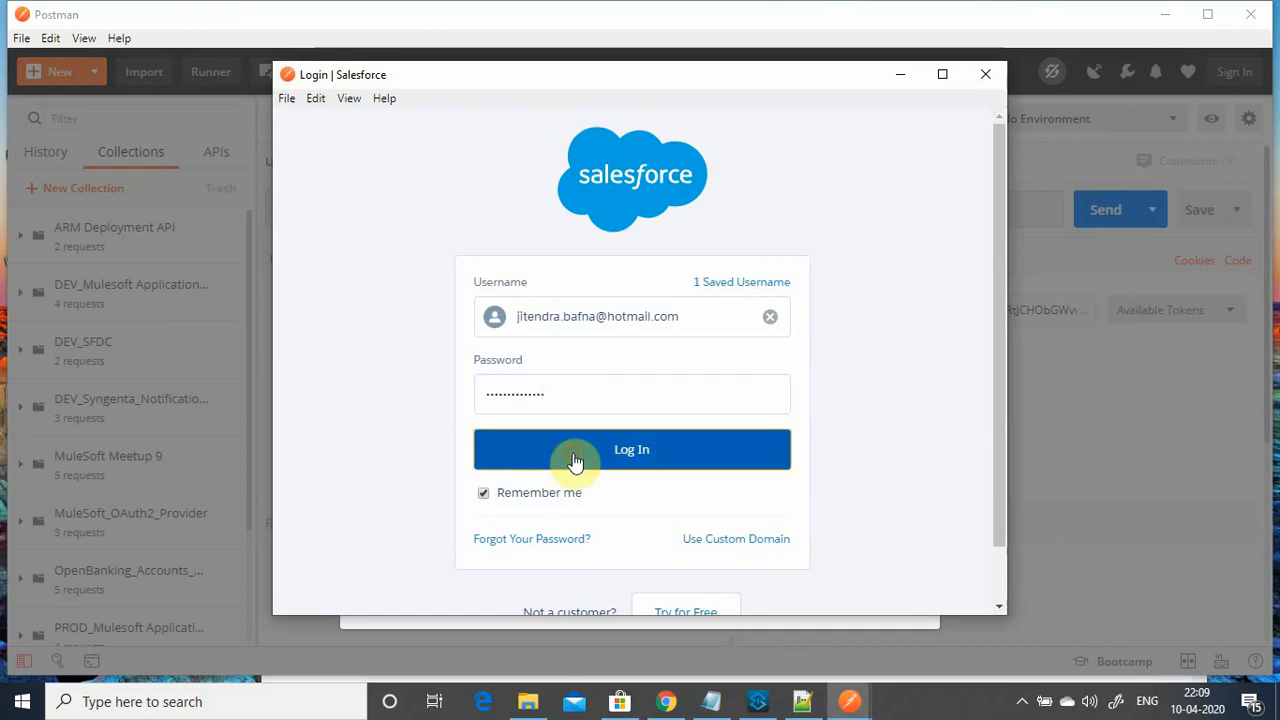
left_click(631, 449)
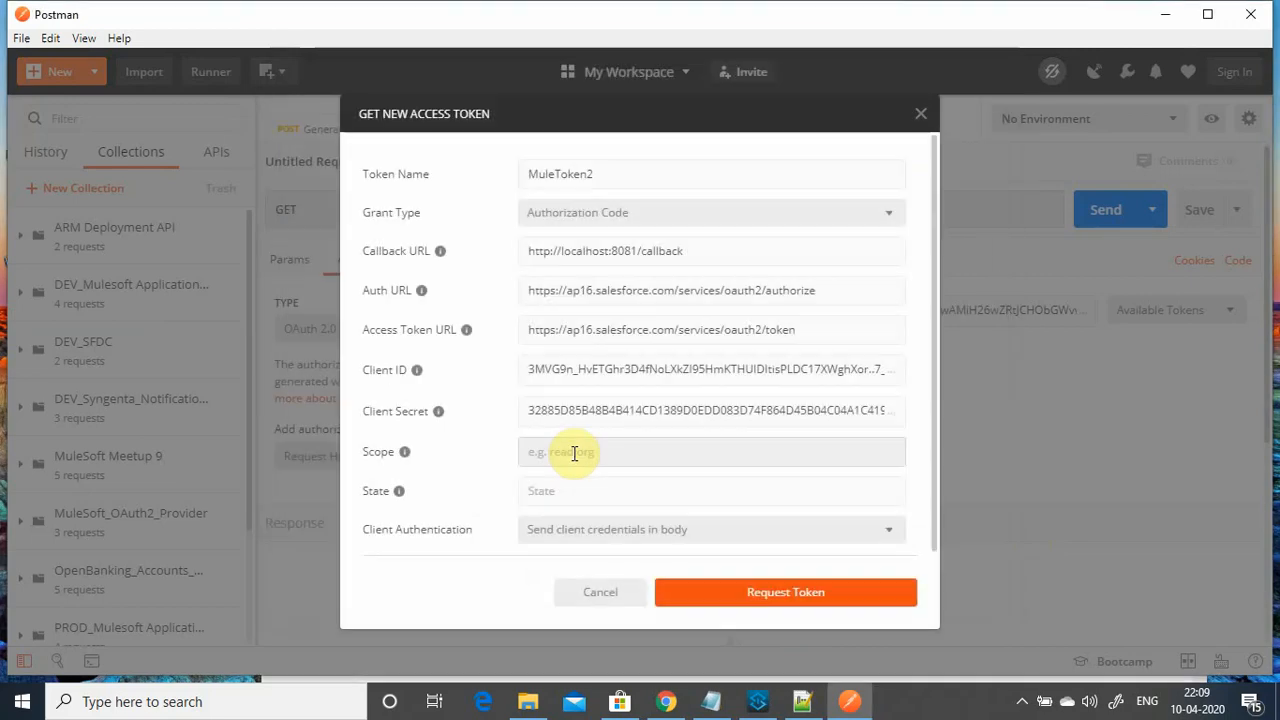
left_click(785, 592)
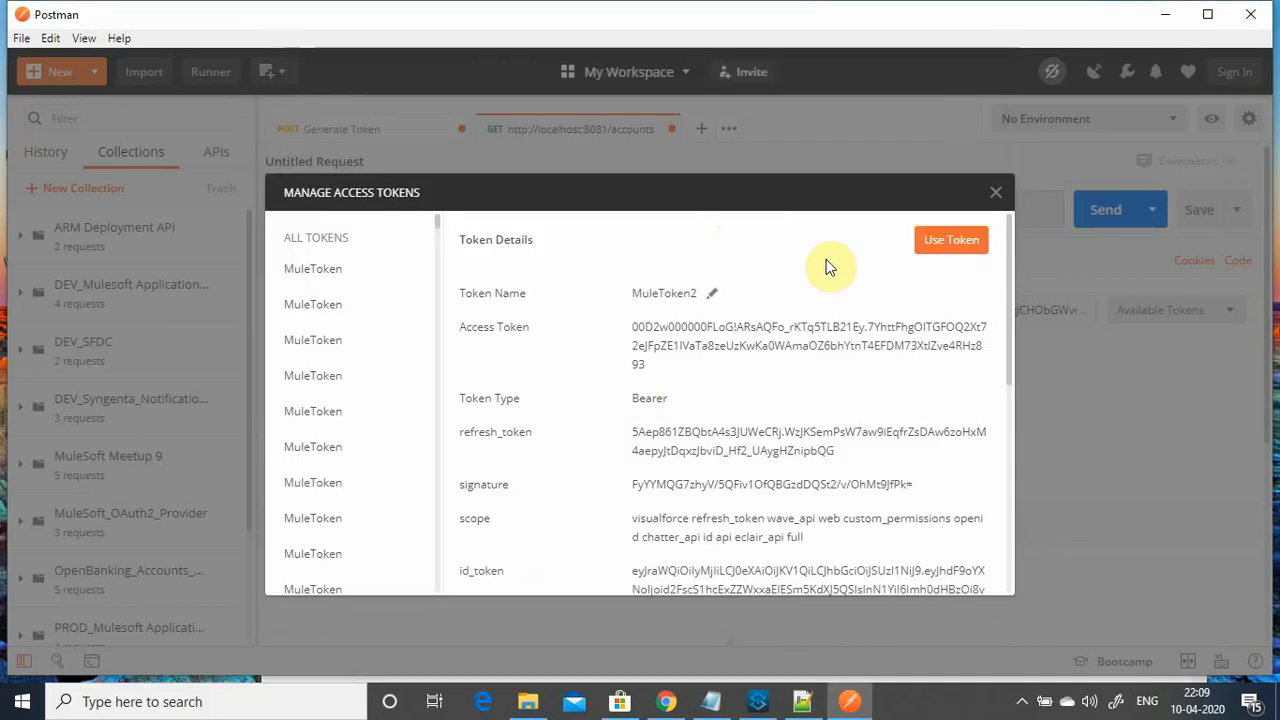
left_click(951, 240)
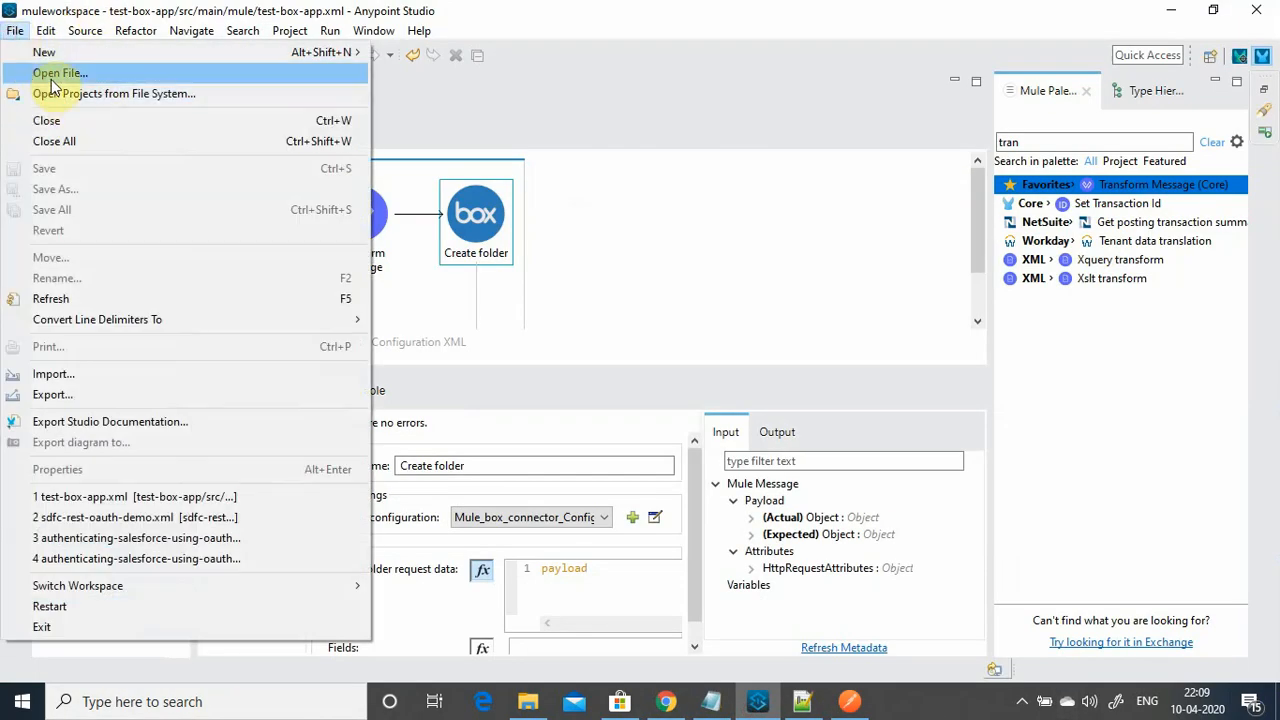
Step: Create the Mule project 'sfdc-test-accounts' on Mule Server 4.2.2 EE
left_click(580, 220)
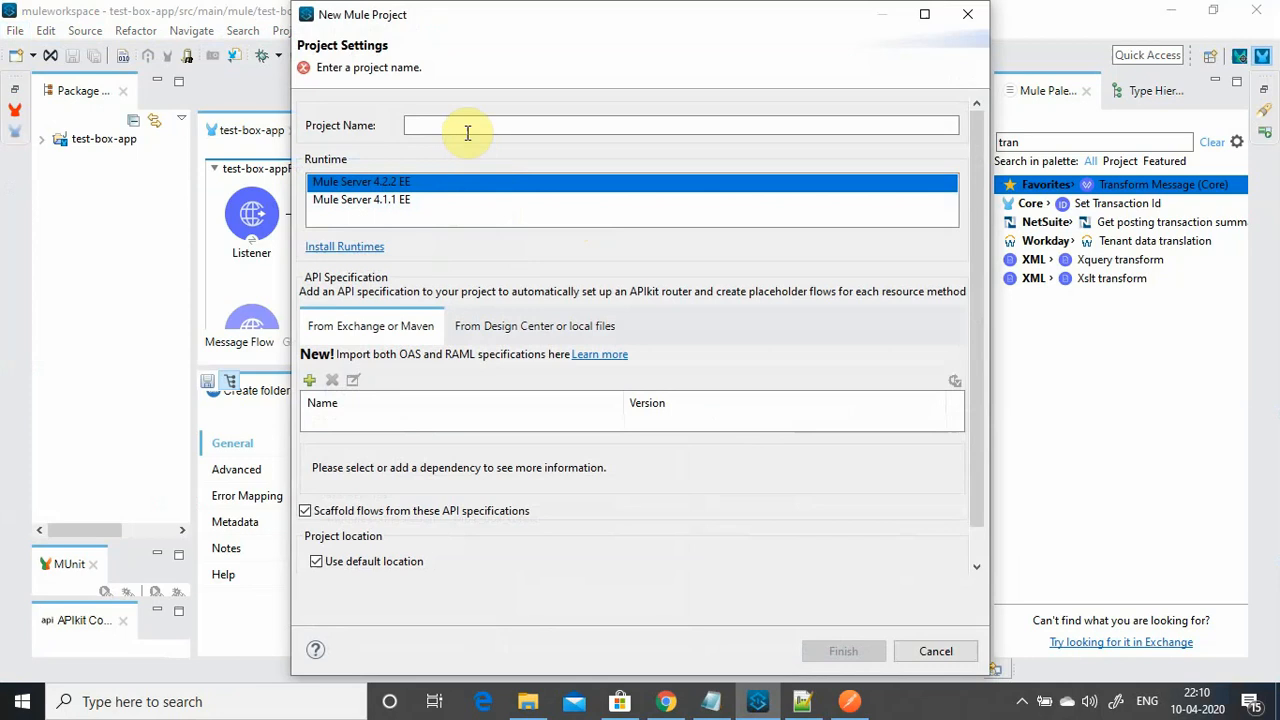
type("sfdc-test")
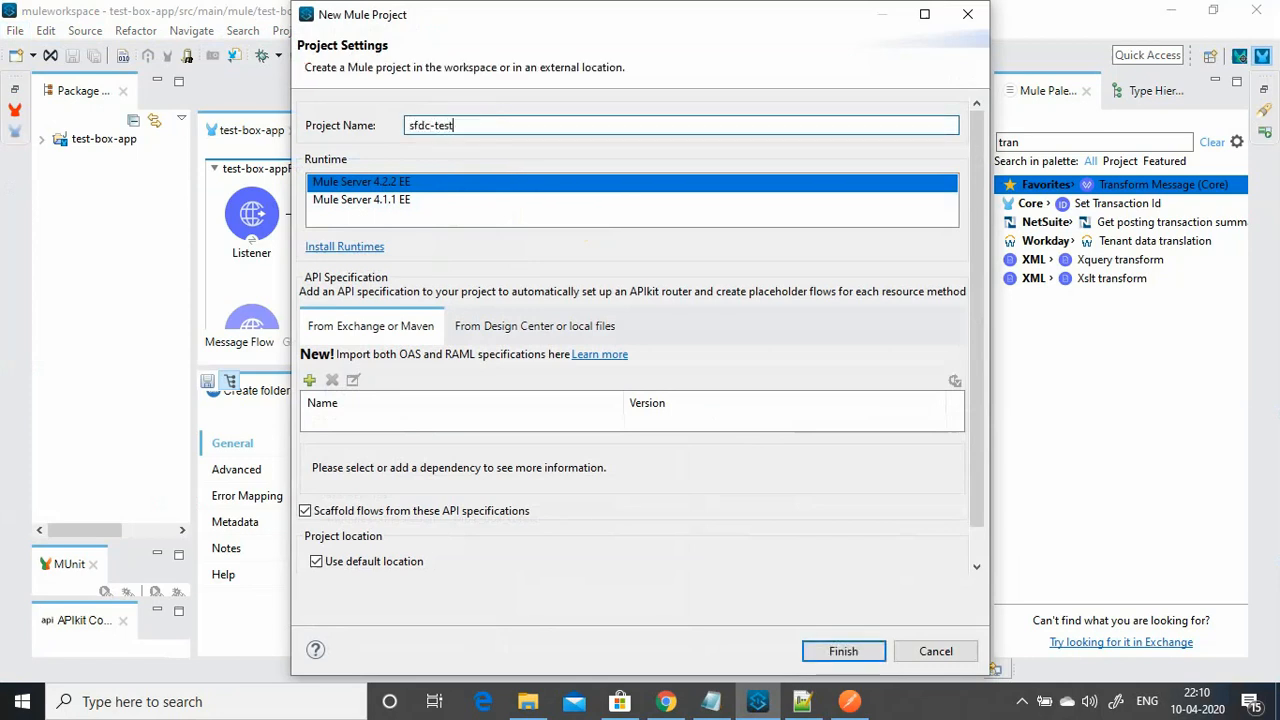
type("-accounts")
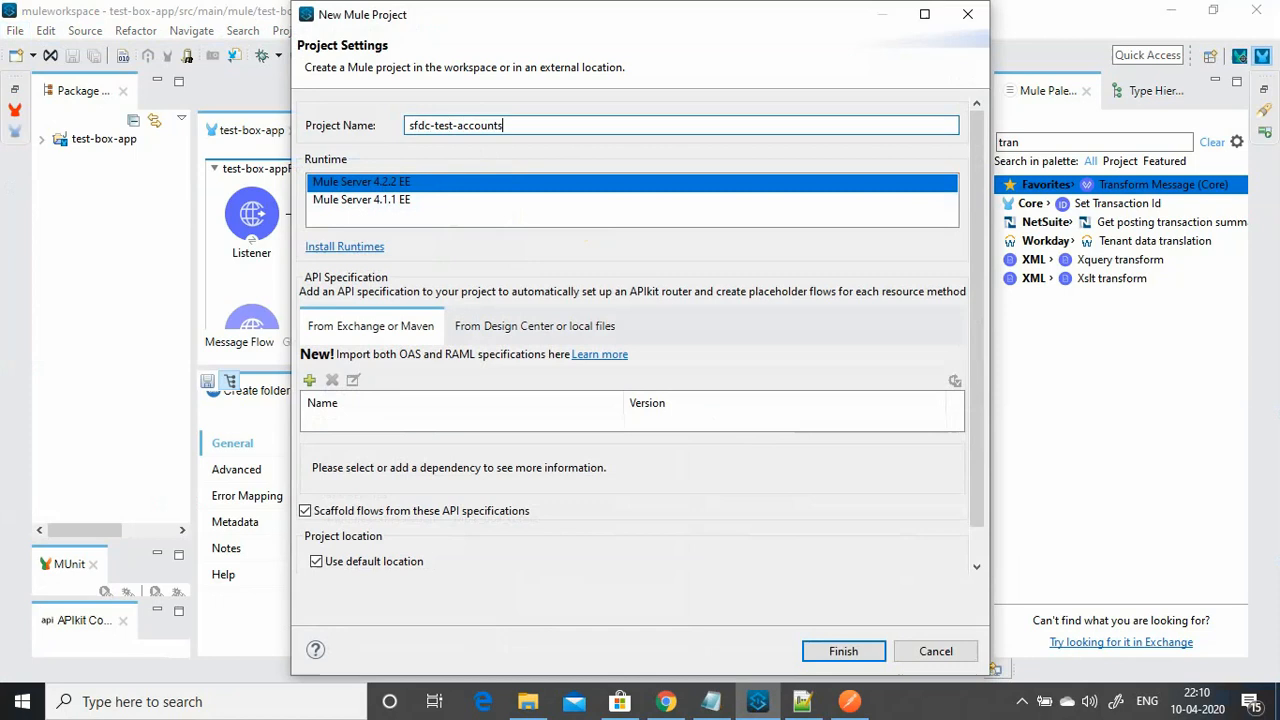
left_click(843, 651)
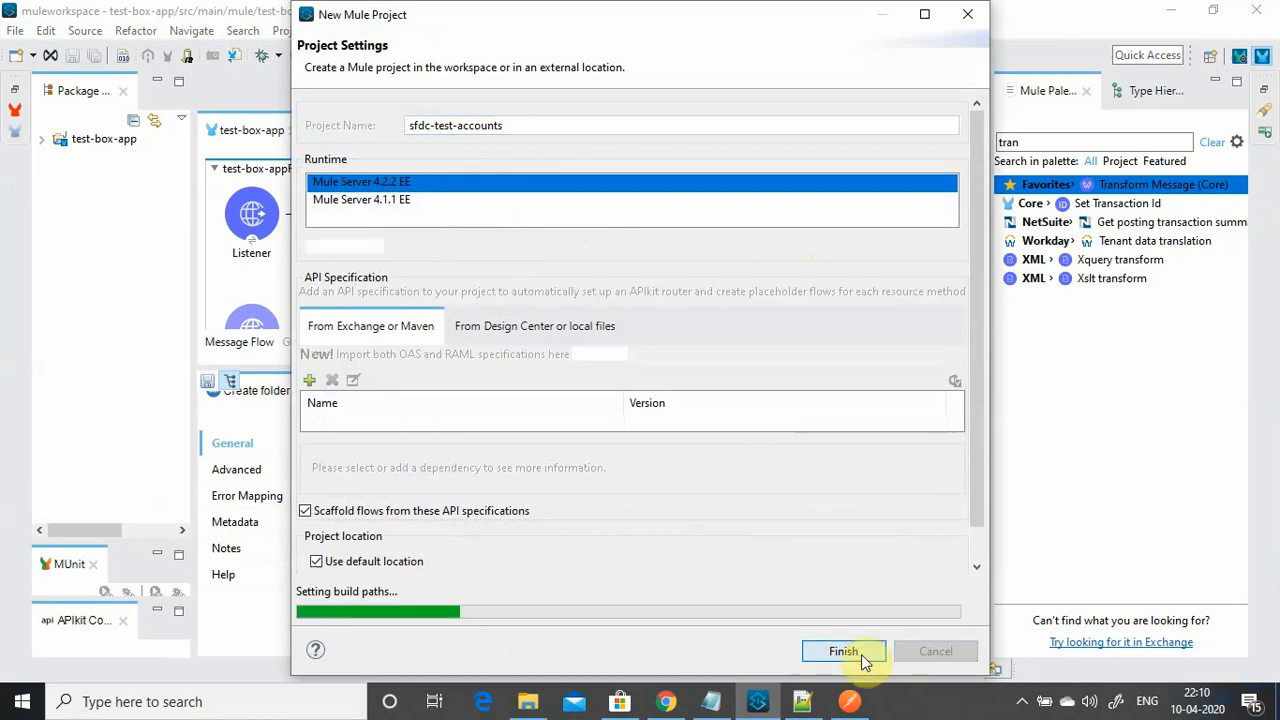
left_click(843, 651)
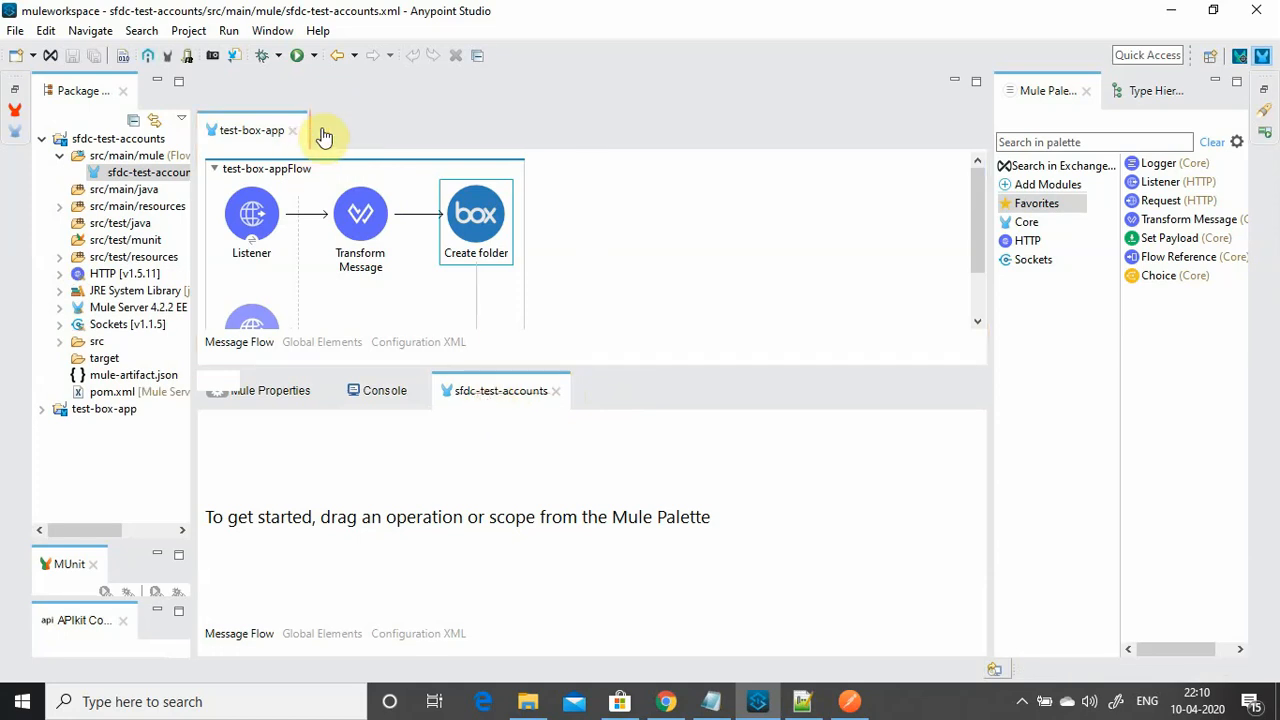
Step: Add an HTTP Listener with a new default port-8081 configuration and type a path beginning 'ac'
left_click(377, 130)
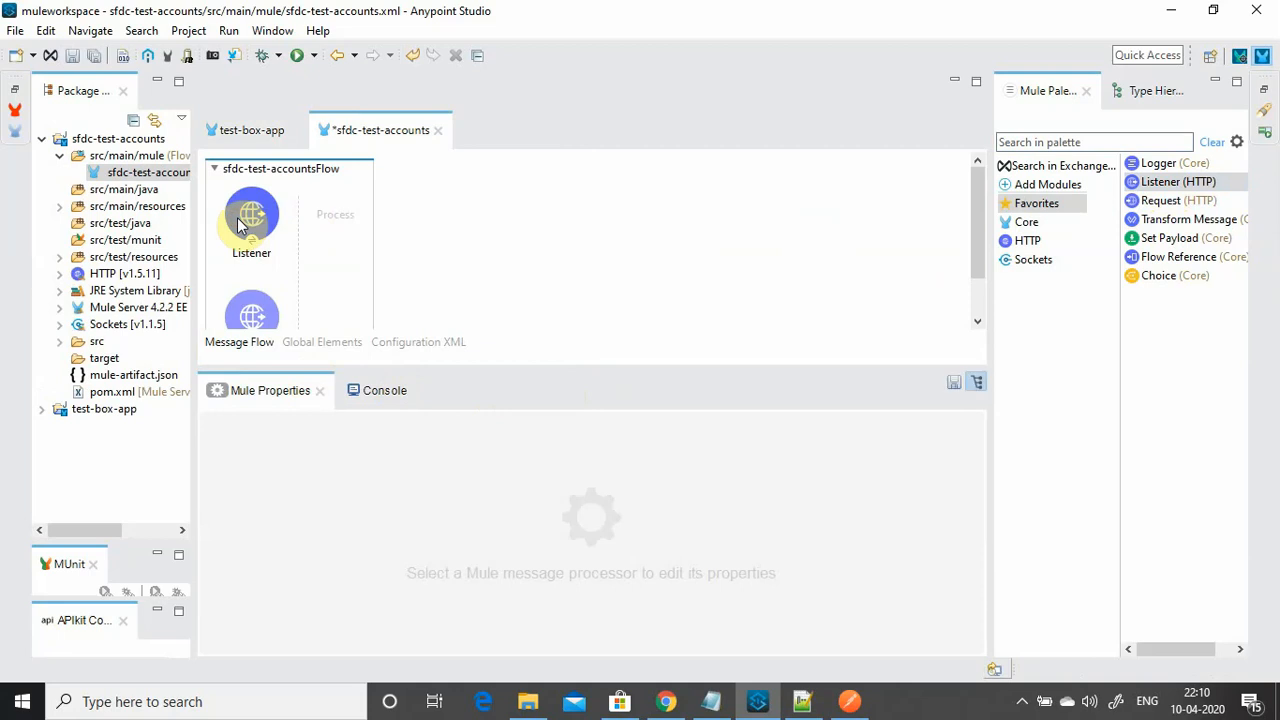
left_click(251, 215)
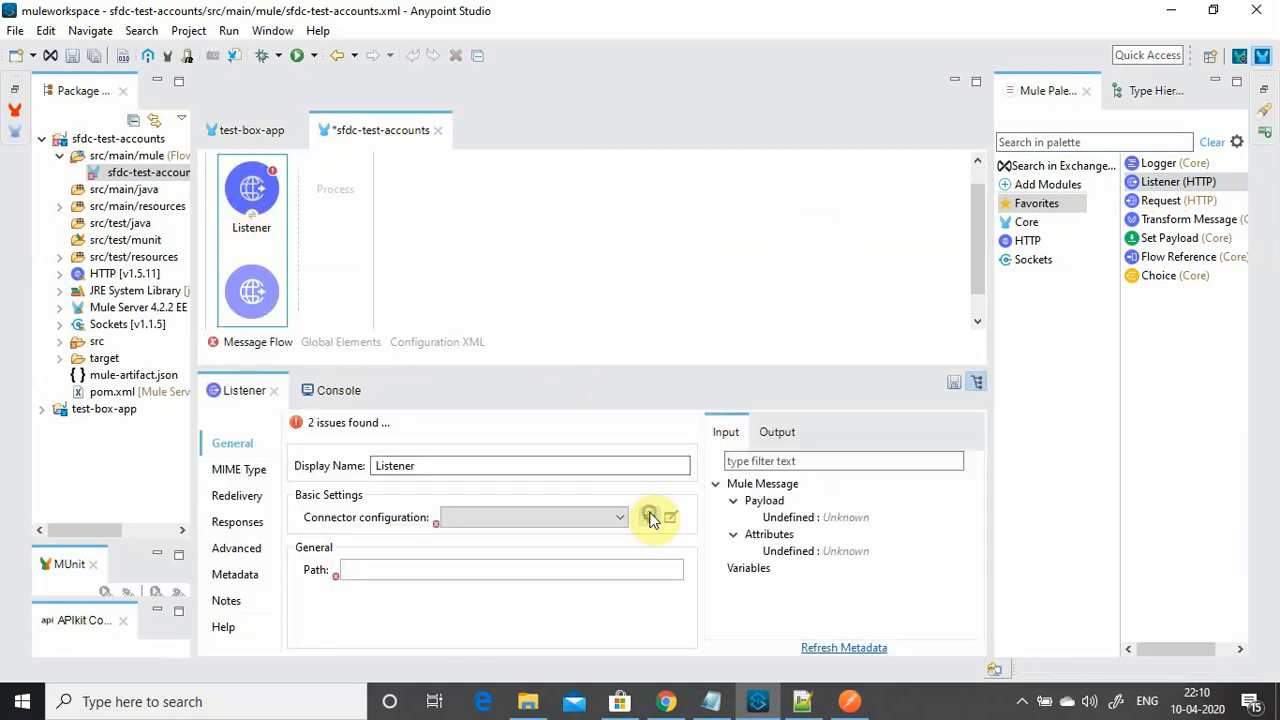
left_click(670, 517)
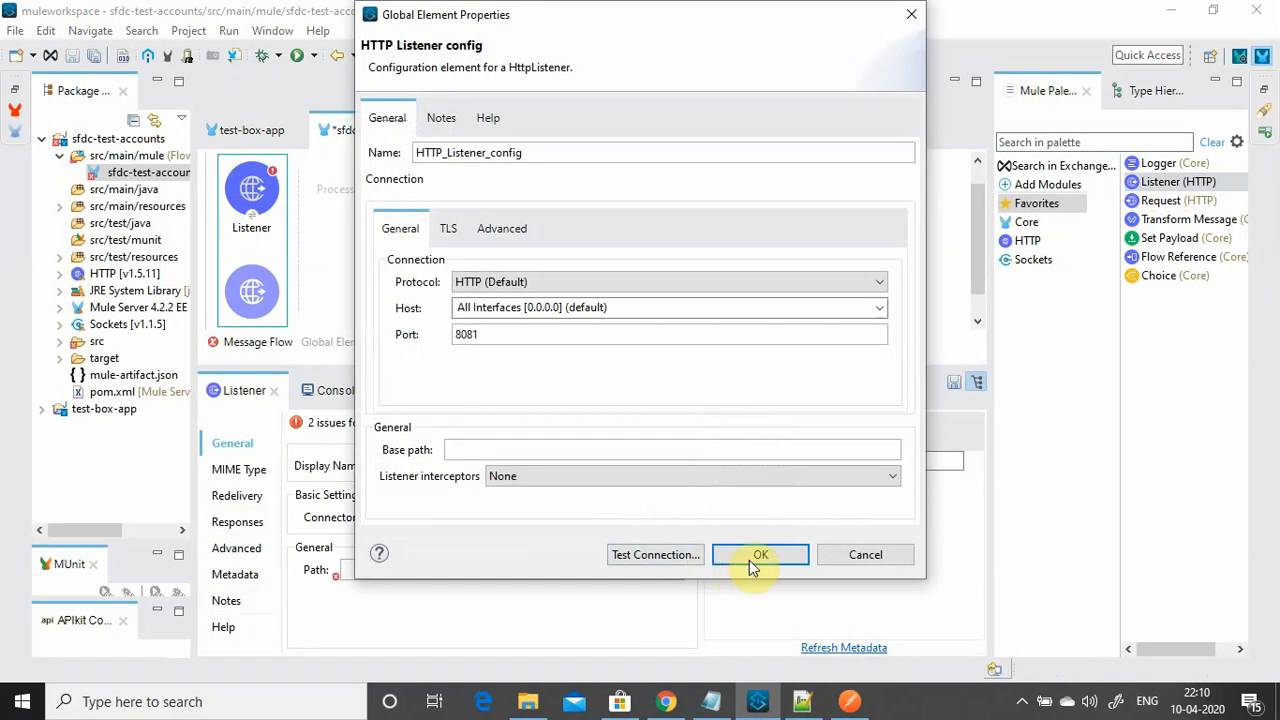
left_click(760, 554)
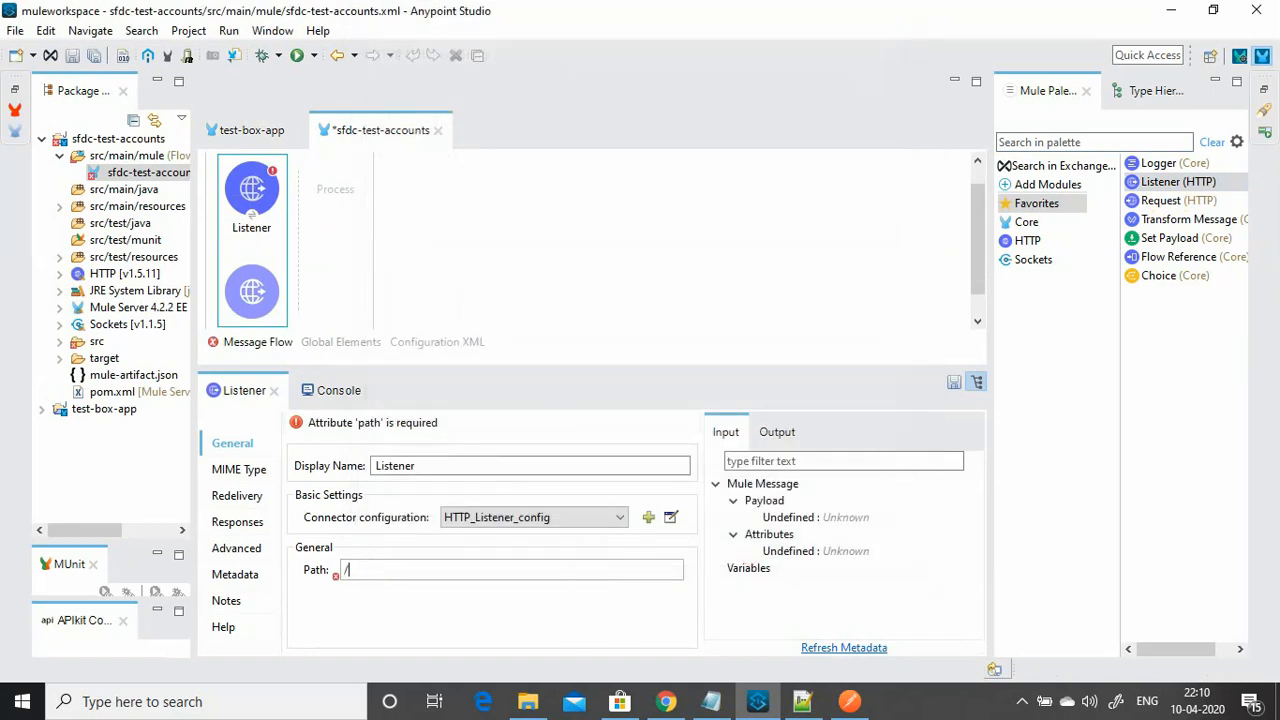
type("ac")
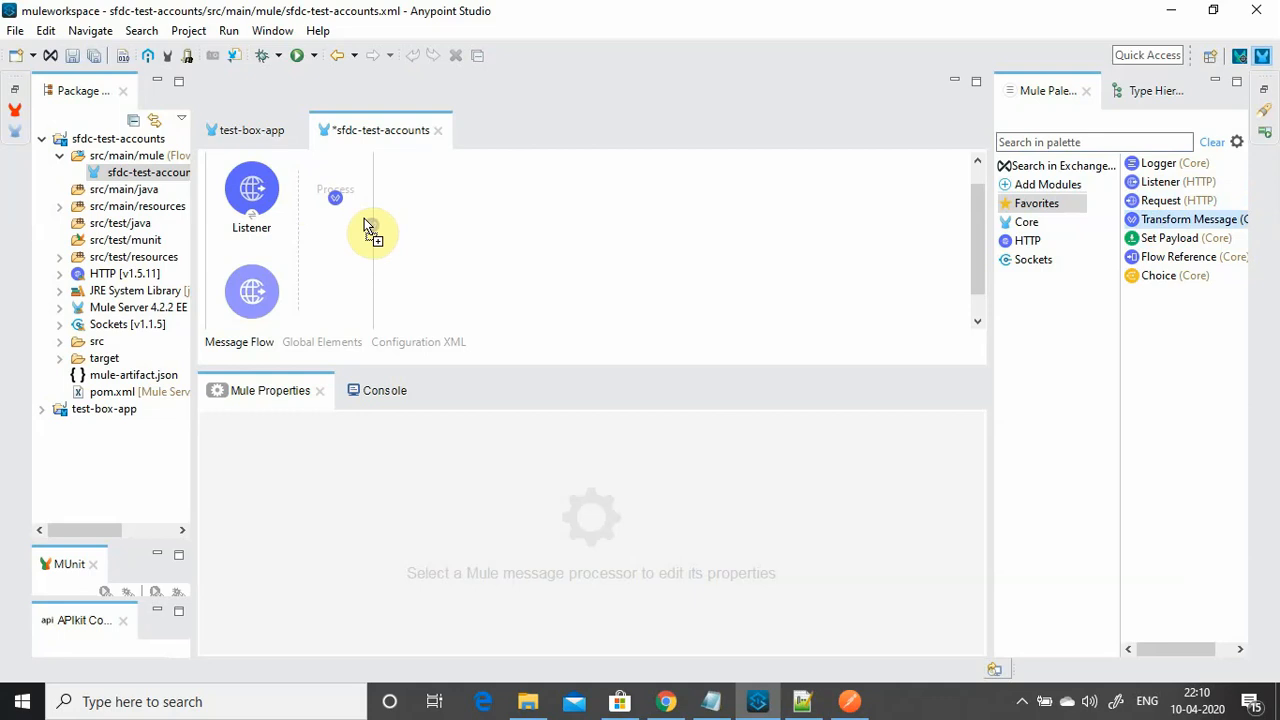
Step: Add the Salesforce Query operation from the palette, placed before Transform Message
left_click(360, 225)
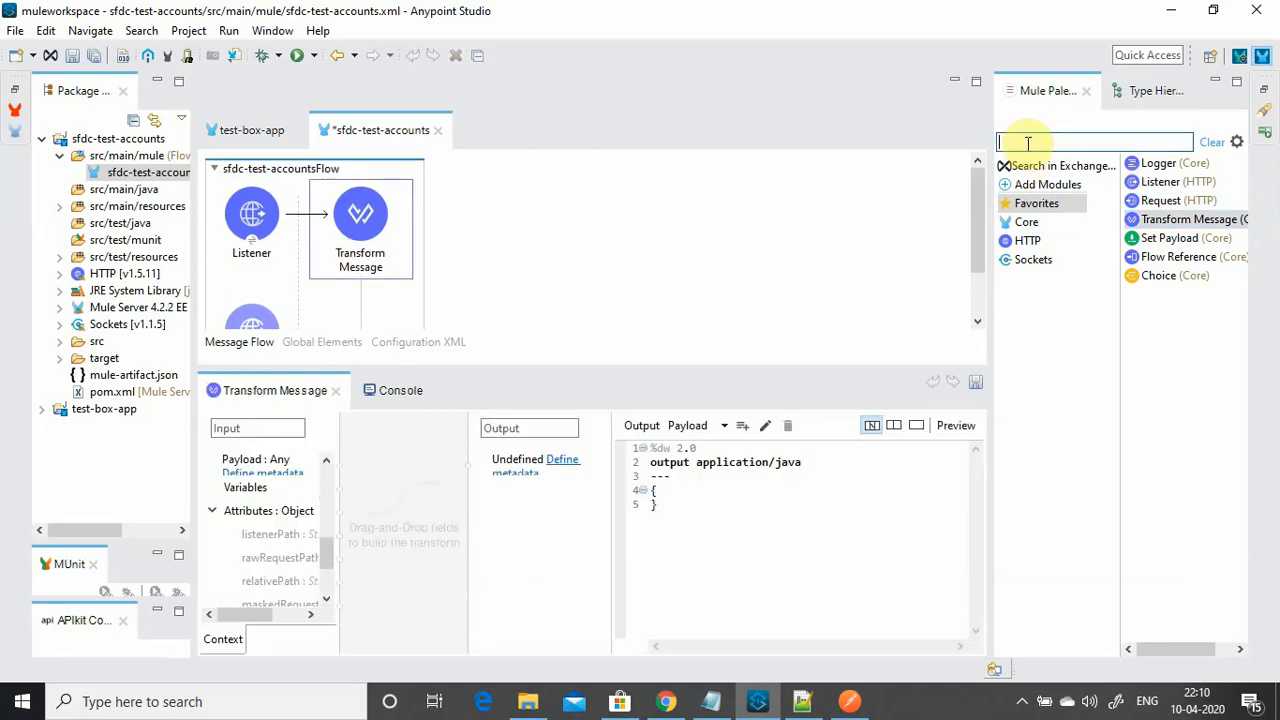
type("sales")
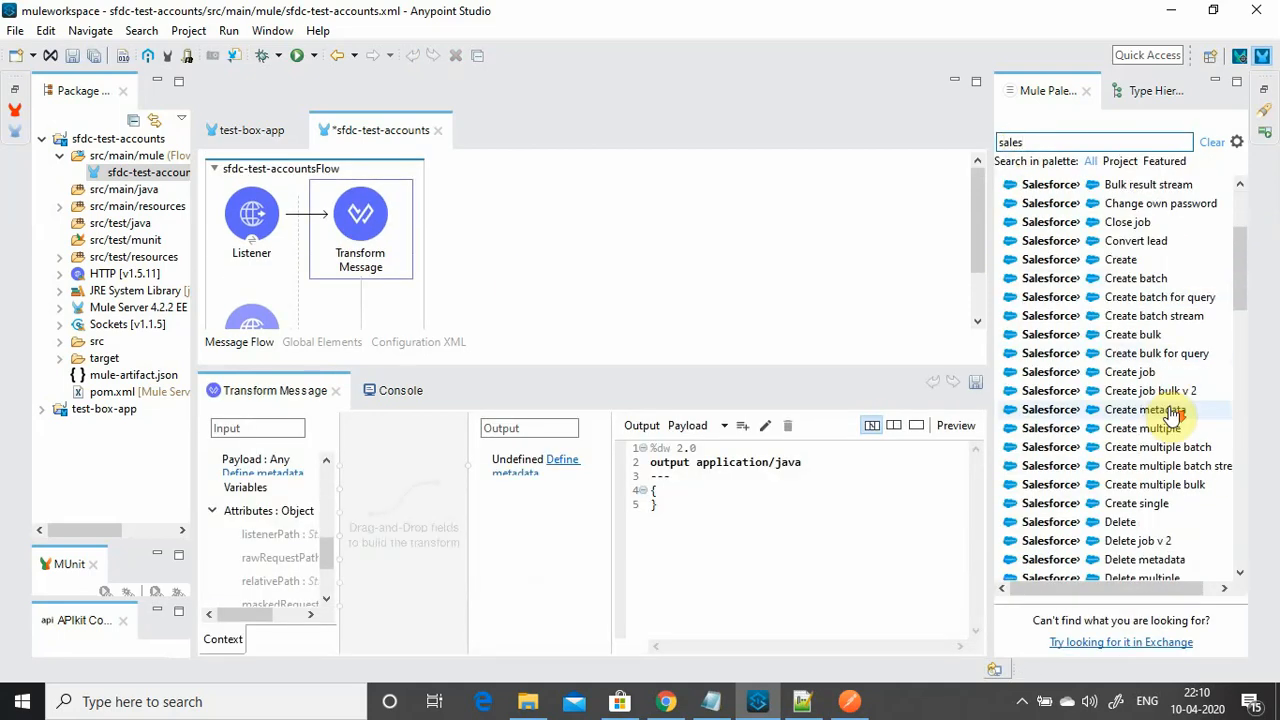
scroll("down", 3)
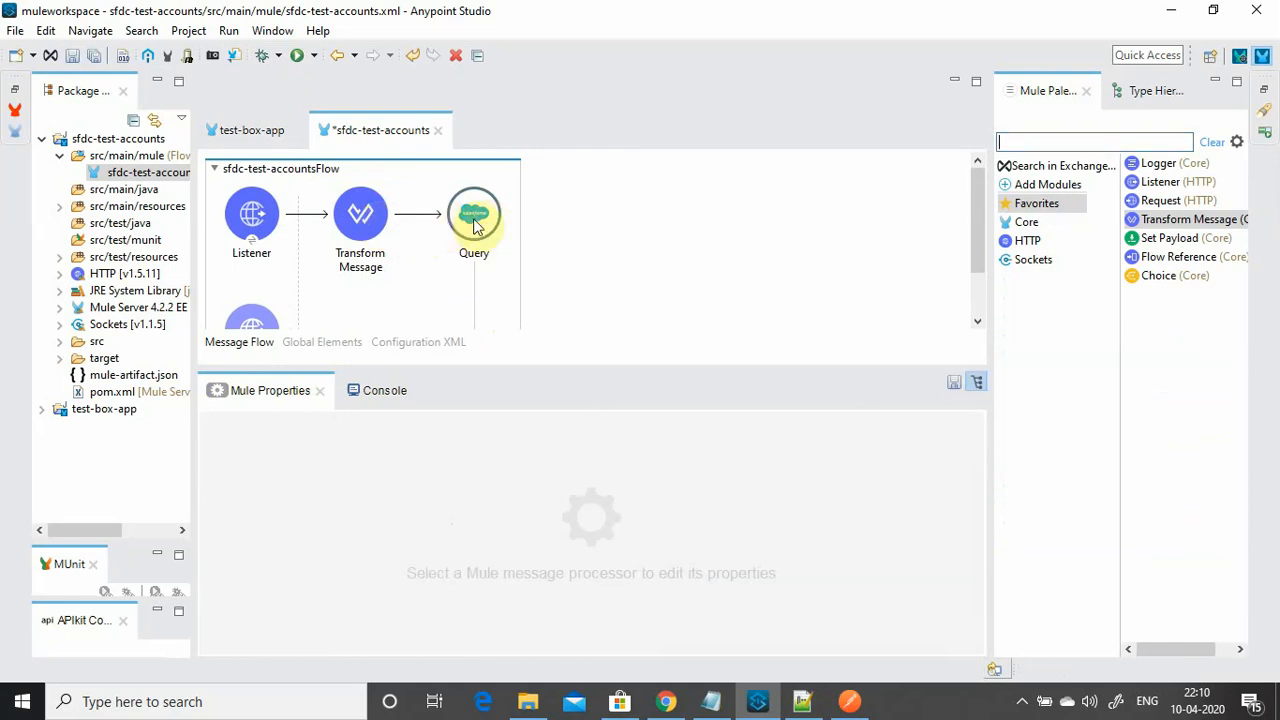
left_click(473, 214)
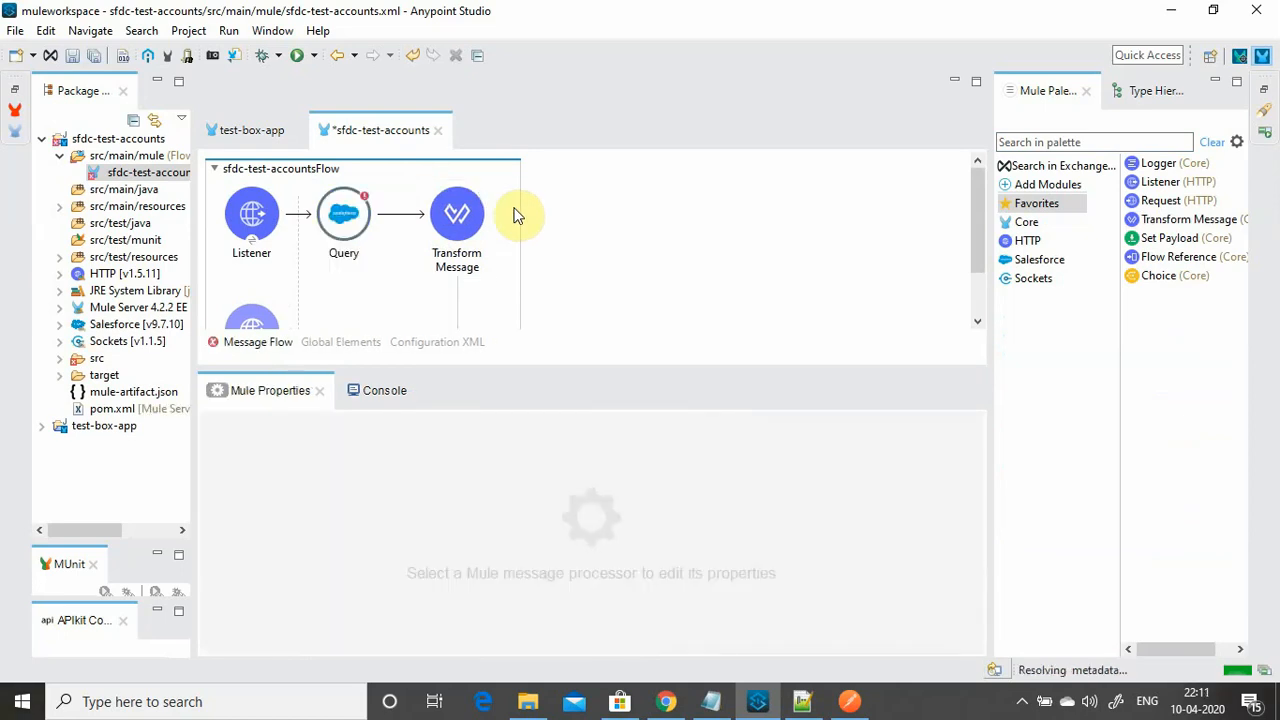
left_click(343, 214)
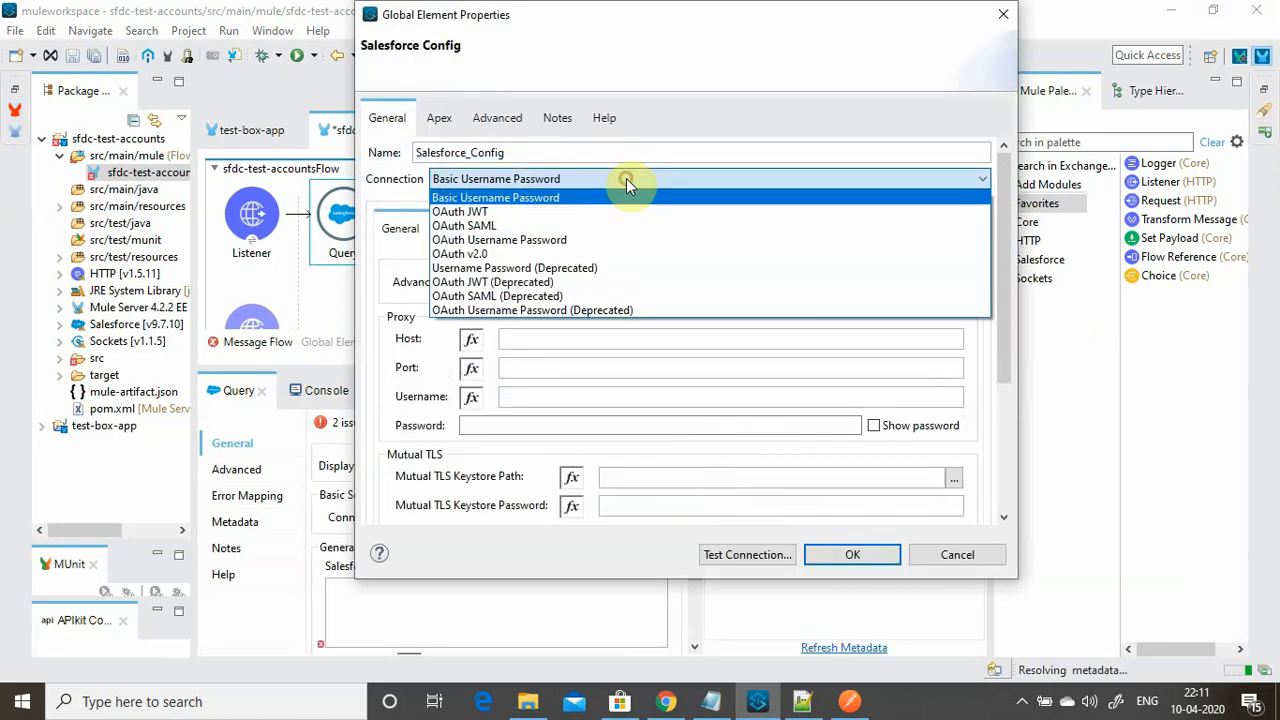
Step: Set the Salesforce Config connection to OAuth v2.0 and open its Display option
left_click(459, 253)
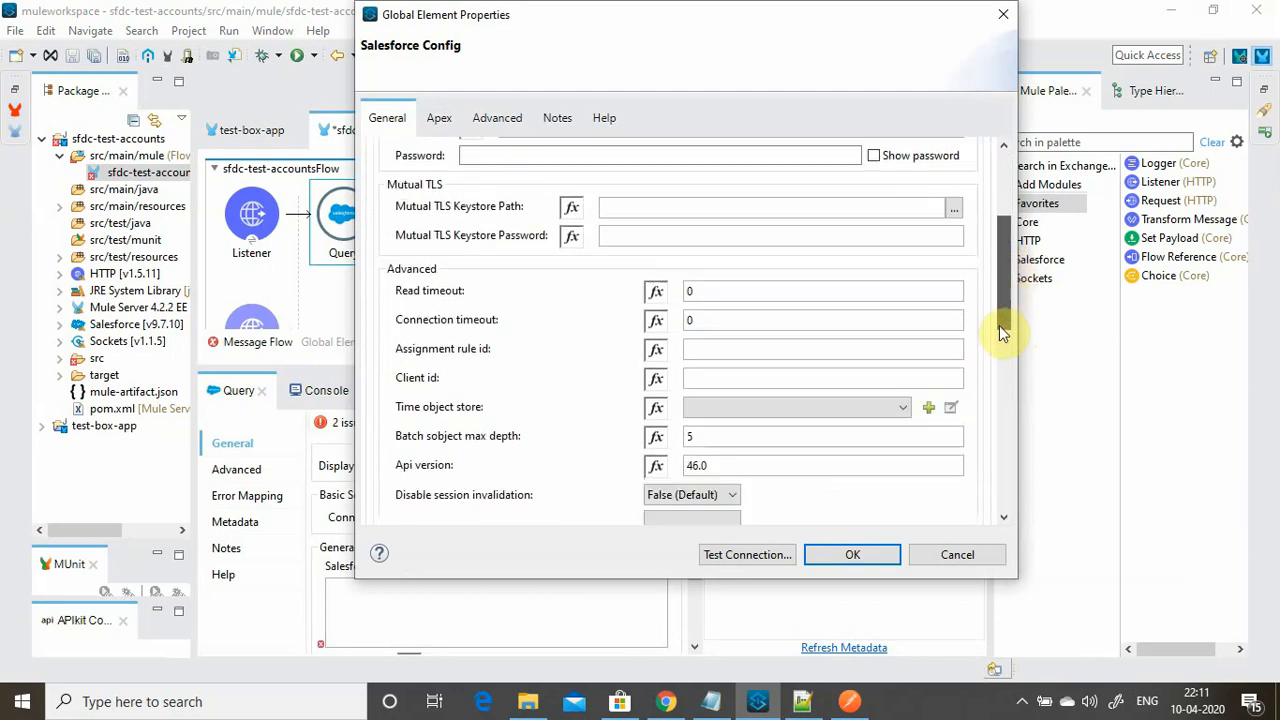
scroll("down", 3)
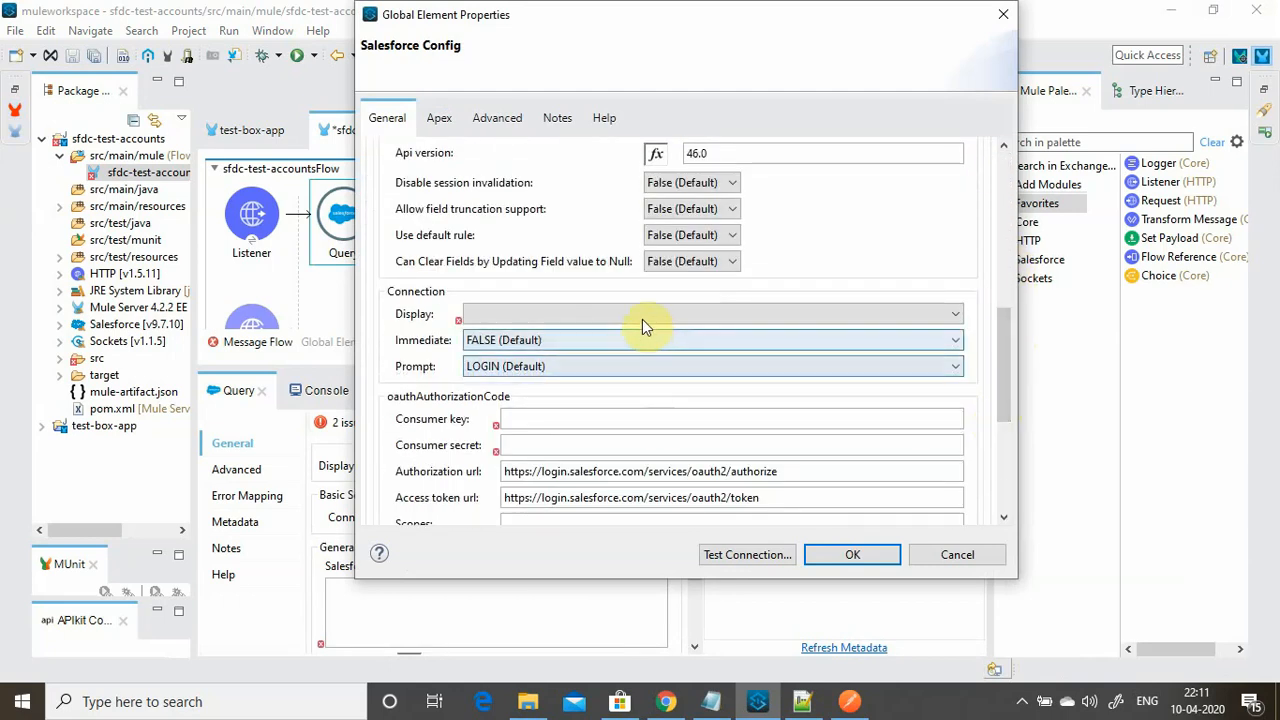
left_click(710, 313)
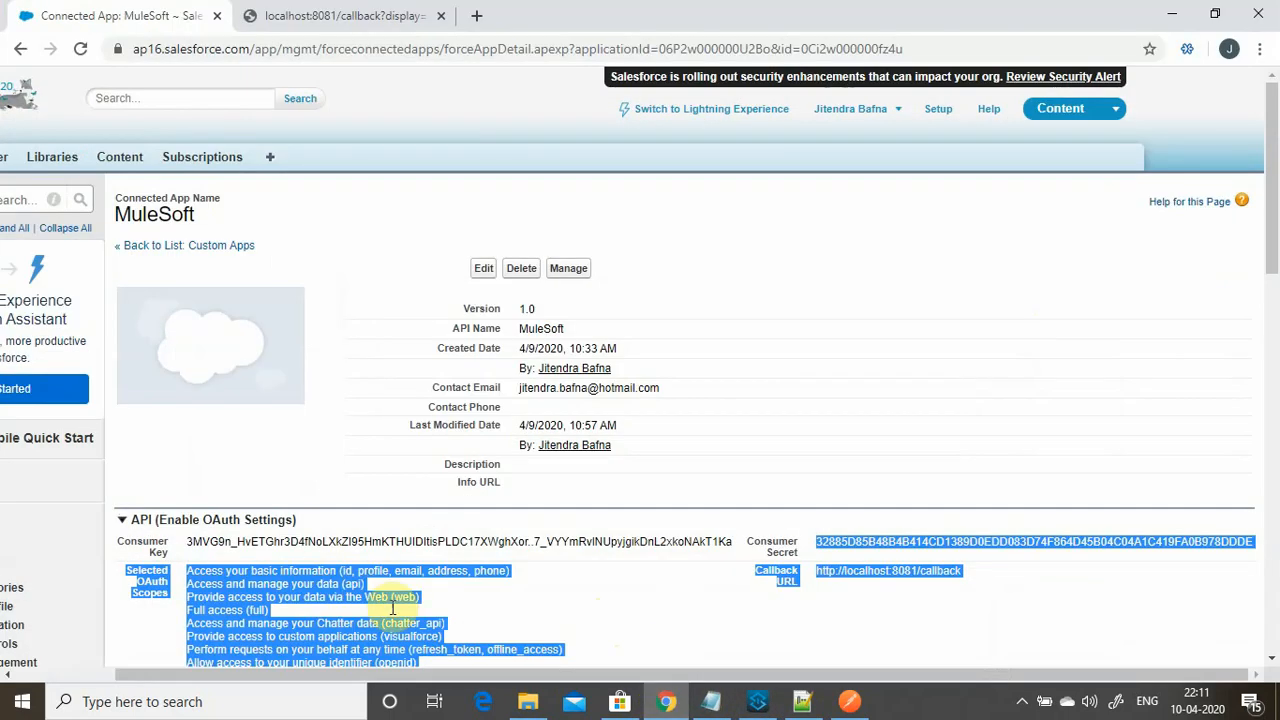
mouse_move(745, 553)
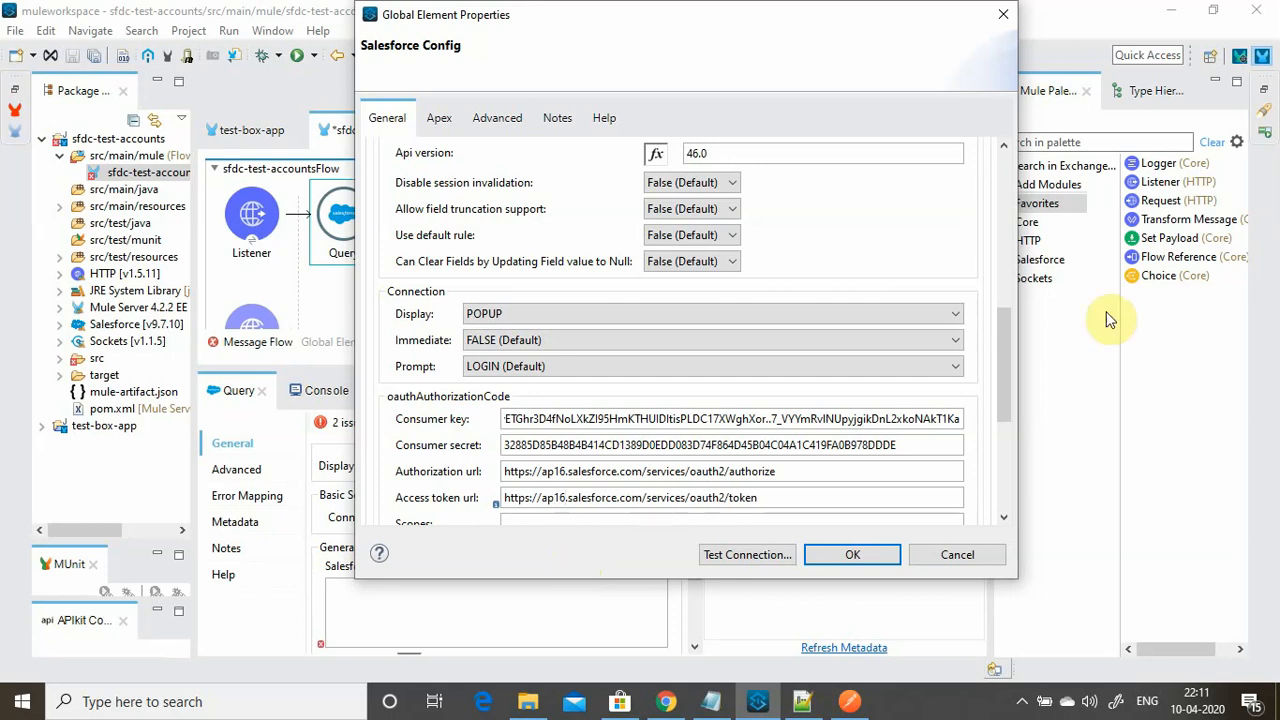
scroll("down", 3)
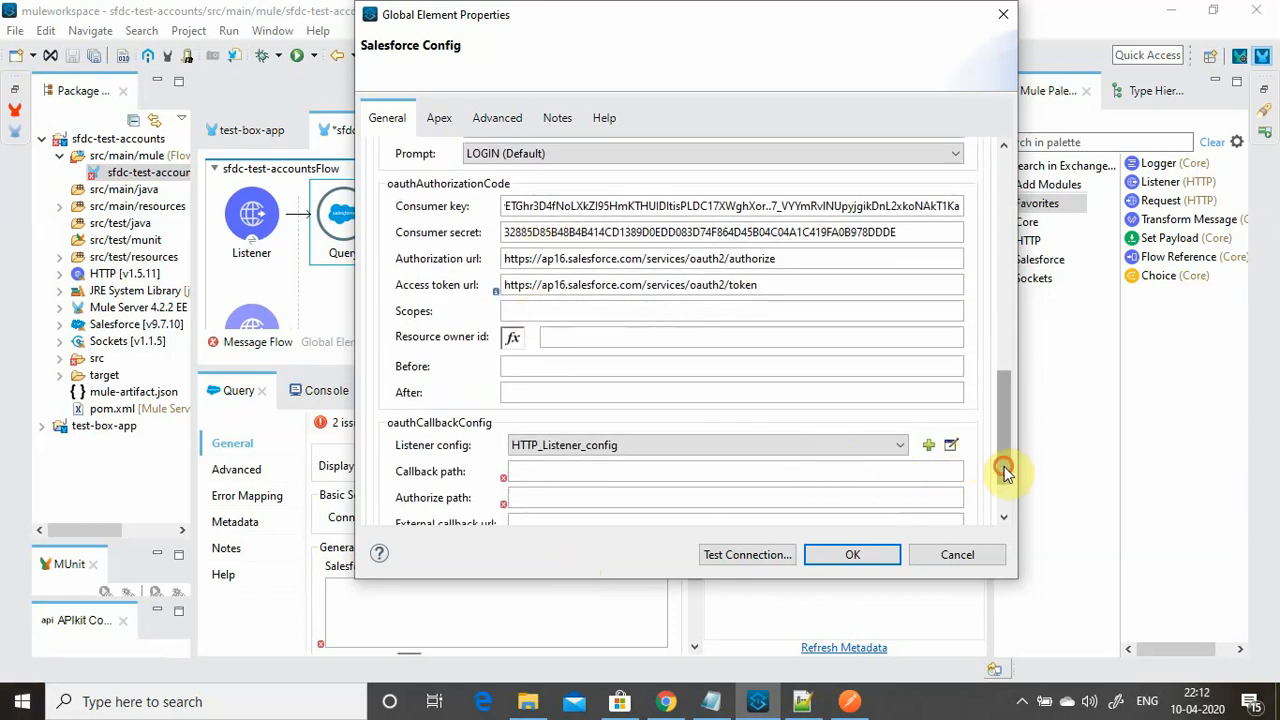
scroll("down", 3)
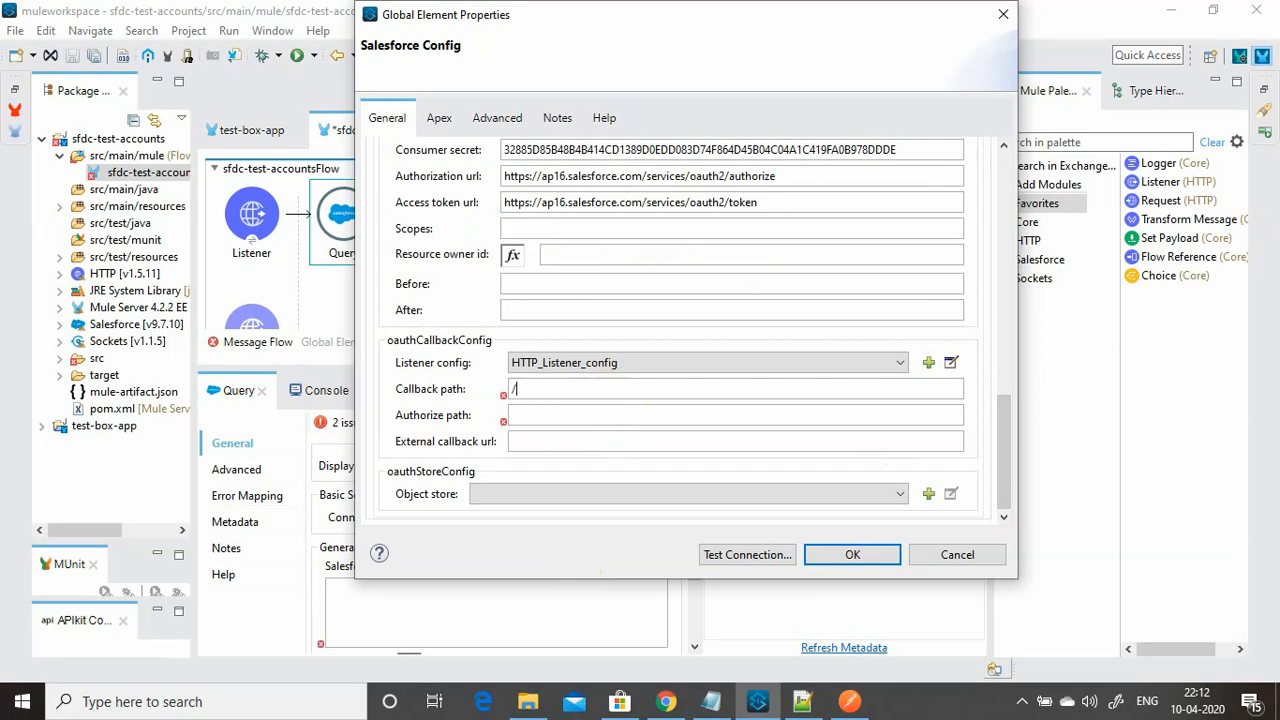
type("callback")
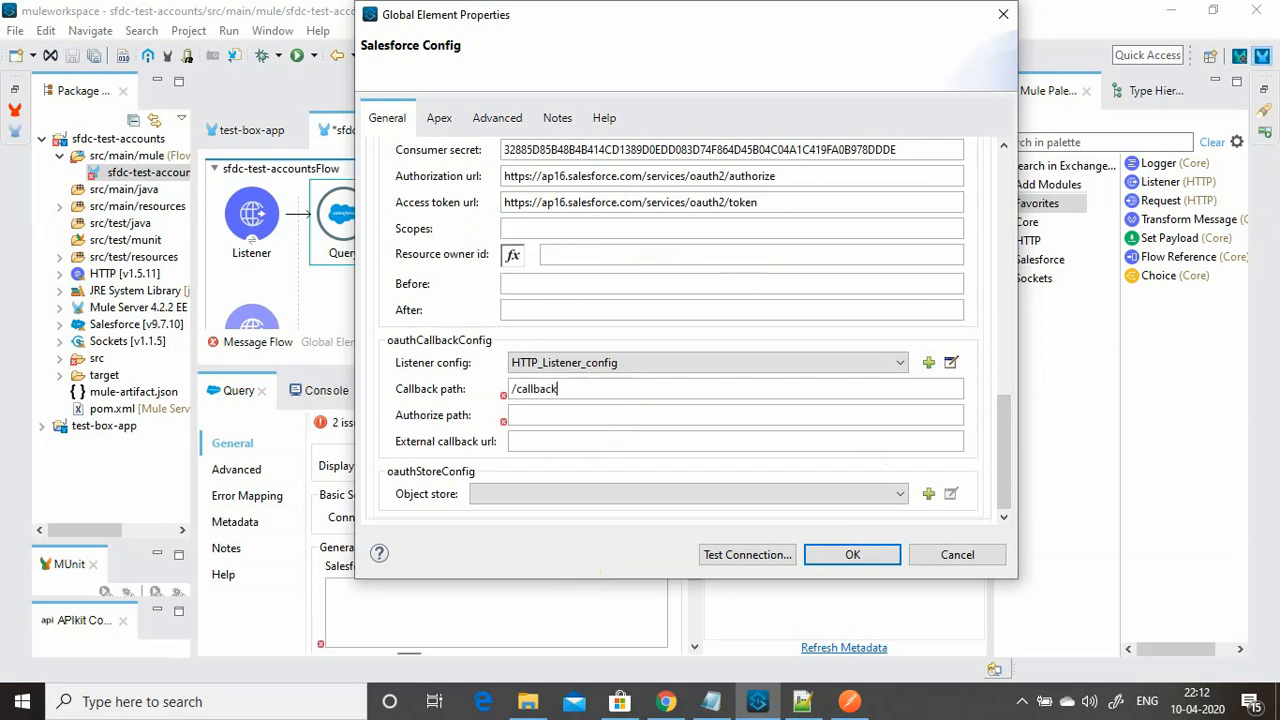
type("/authorize")
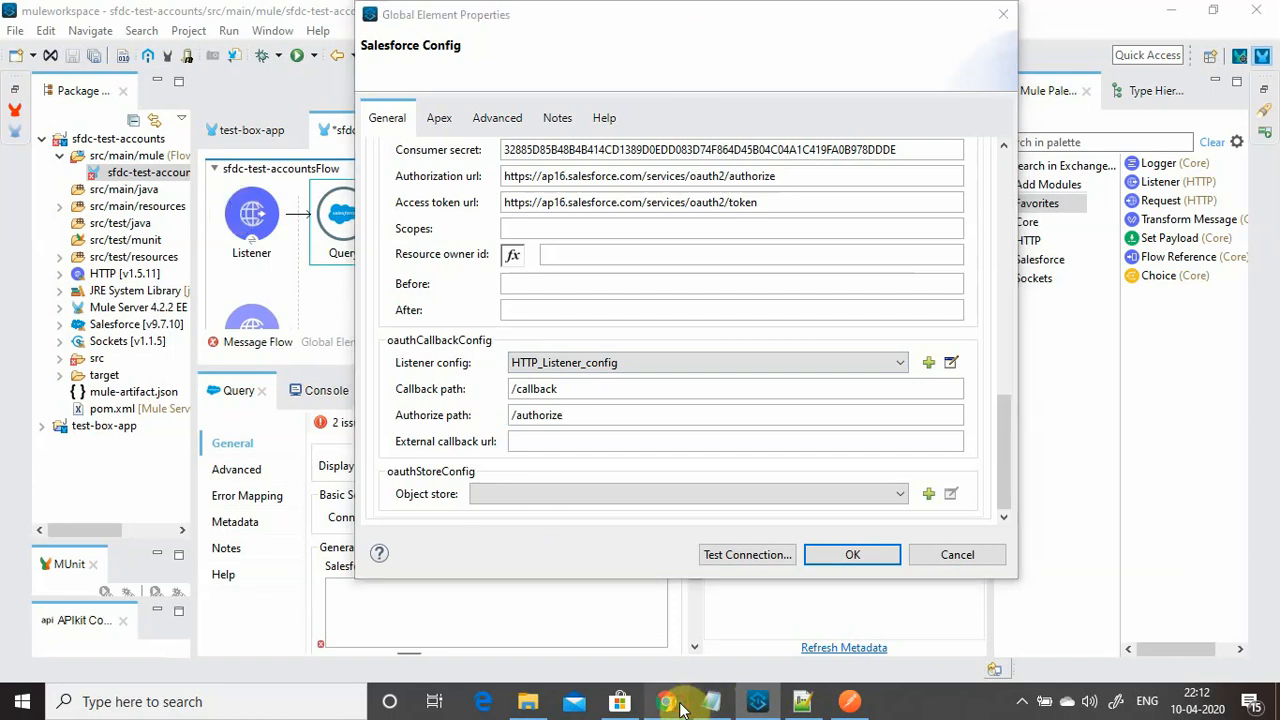
left_click(665, 701)
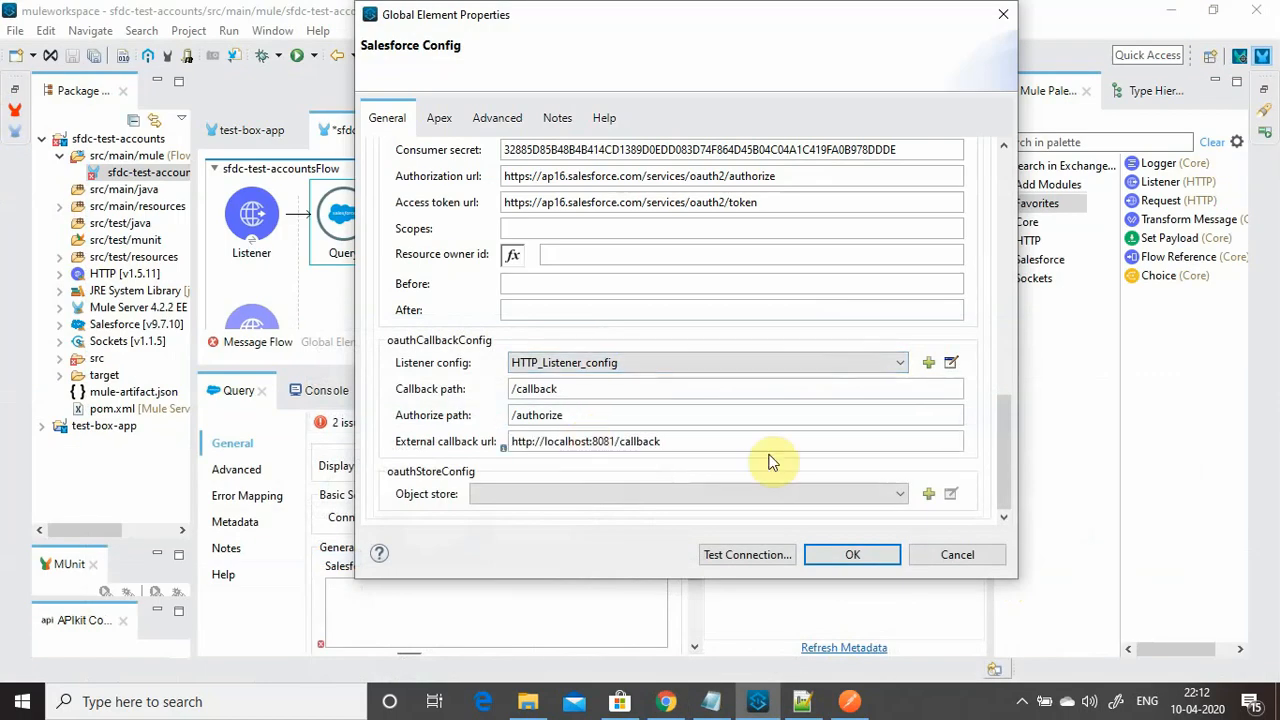
left_click(537, 415)
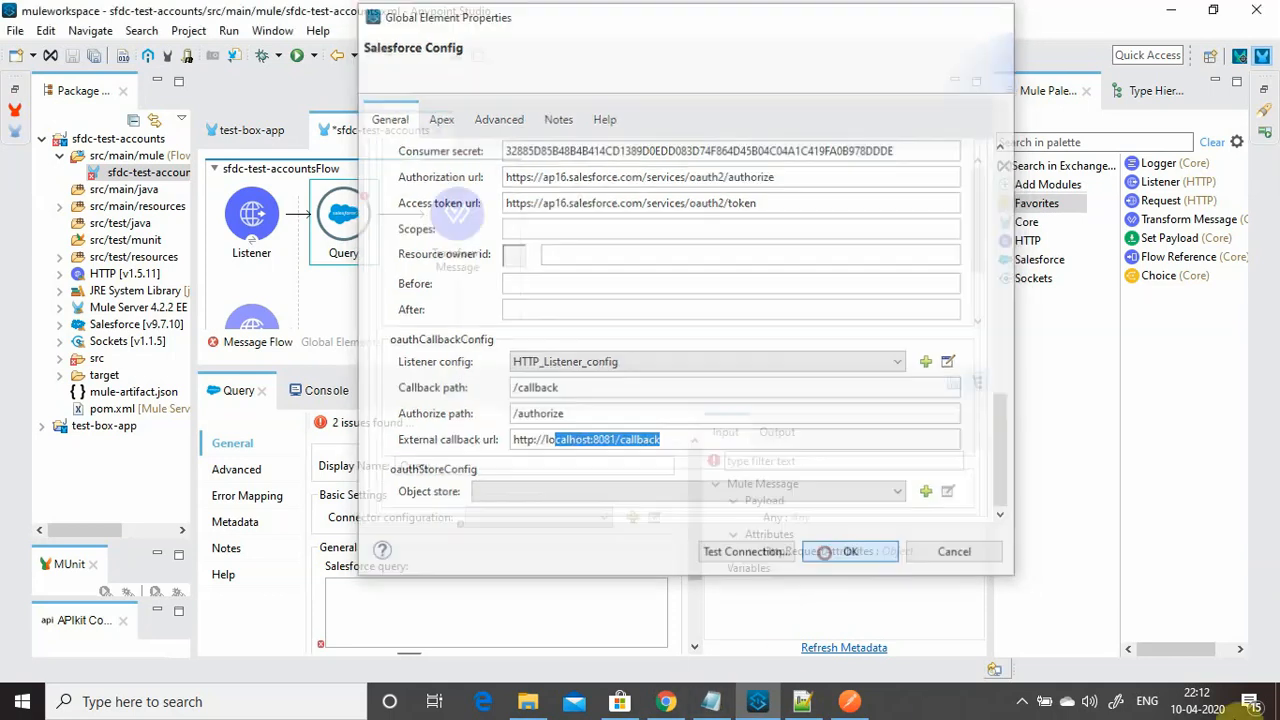
Step: Make Transform Message output the payload as JSON, then return to the flow canvas
left_click(849, 551)
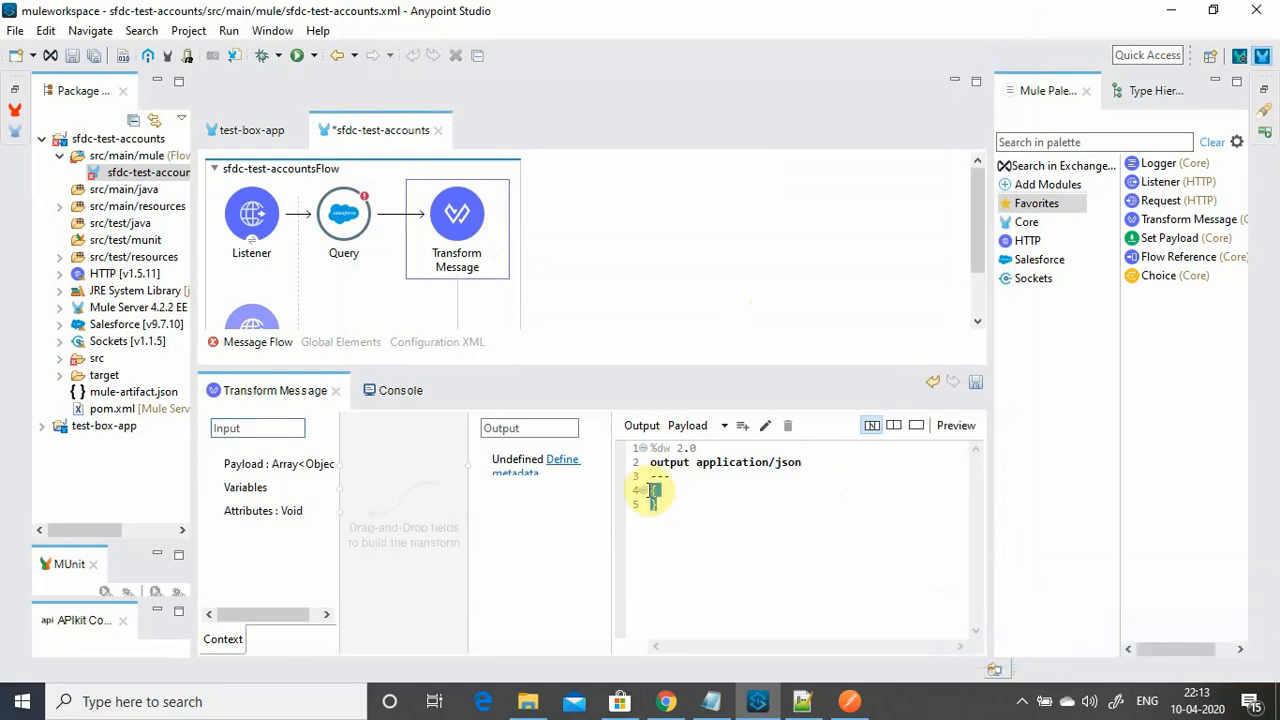
type("payload")
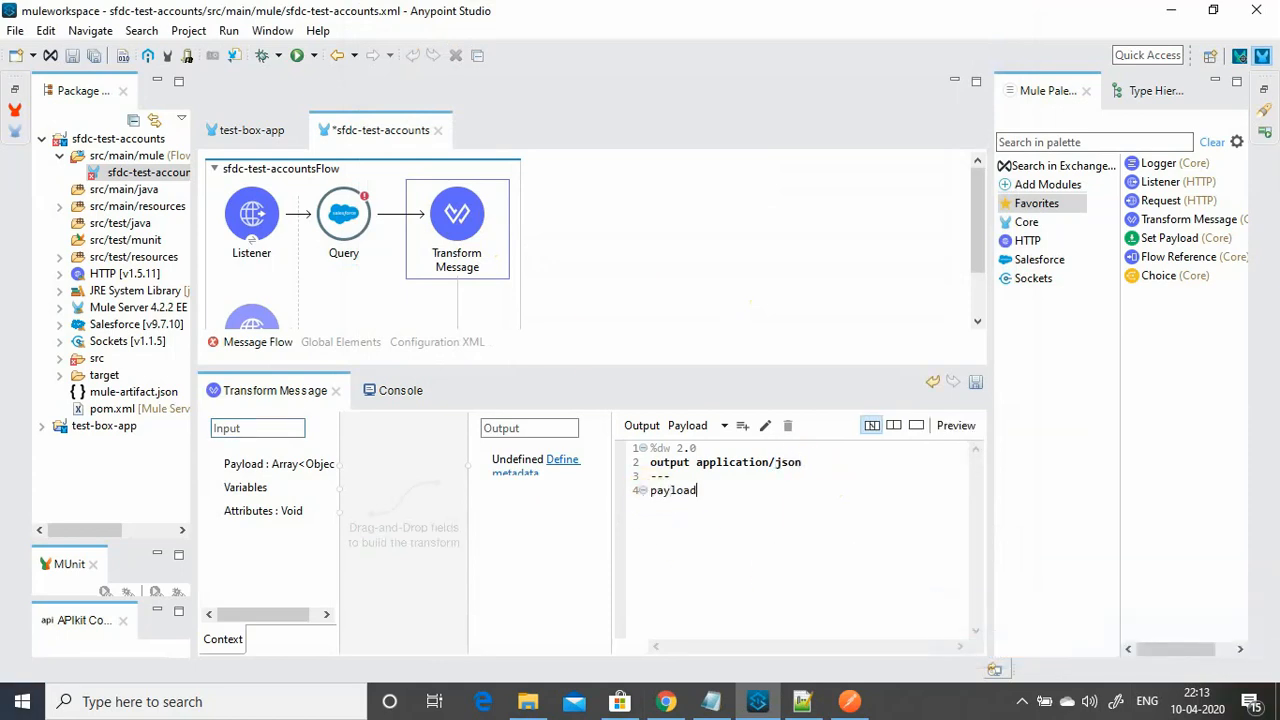
left_click(340, 341)
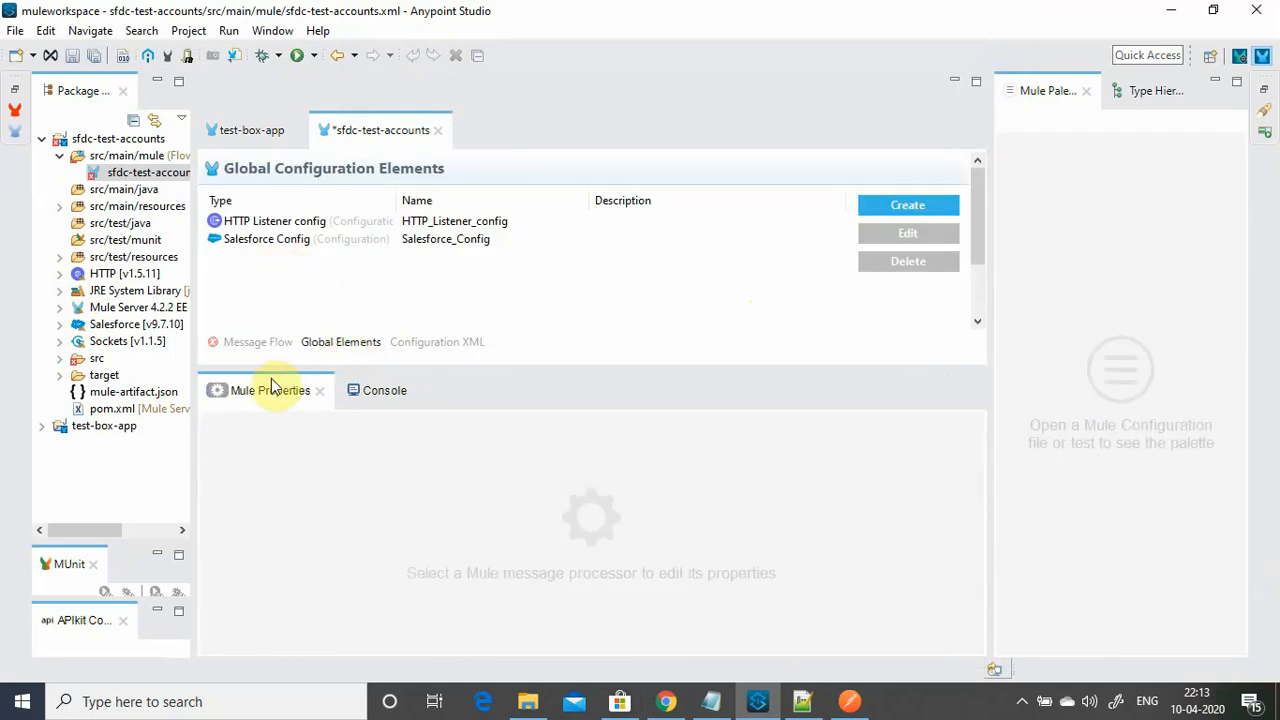
left_click(257, 341)
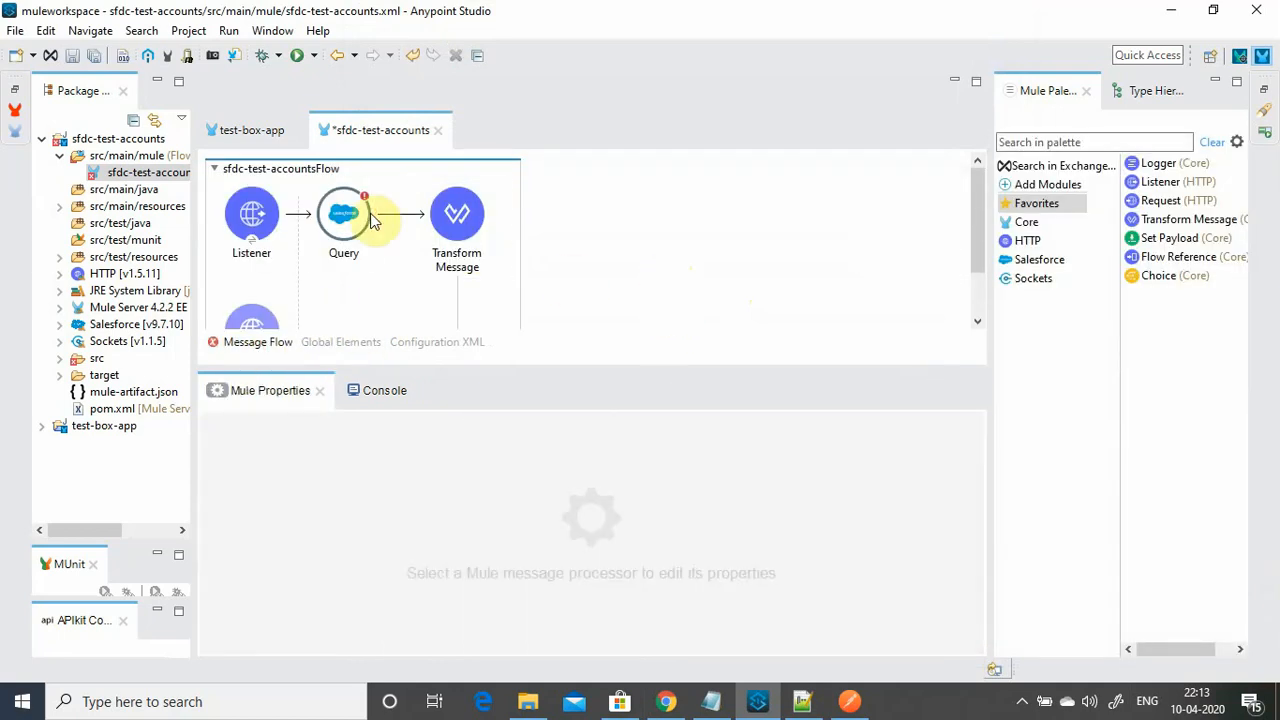
Step: Enter a SOQL 'Select name from' query for account names in the Query step
left_click(343, 213)
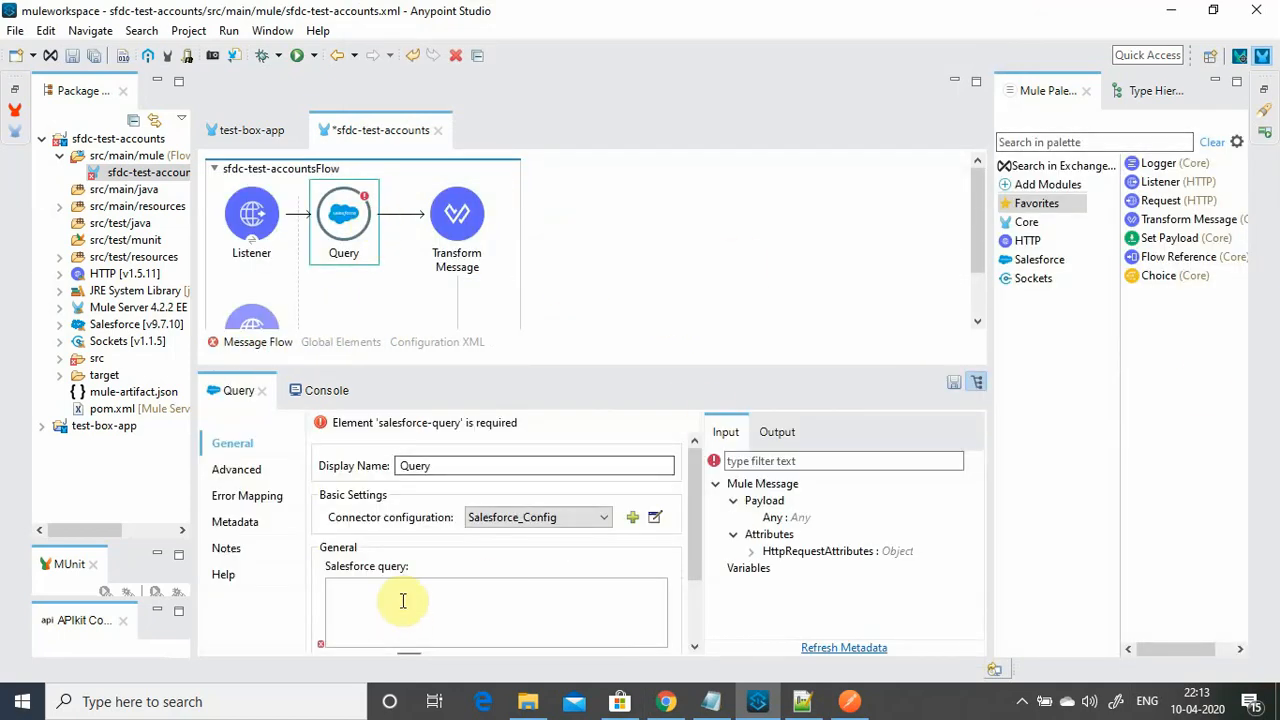
type("Sele")
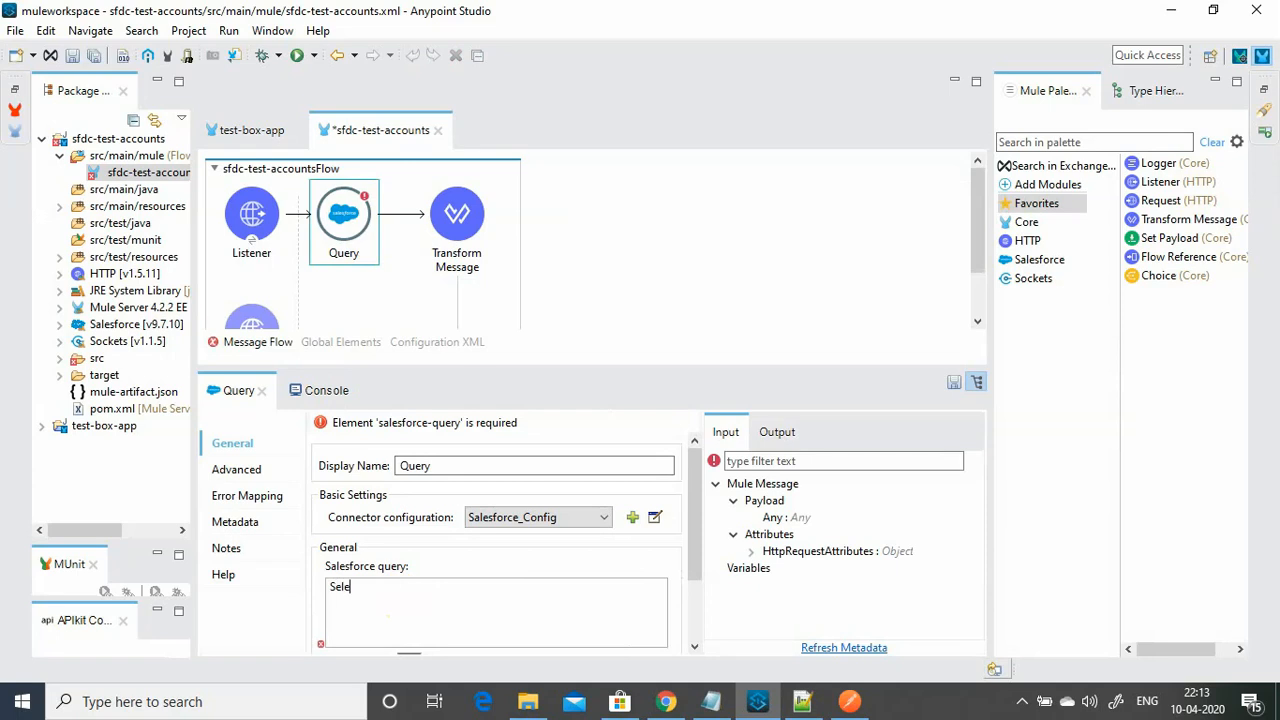
type("ct name f")
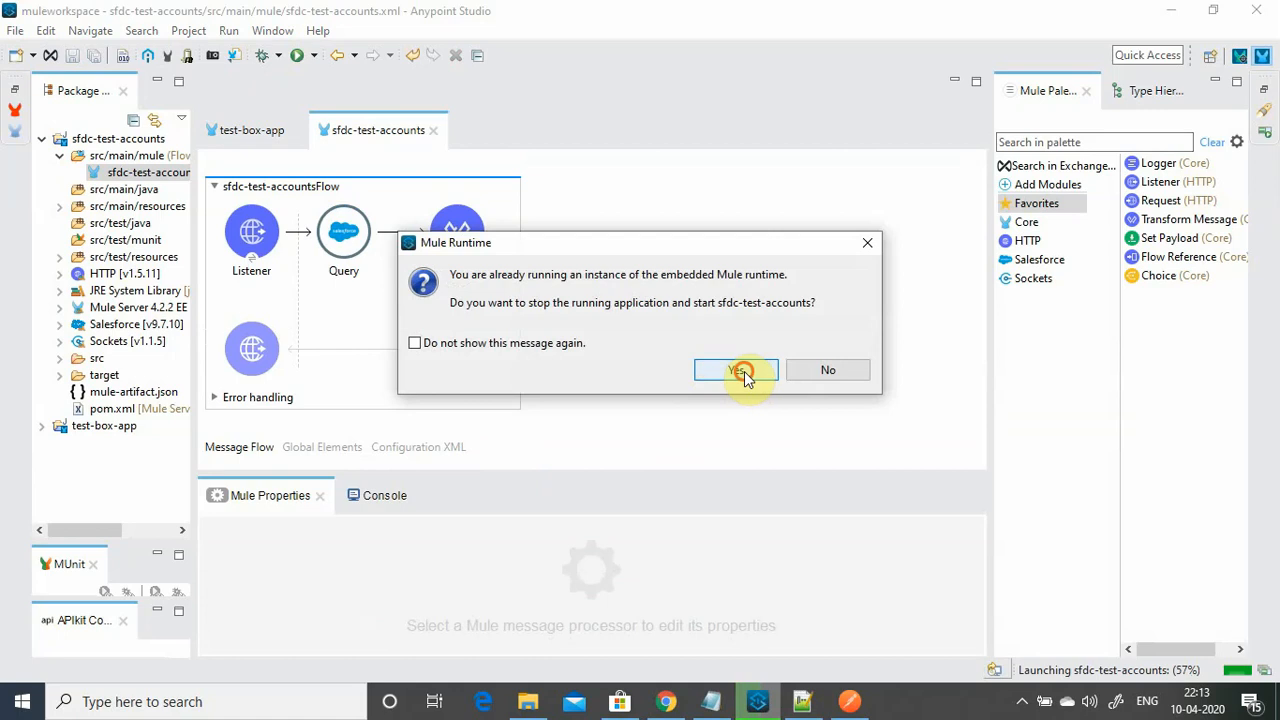
Step: Stop the running app and follow sfdc-test-accounts starting up in the Console
left_click(736, 369)
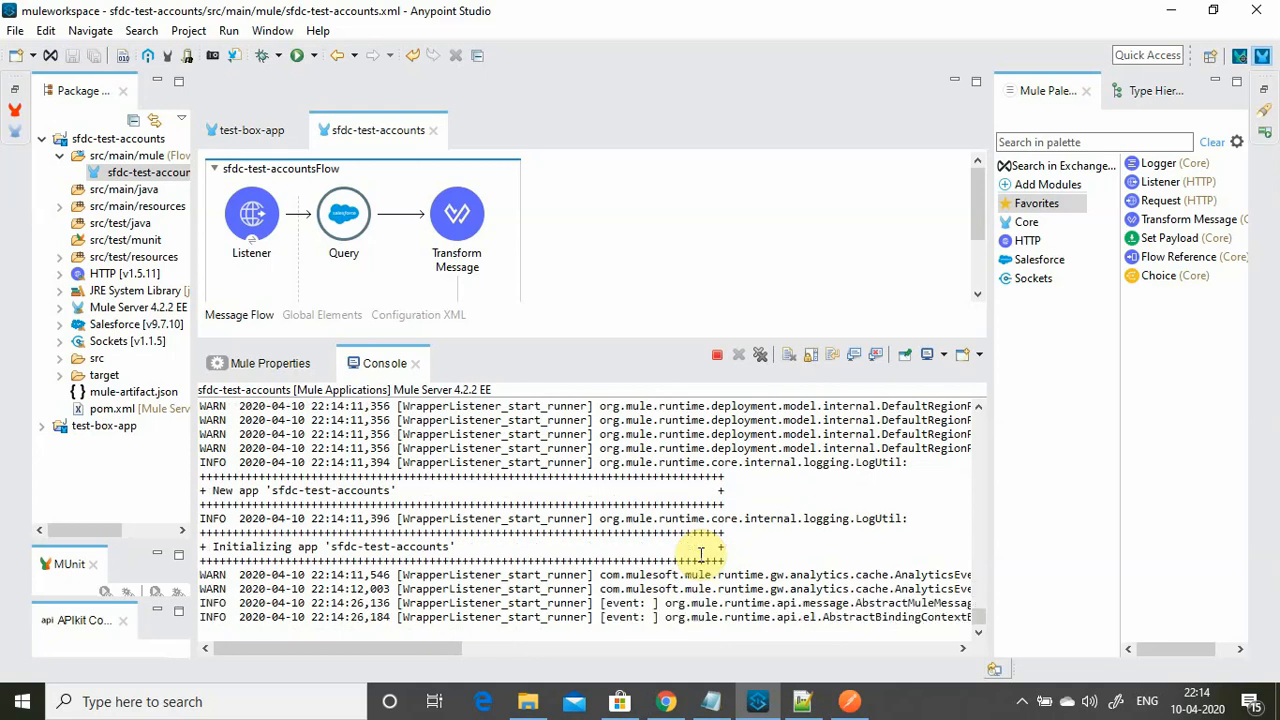
scroll("down", 3)
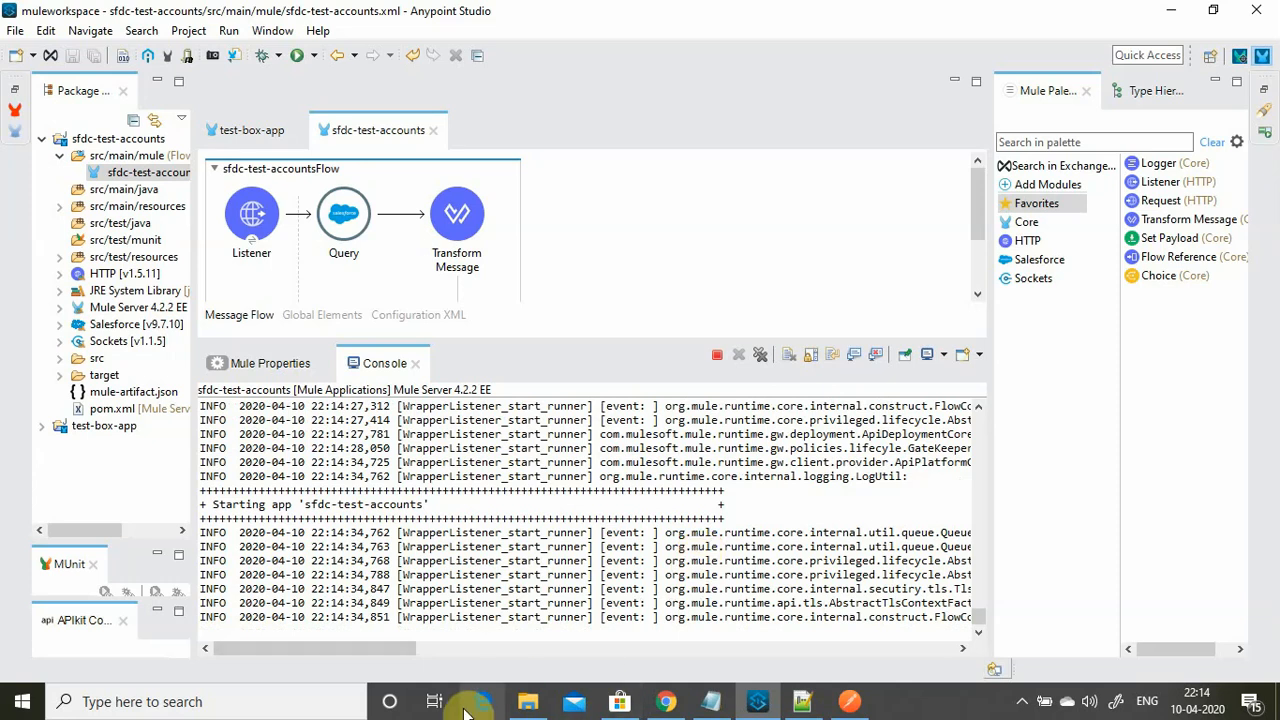
mouse_move(470, 701)
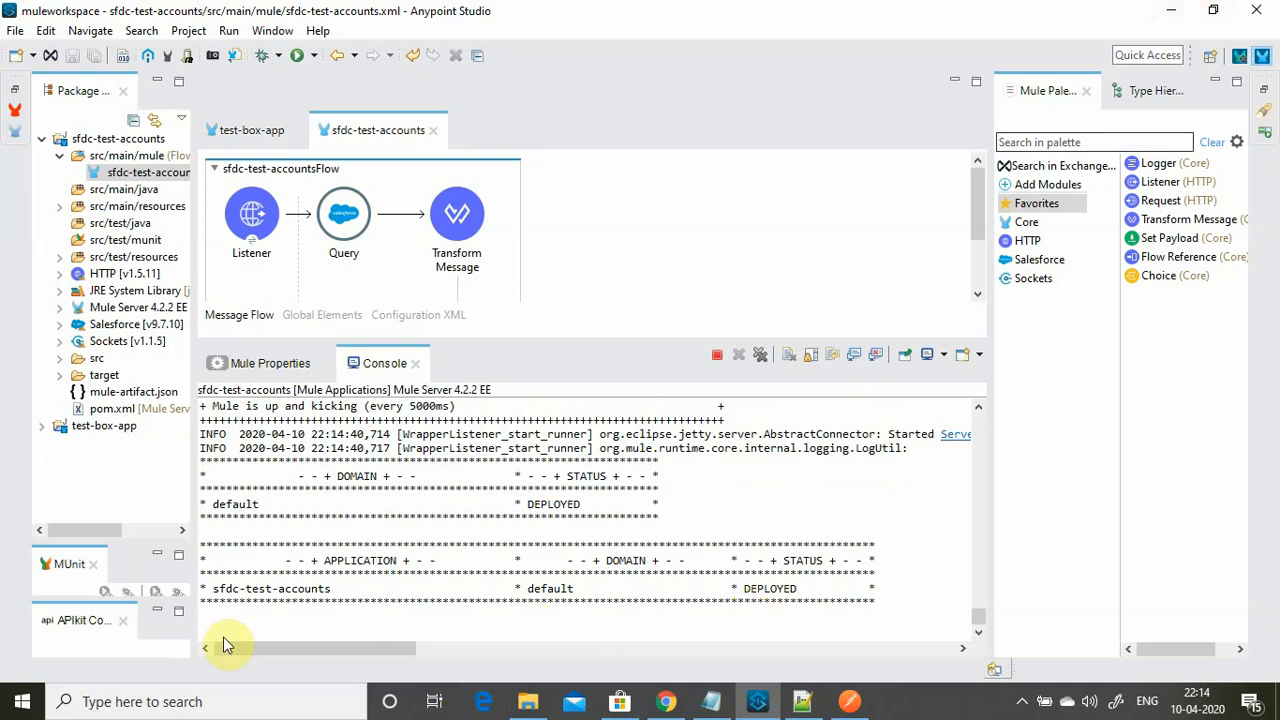
left_click(483, 701)
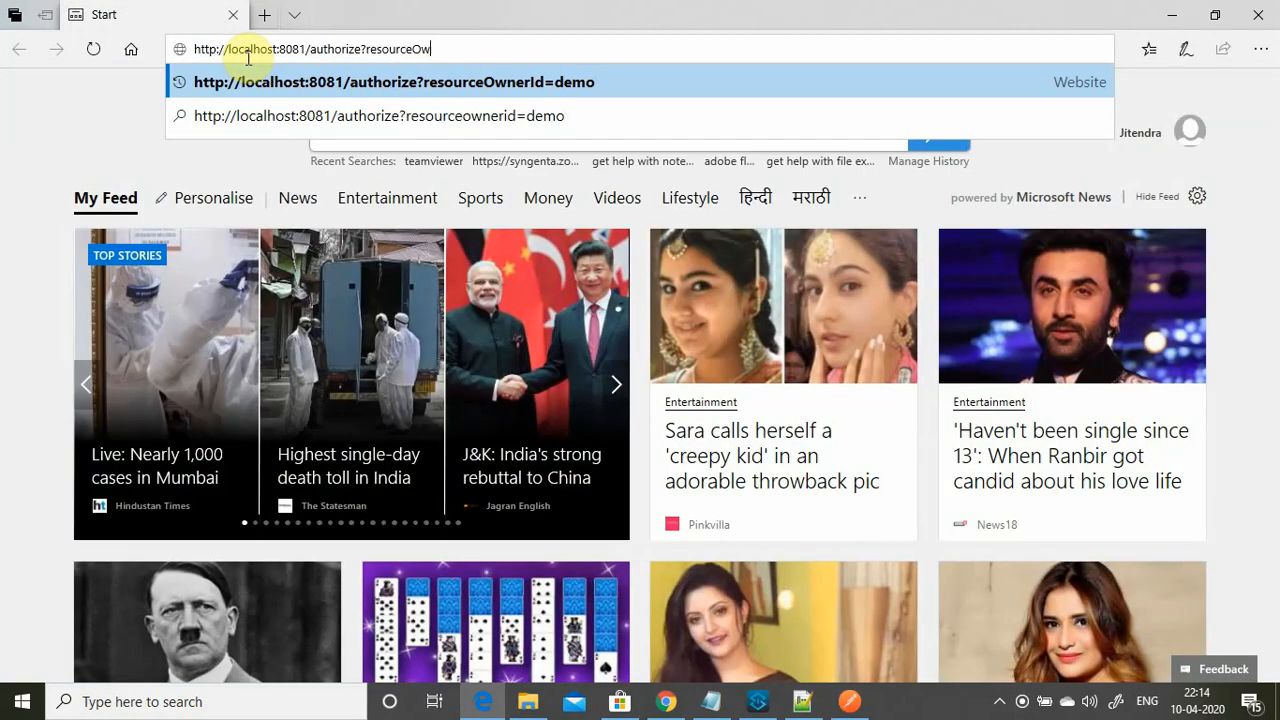
key("Backspace")
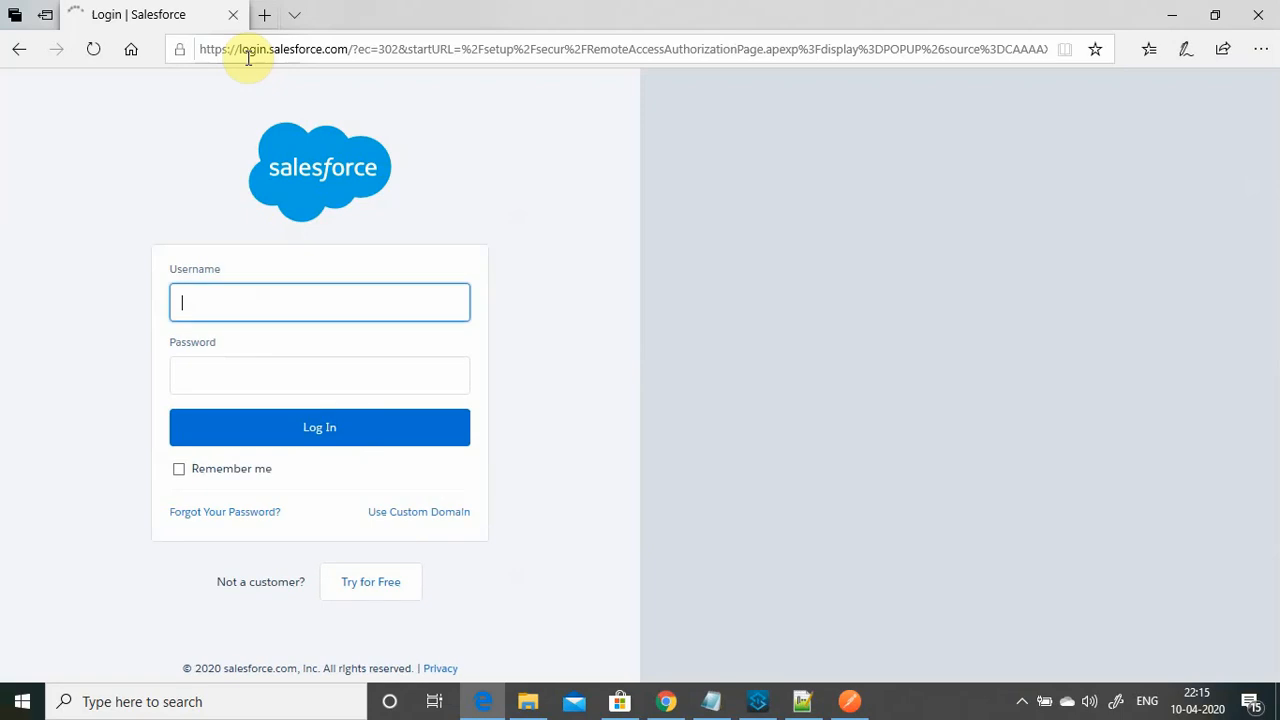
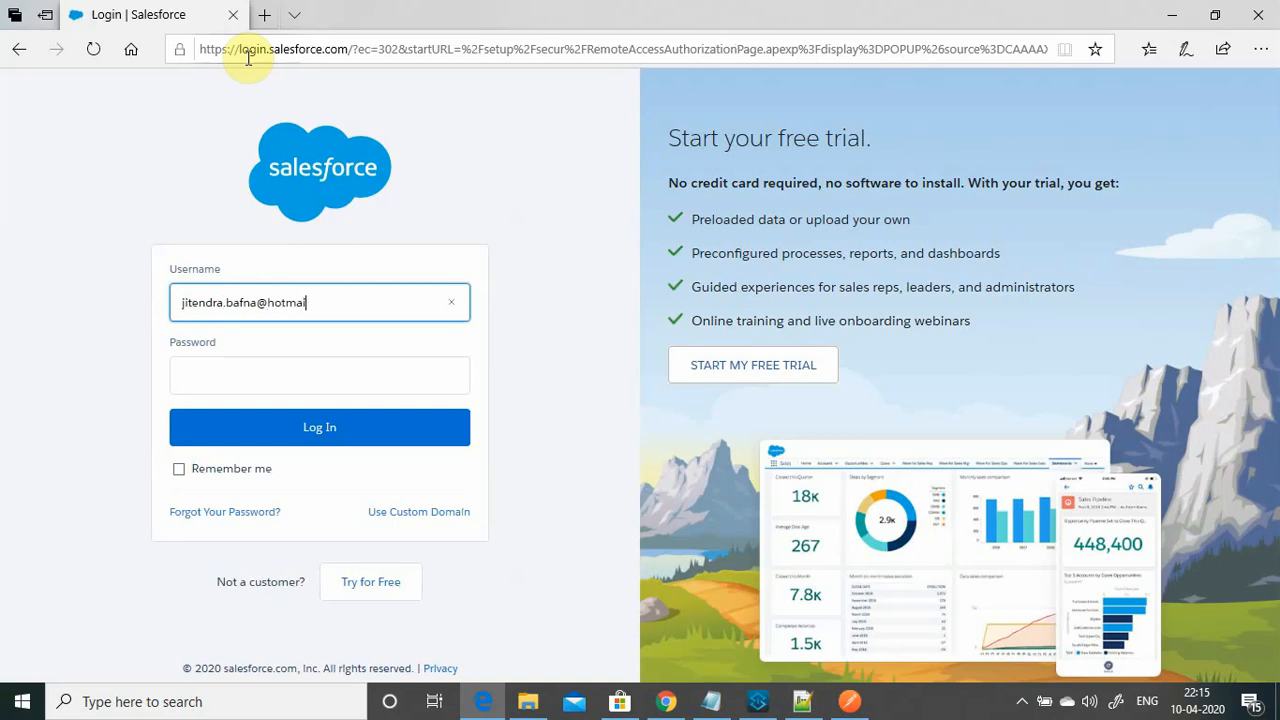
left_click(320, 375)
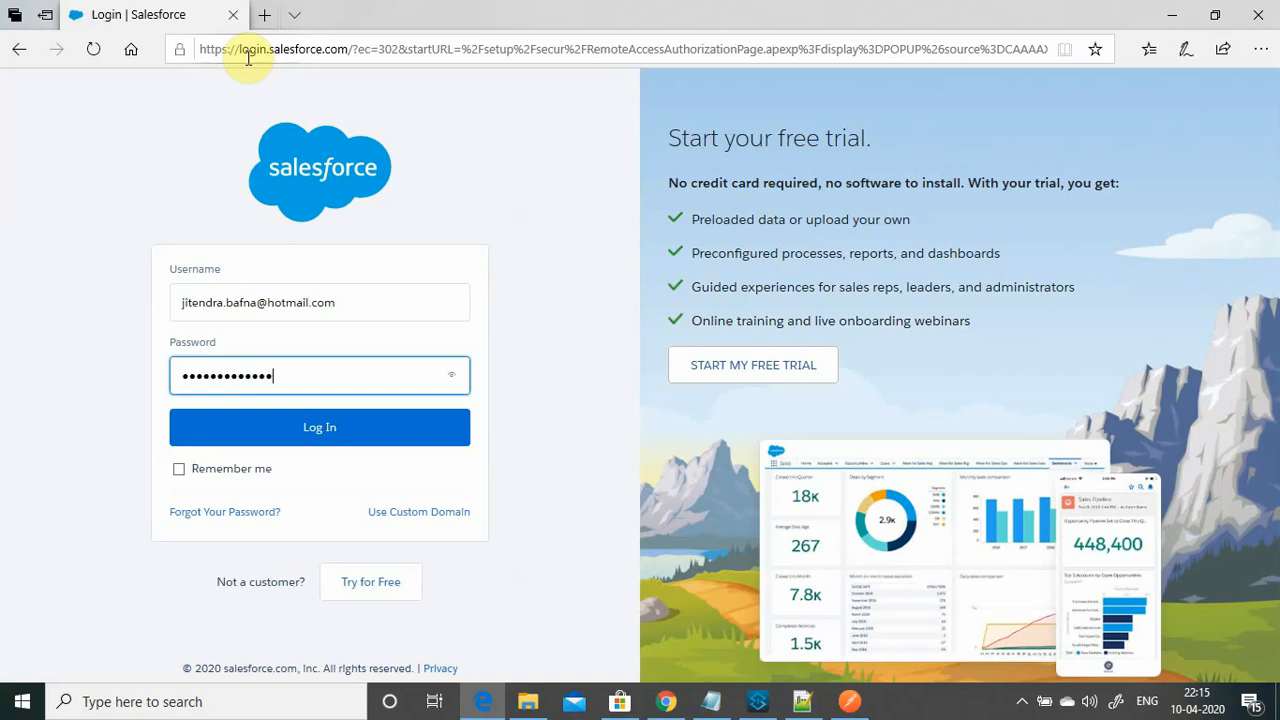
left_click(319, 427)
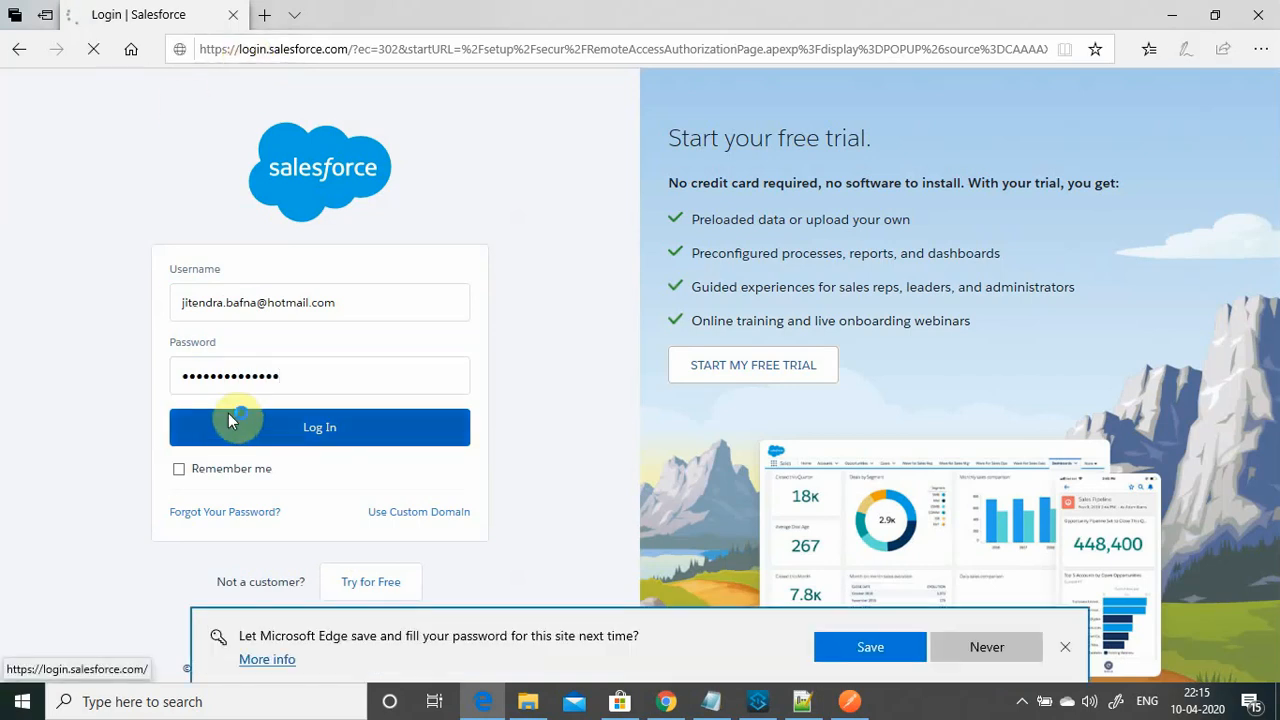
left_click(319, 427)
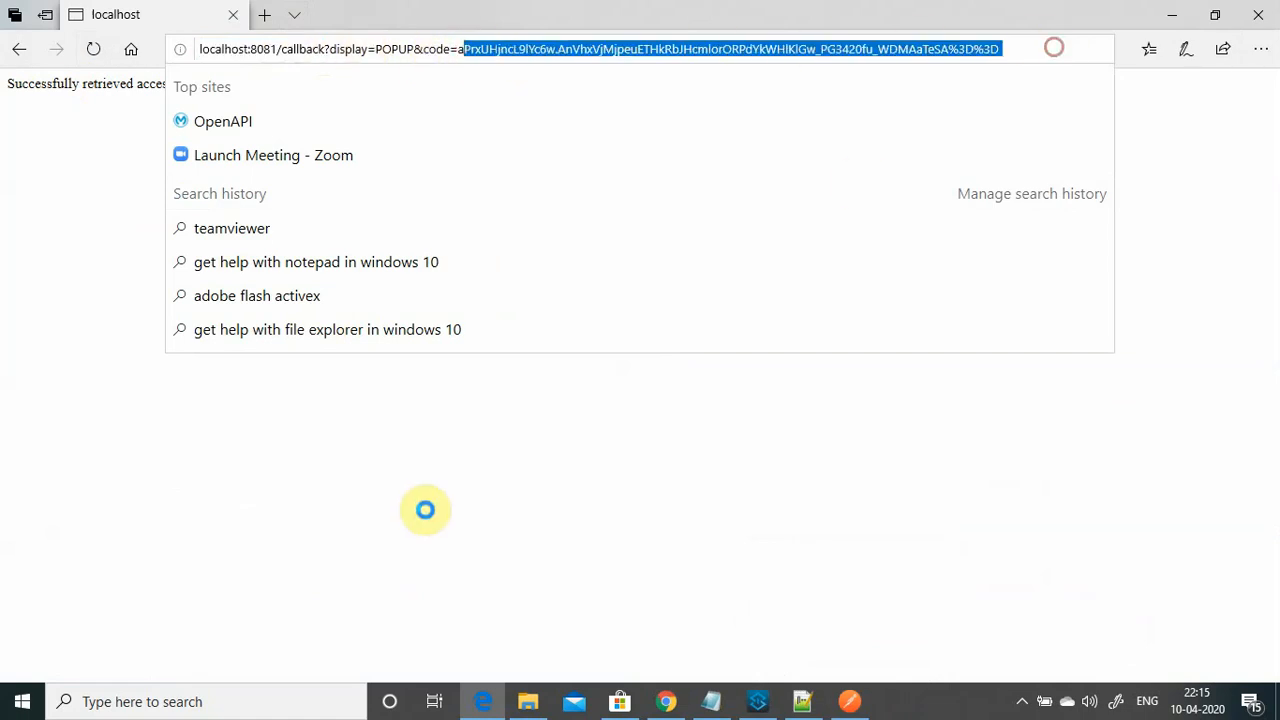
Step: Switch to Postman's GET localhost:8081/accounts request
left_click(878, 48)
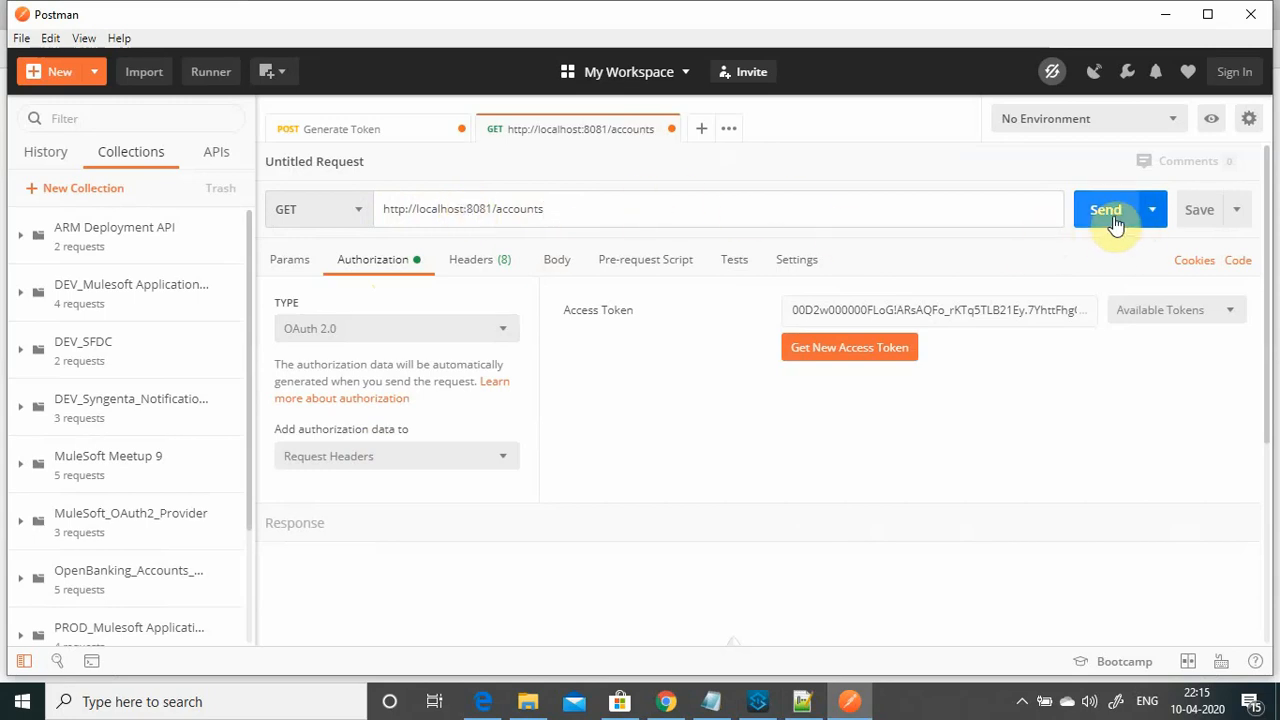
Step: Switch the accounts request's authorization to No Auth and send it
left_click(849, 347)
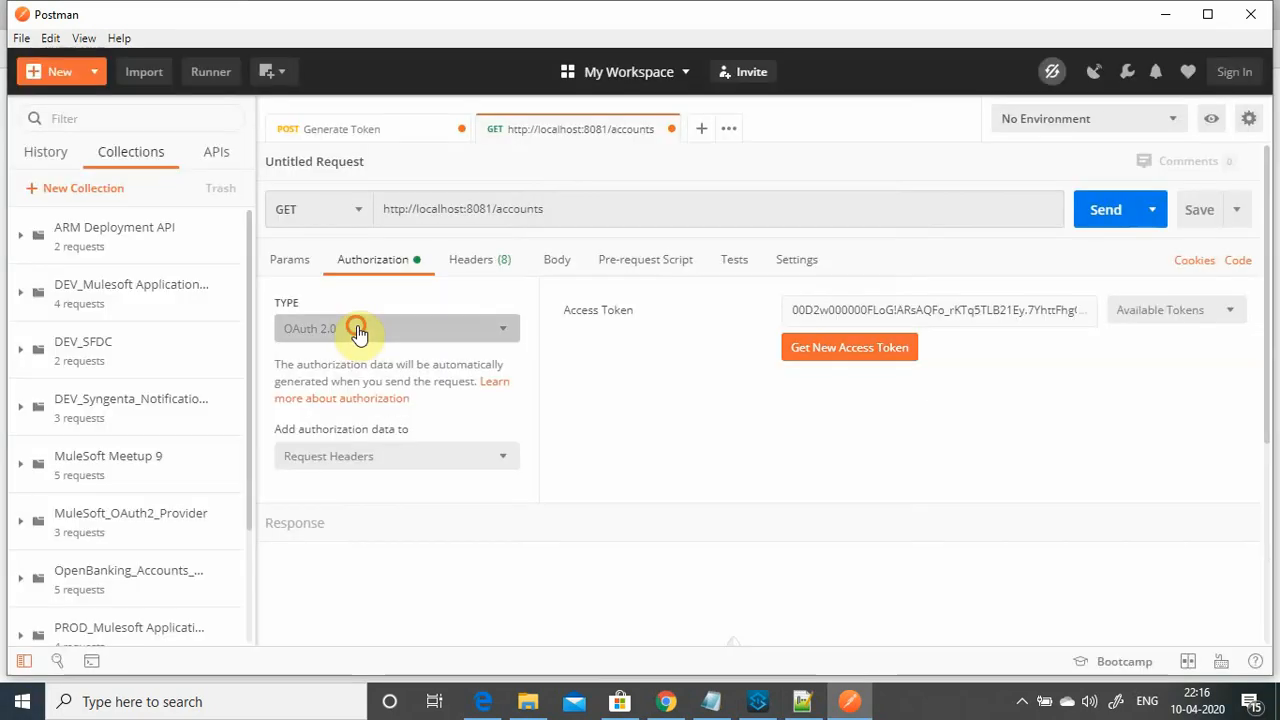
left_click(396, 328)
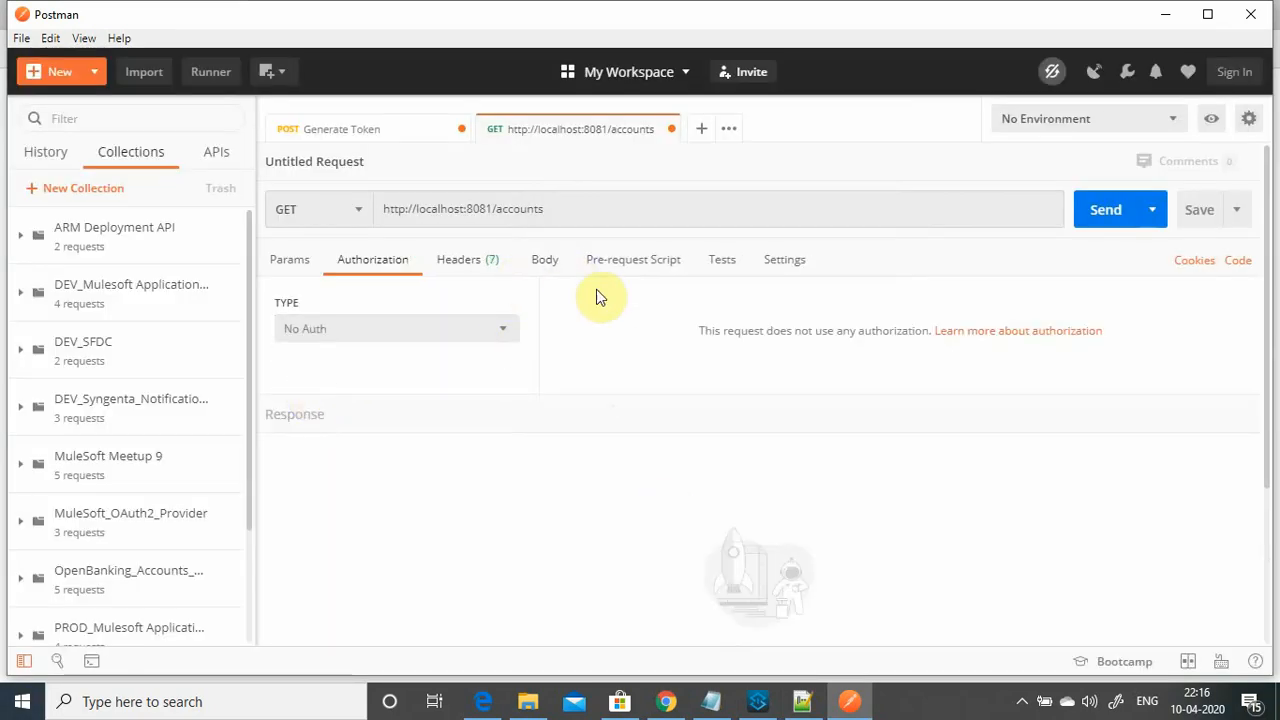
left_click(1105, 209)
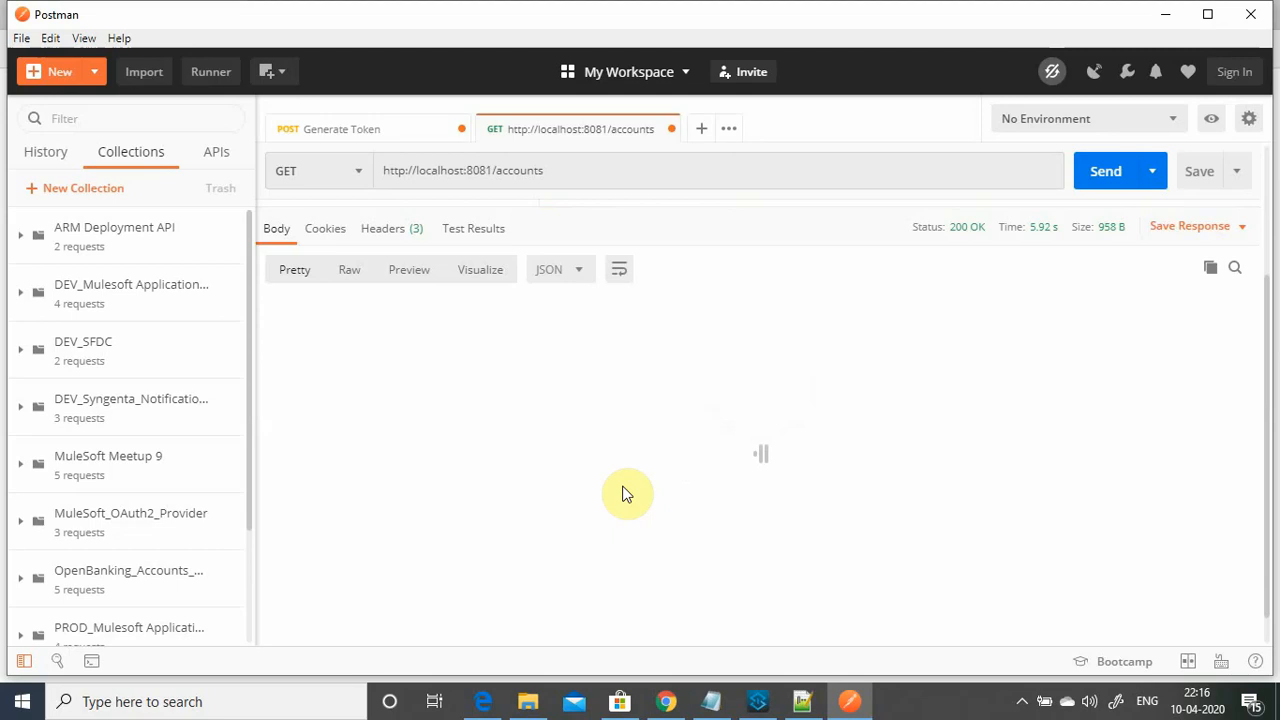
Step: Scroll through the JSON response of account names, highlighting the first name
left_click(1105, 170)
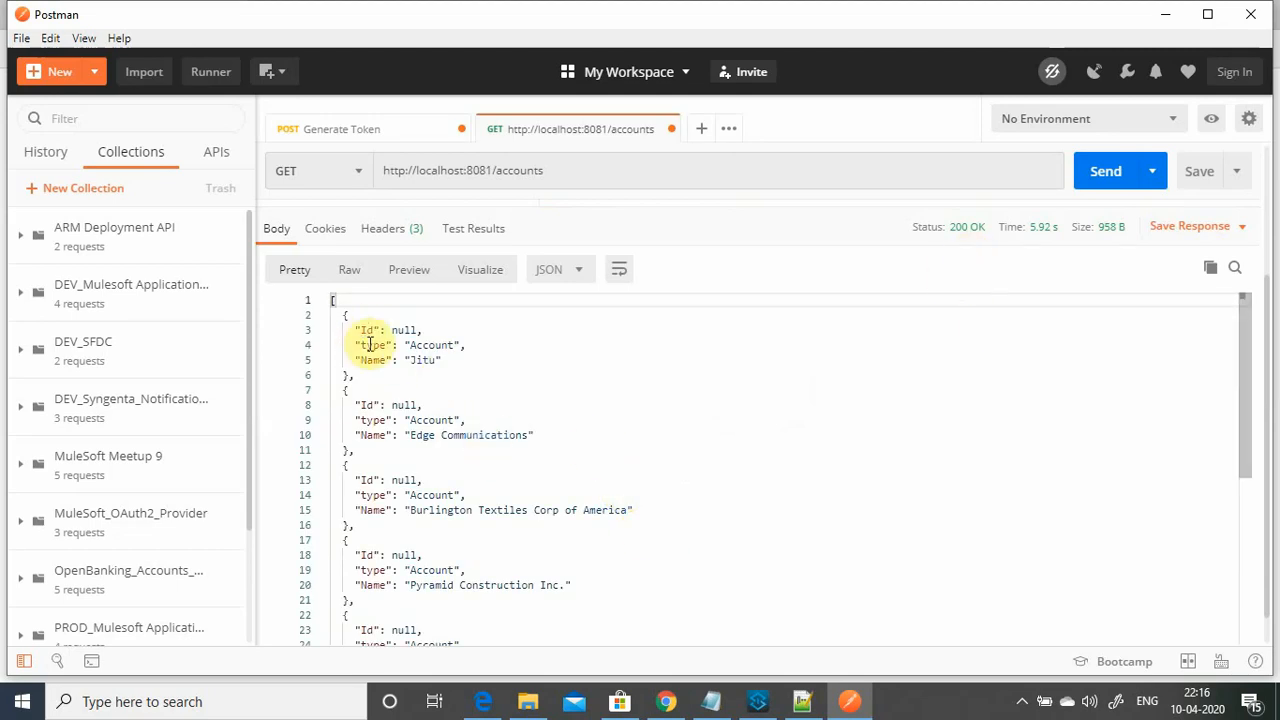
scroll("down", 3)
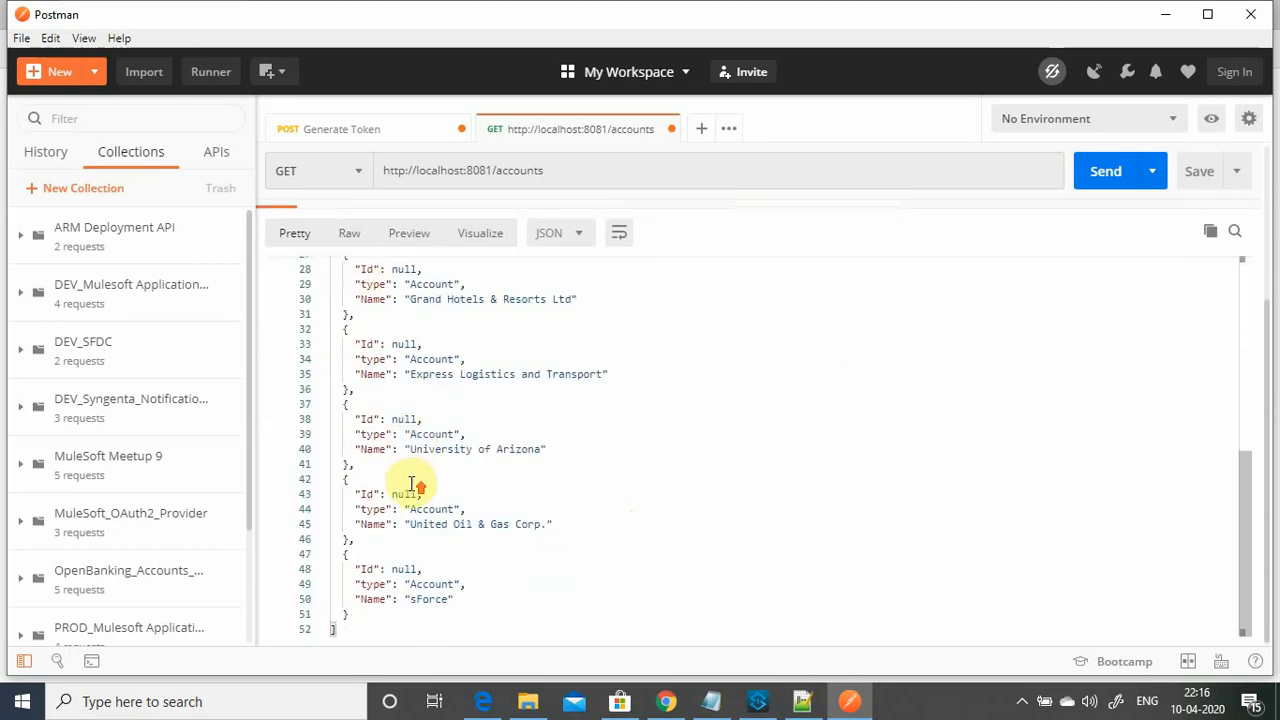
left_click(1105, 170)
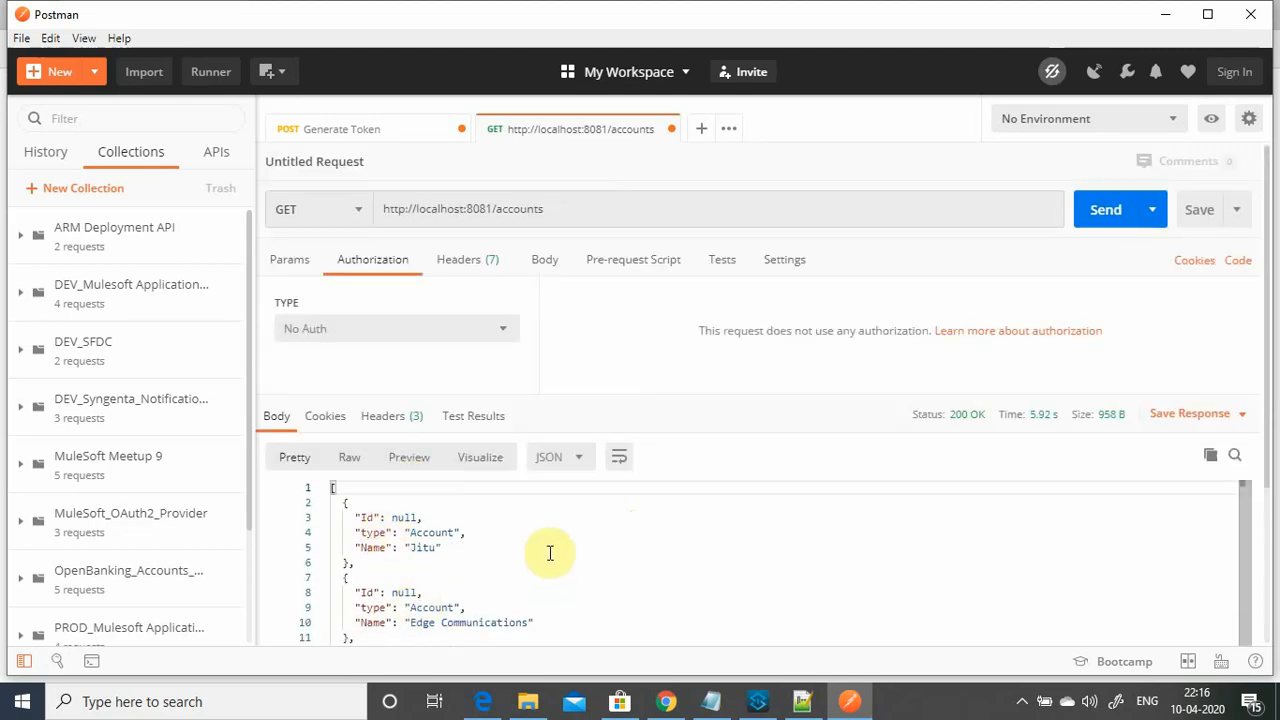
double_click(400, 547)
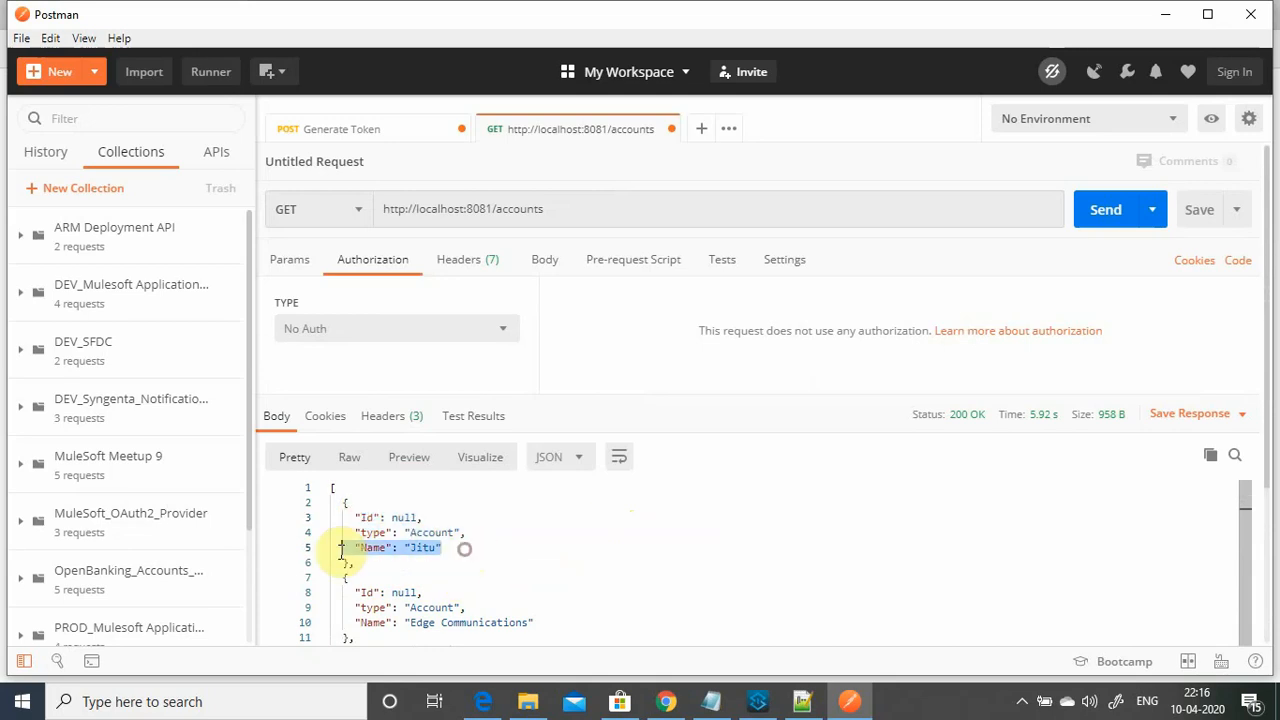
scroll("down", 3)
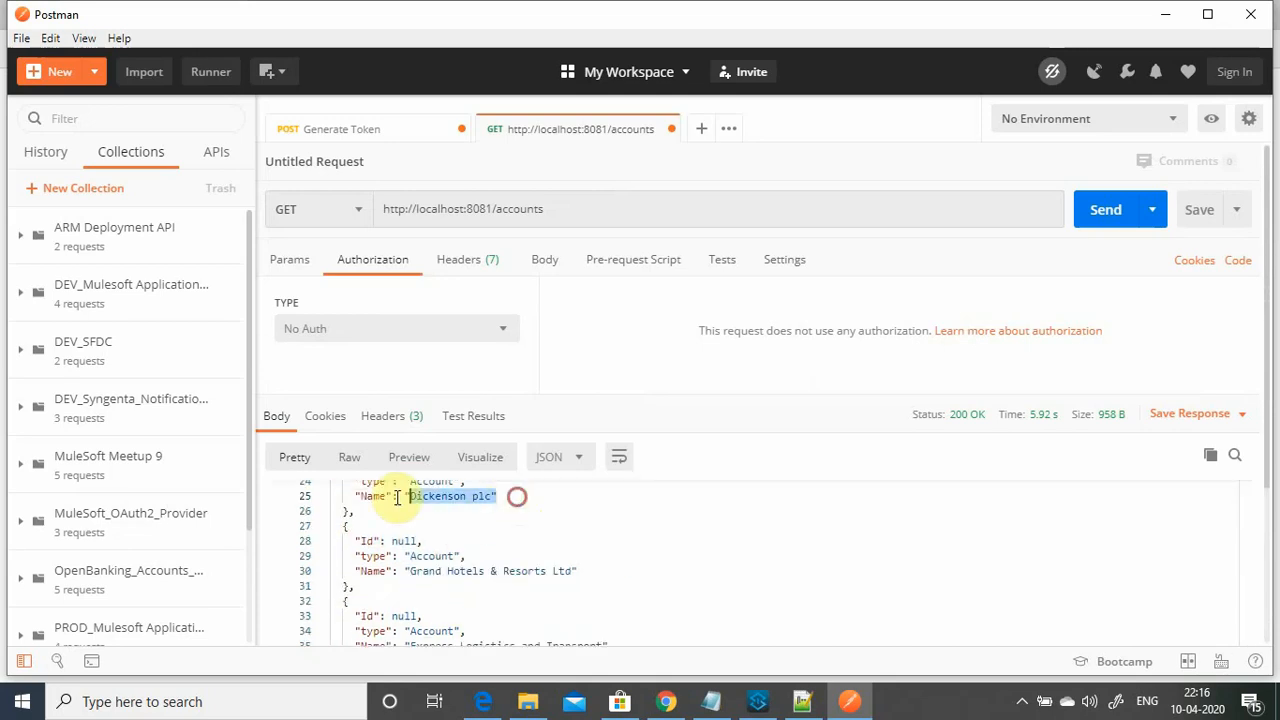